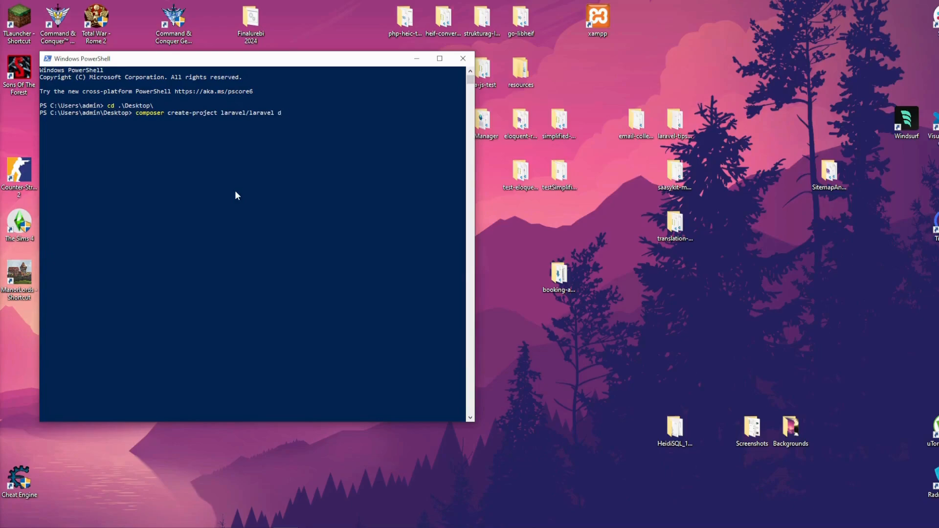
# - Type the composer create-project command for dentist-appointments-agent in PowerShell
pyautogui.write('entist-')
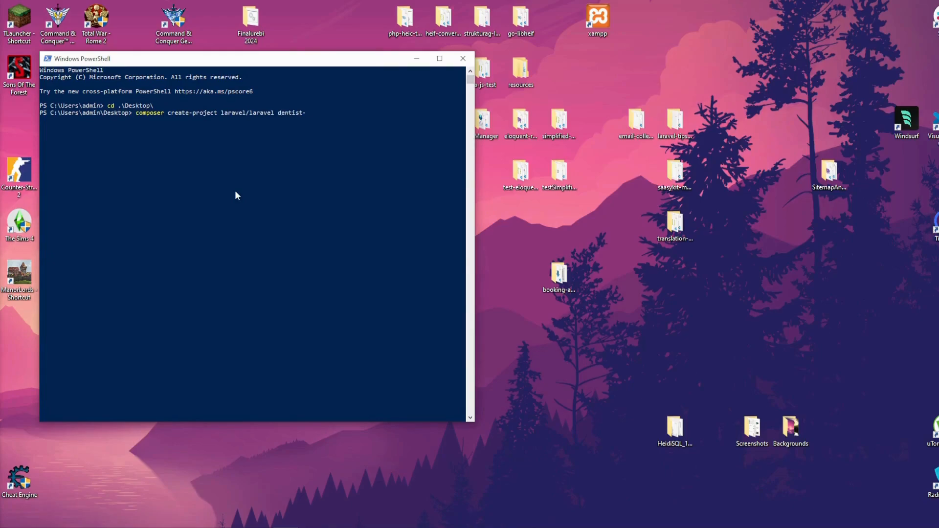
pyautogui.write('a')
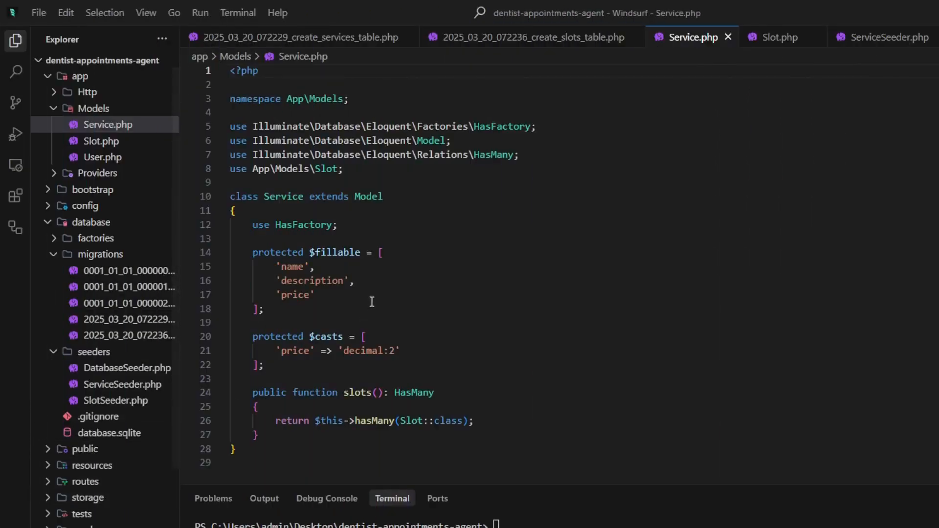
# - Review the Service model and the services and slots table migrations
pyautogui.doubleClick(283, 197)
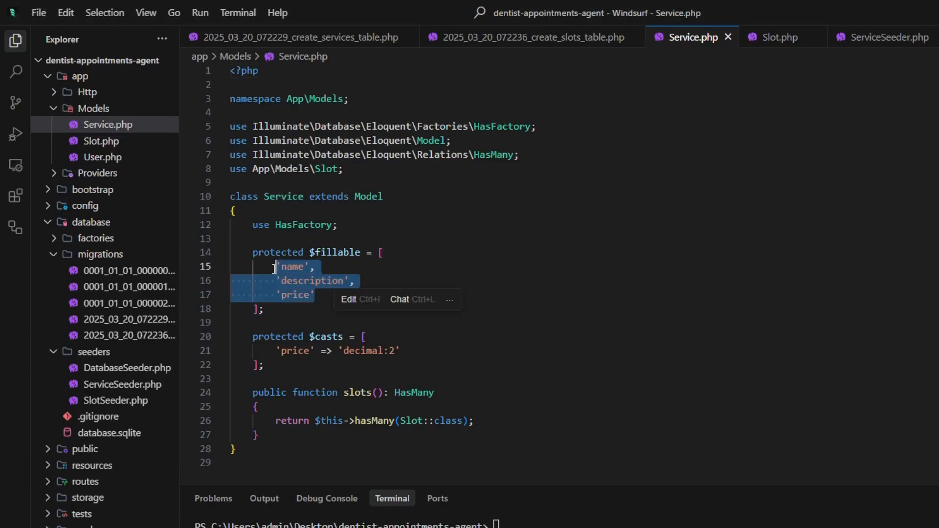
pyautogui.moveTo(373, 426)
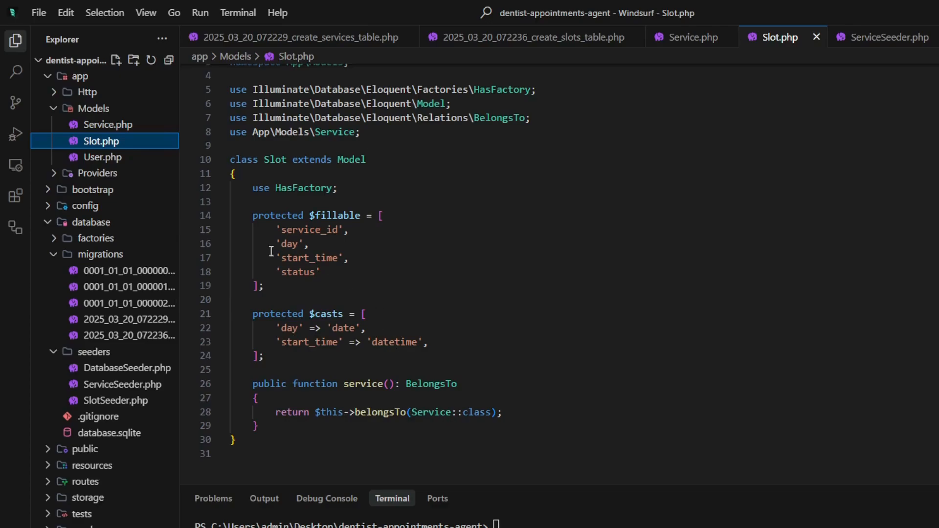
pyautogui.click(126, 320)
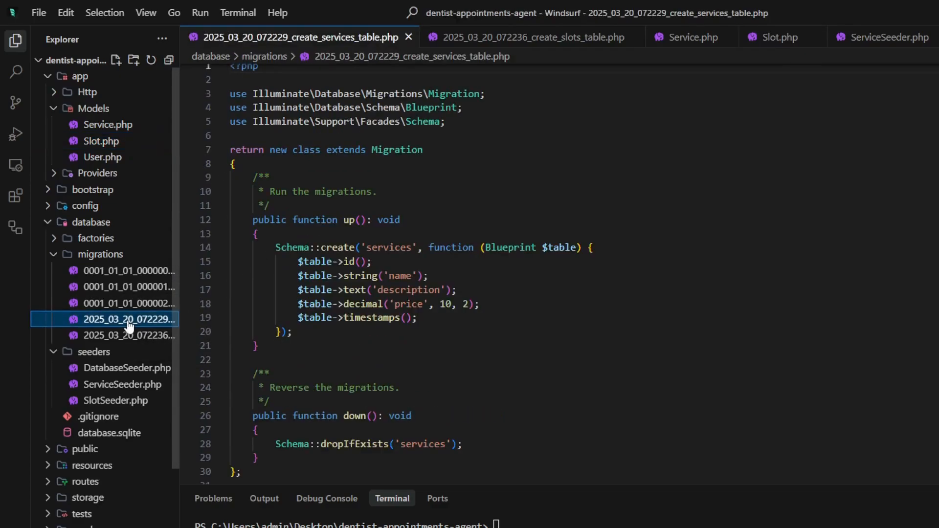
pyautogui.scroll(-3)
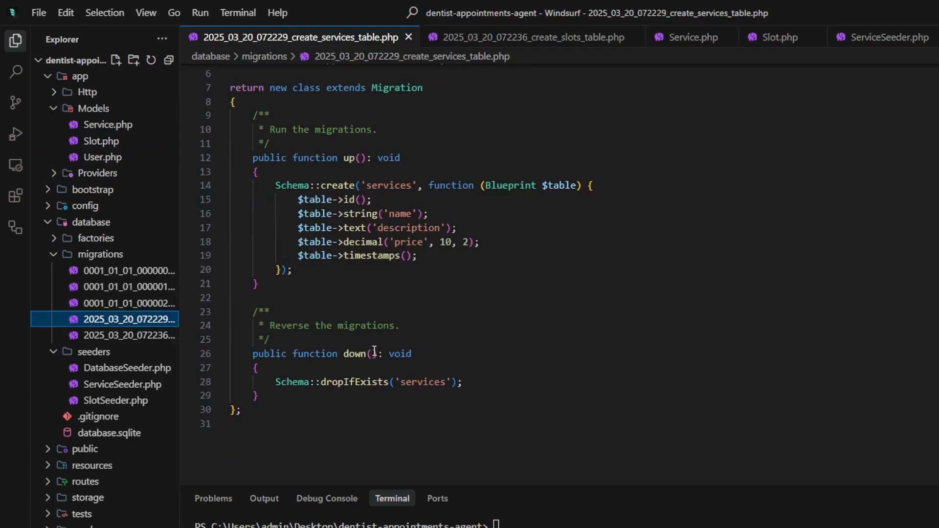
pyautogui.click(530, 37)
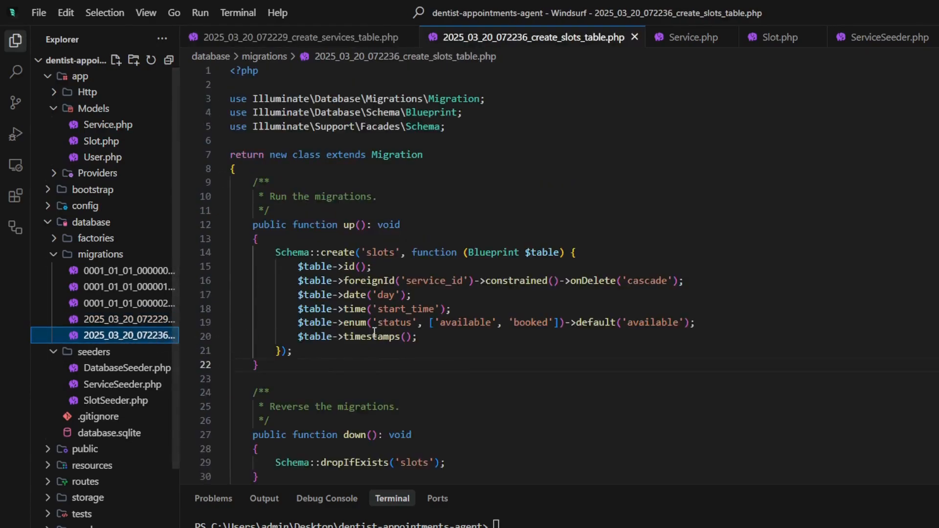
pyautogui.scroll(-3)
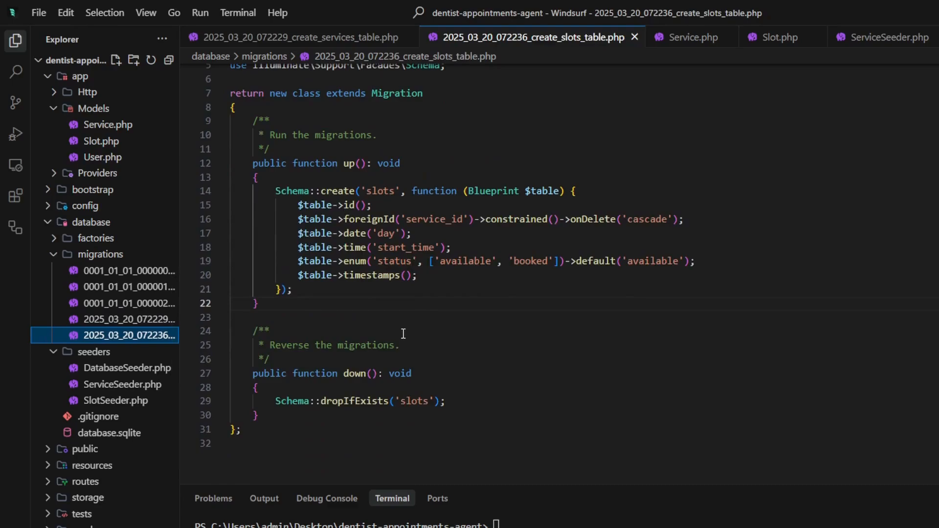
pyautogui.moveTo(400, 270)
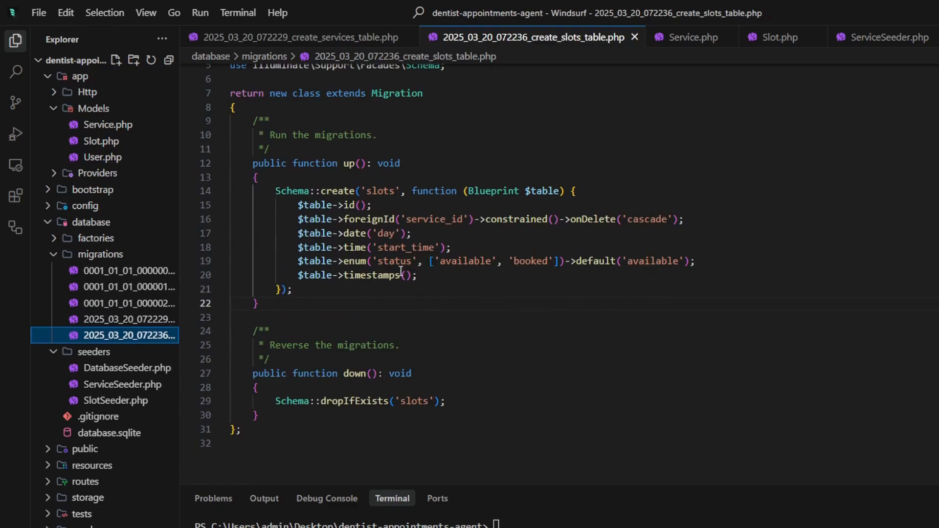
pyautogui.moveTo(122, 366)
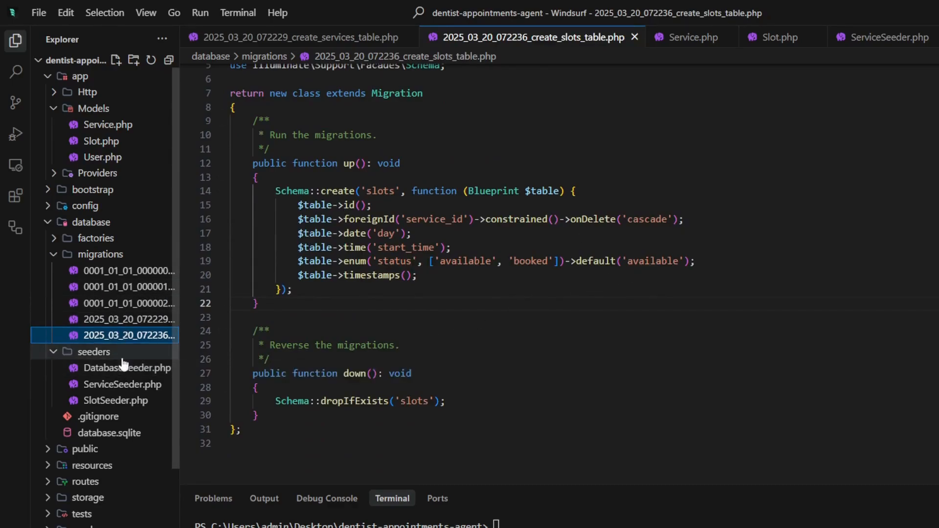
# - Review ServiceSeeder and SlotSeeder, which seed four services and hourly slots for seven days
pyautogui.click(125, 368)
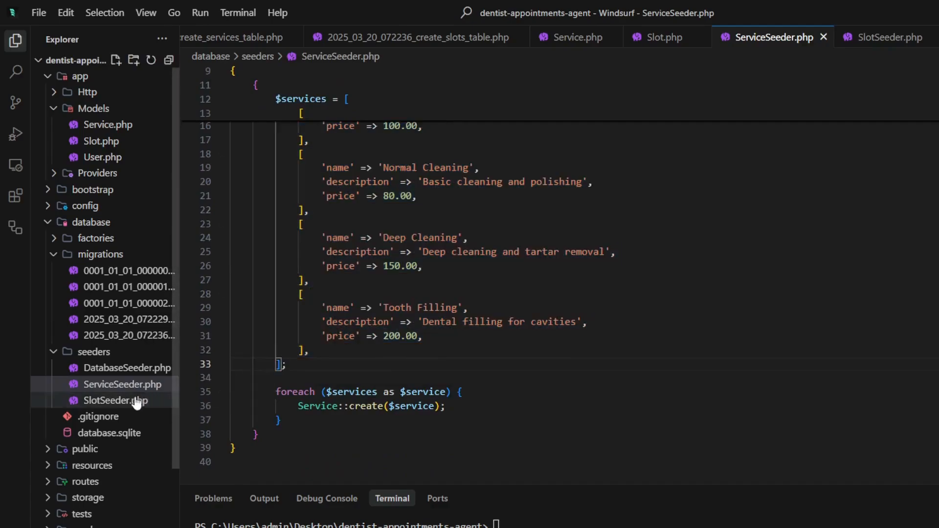
pyautogui.click(116, 400)
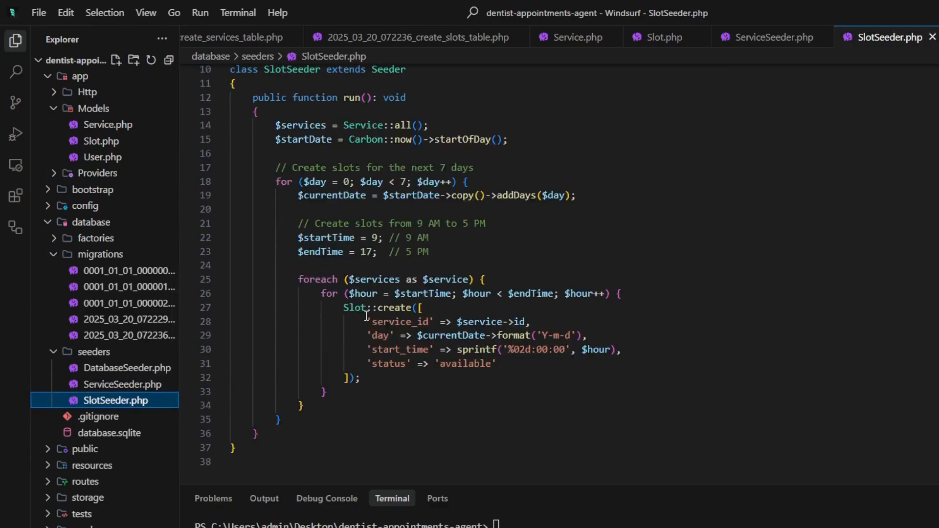
pyautogui.scroll(3)
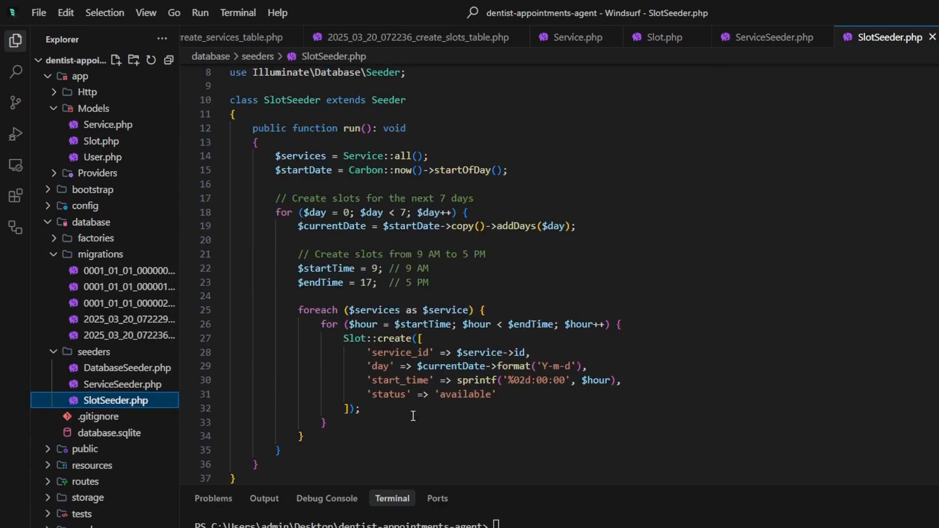
pyautogui.moveTo(110, 124)
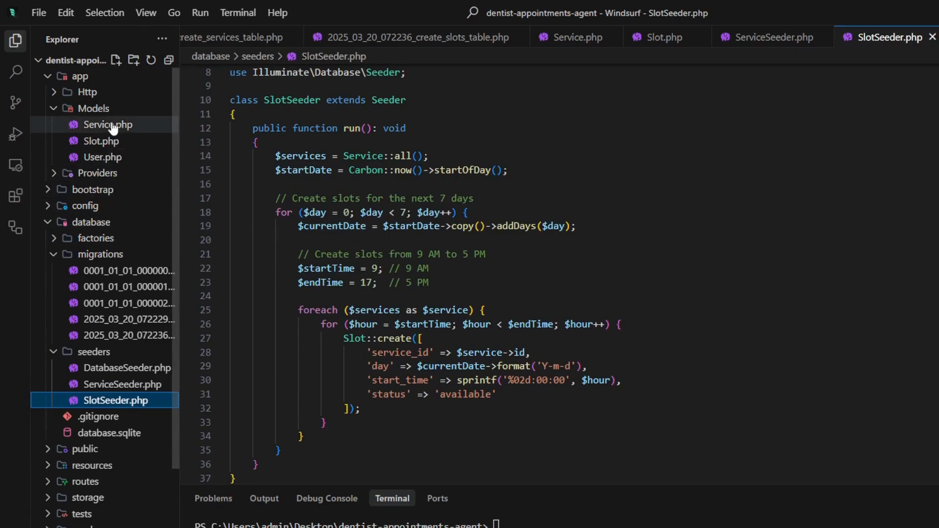
# - In Service.php, write a public function scopeActive below the slots relation
pyautogui.click(108, 125)
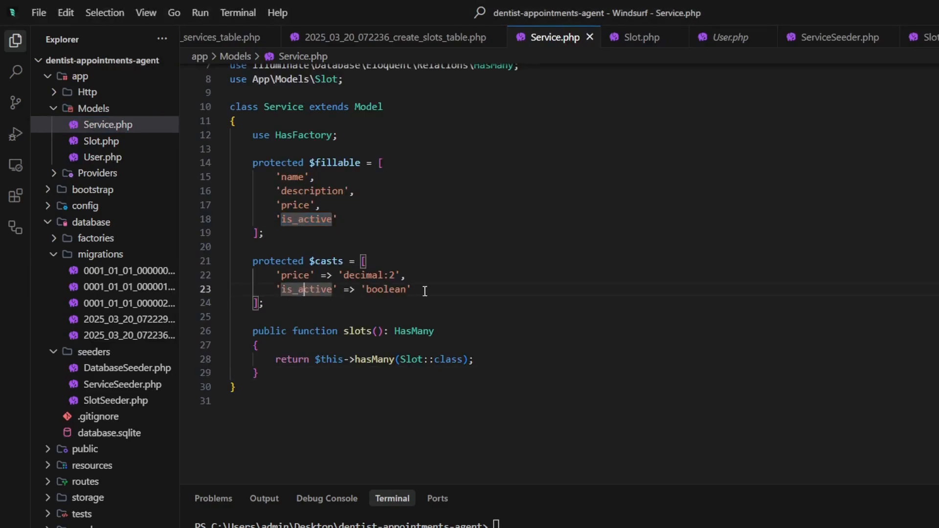
pyautogui.press('enter')
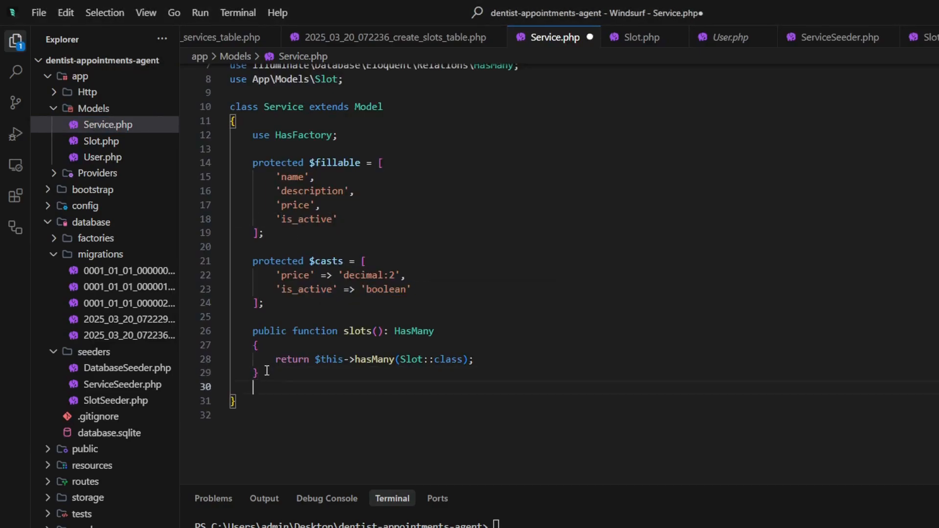
pyautogui.write('fu')
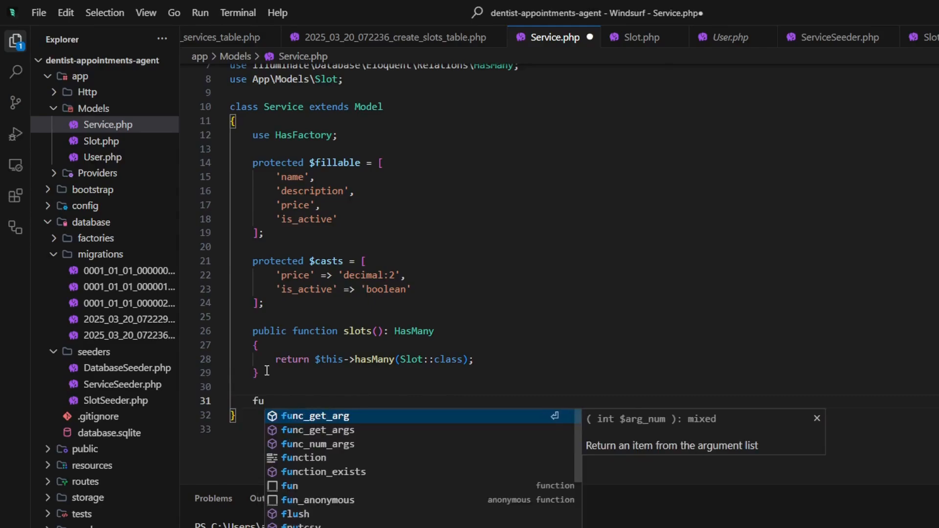
pyautogui.write('public')
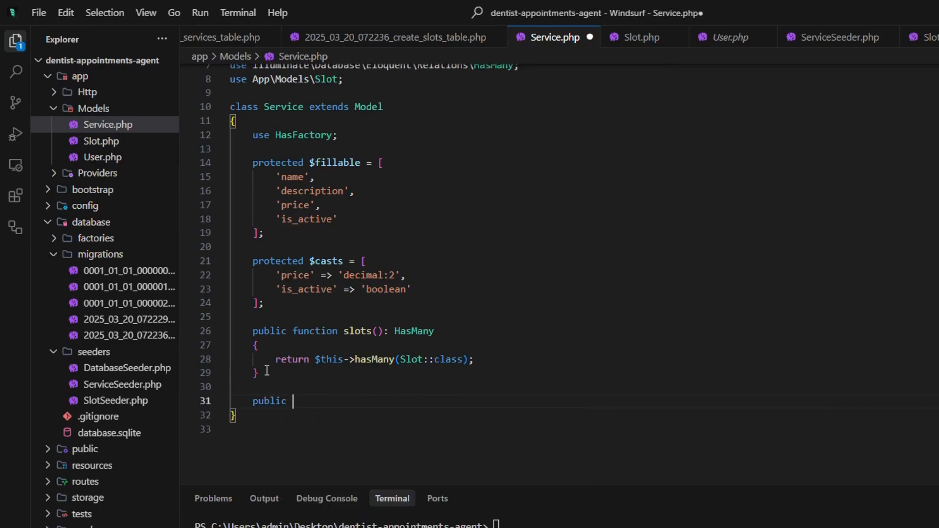
pyautogui.write('funtion')
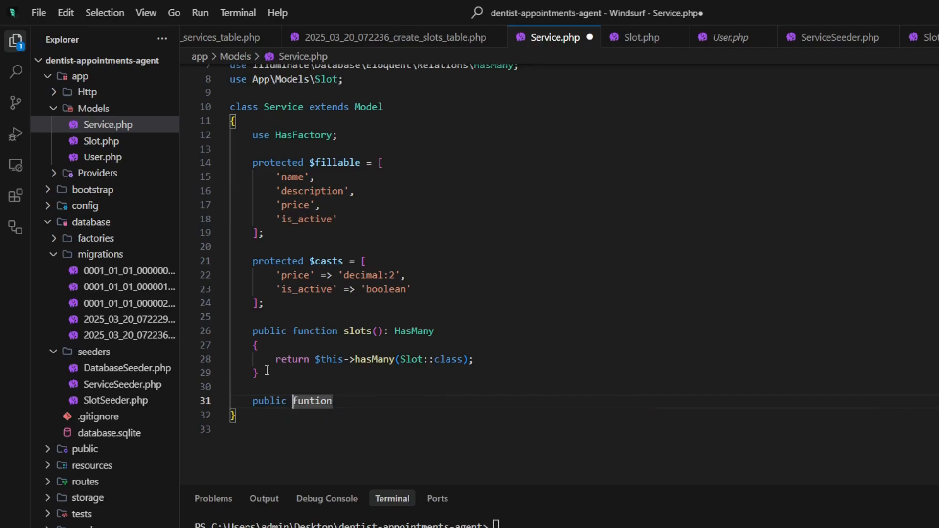
pyautogui.write('function')
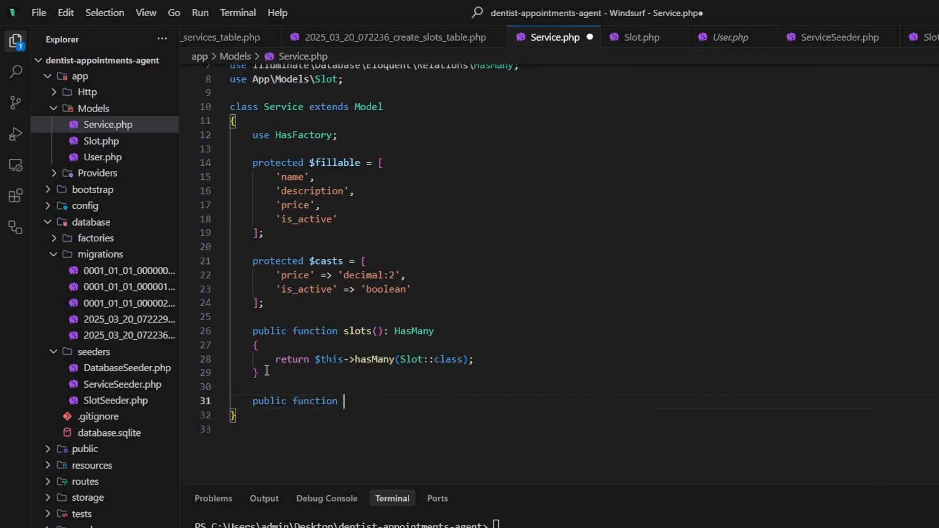
pyautogui.write('scopeActive($query')
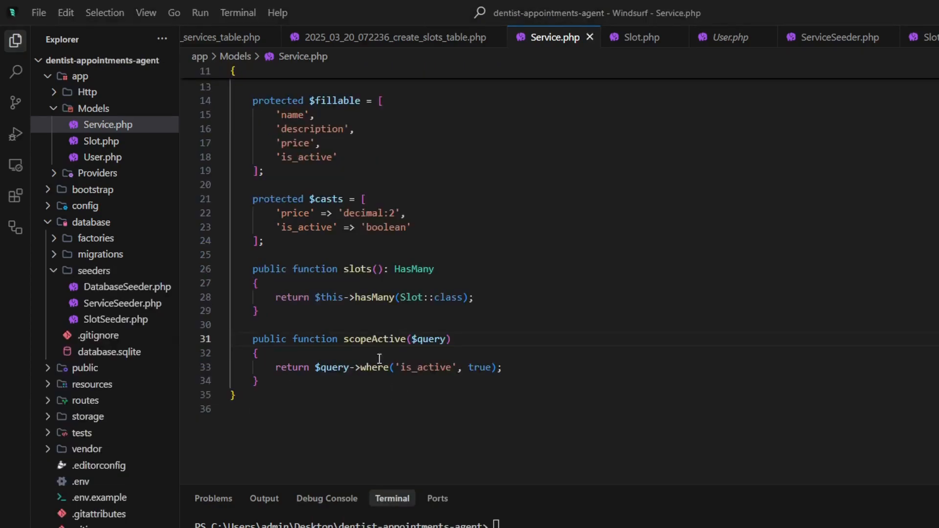
pyautogui.doubleClick(374, 339)
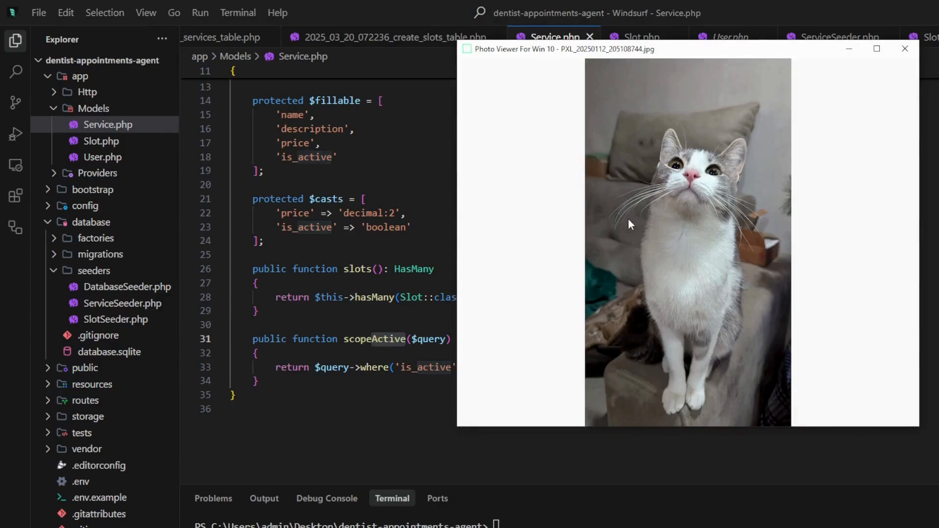
pyautogui.moveTo(641, 251)
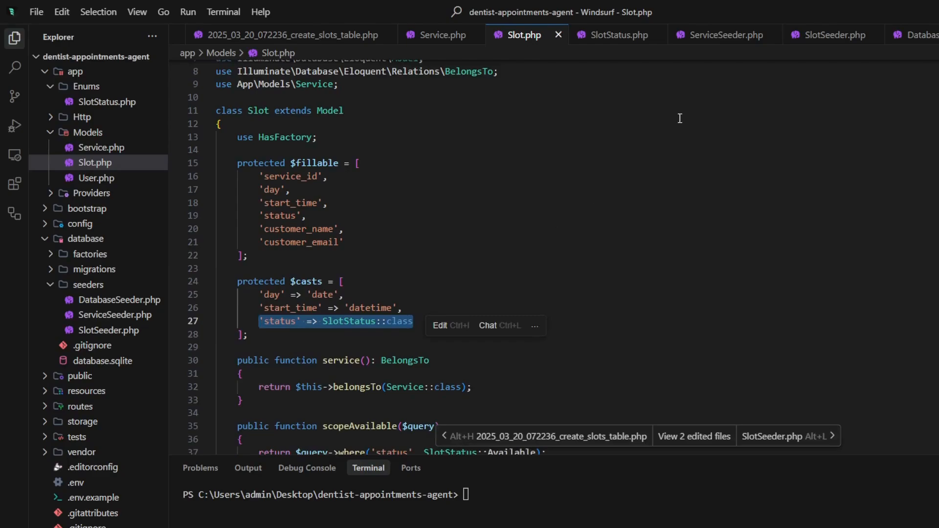
# - Review the SlotStatus enum with its Available and Booked cases
pyautogui.click(617, 35)
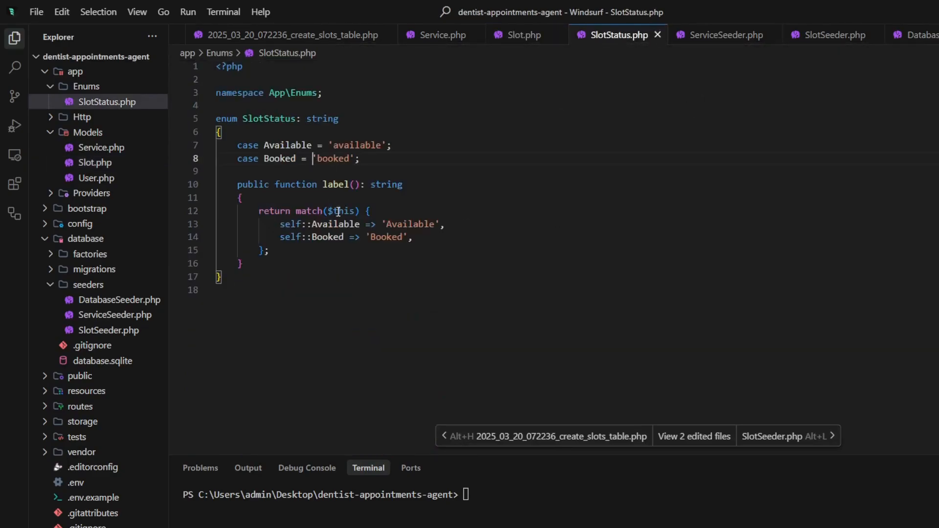
pyautogui.moveTo(526, 29)
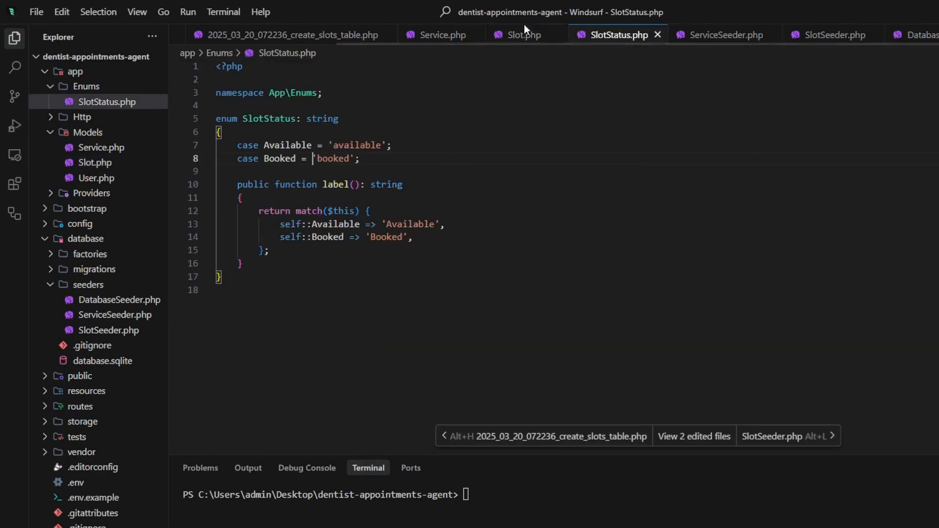
pyautogui.click(523, 35)
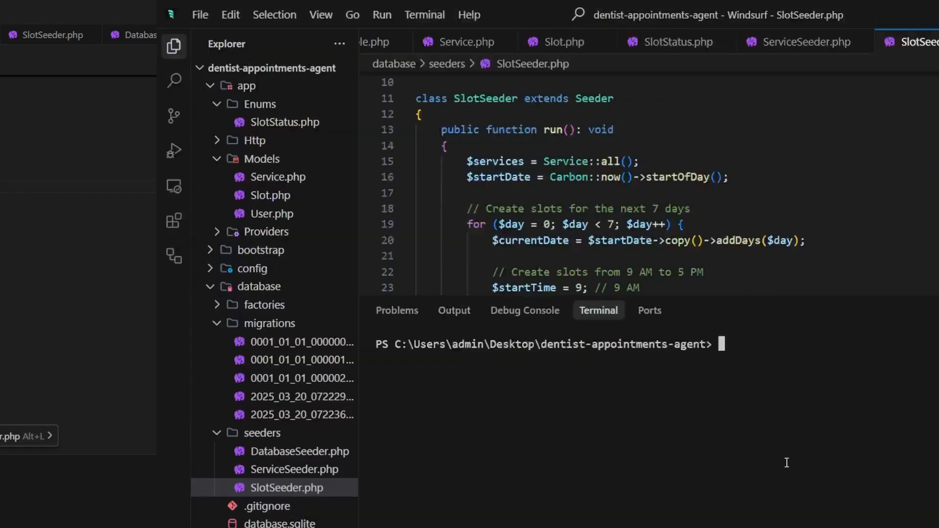
# - Install the LarAgent package with composer require maestroerror/laragent
pyautogui.write('c')
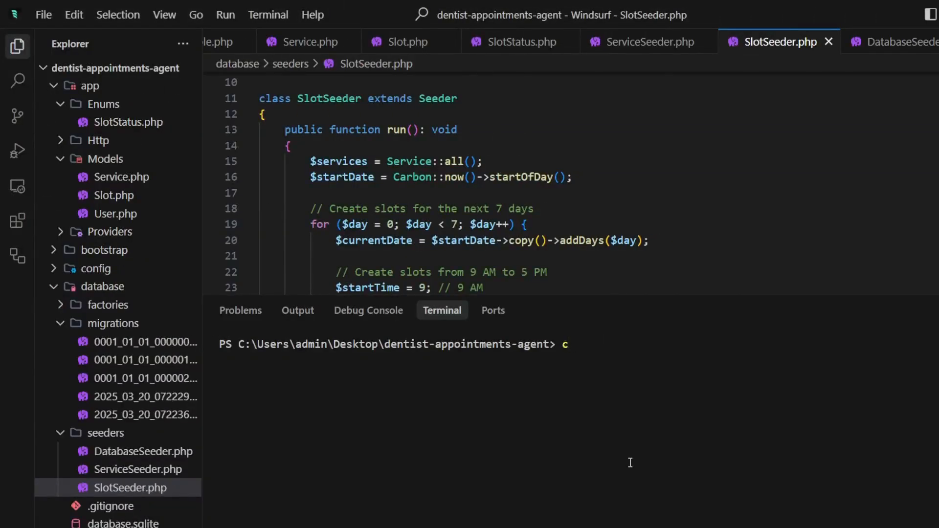
pyautogui.write('omposer r')
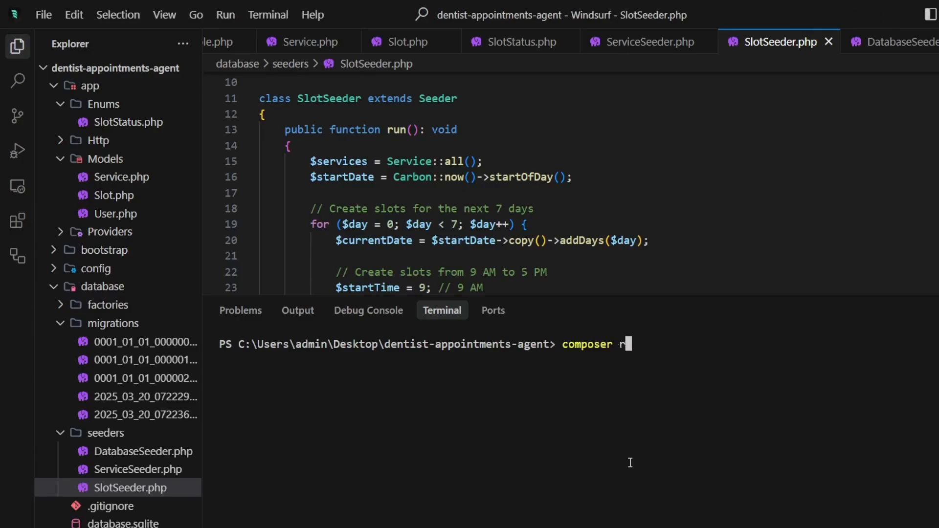
pyautogui.write('require')
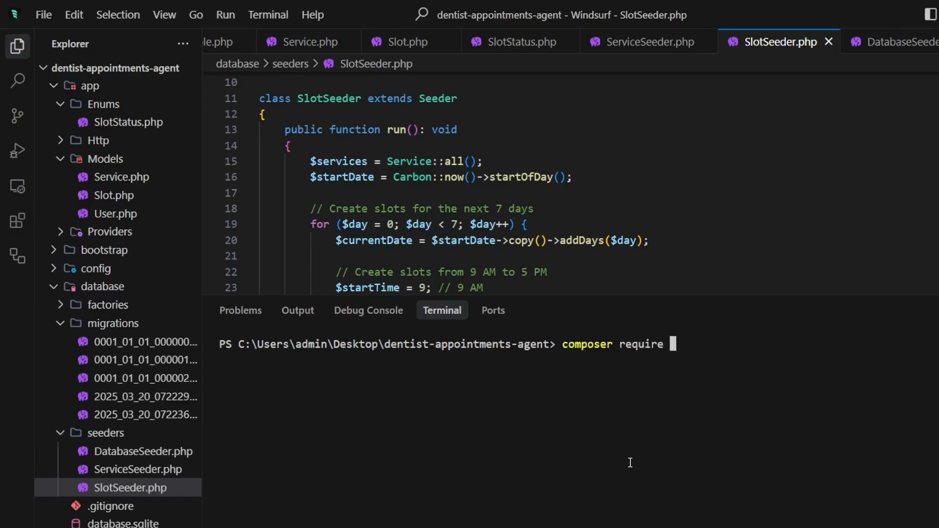
pyautogui.write('maestroerror')
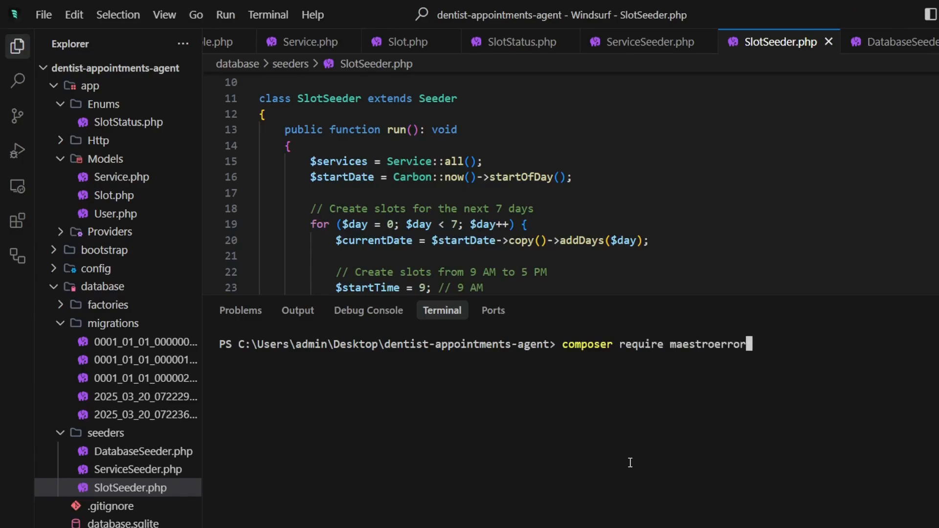
pyautogui.write('/larage')
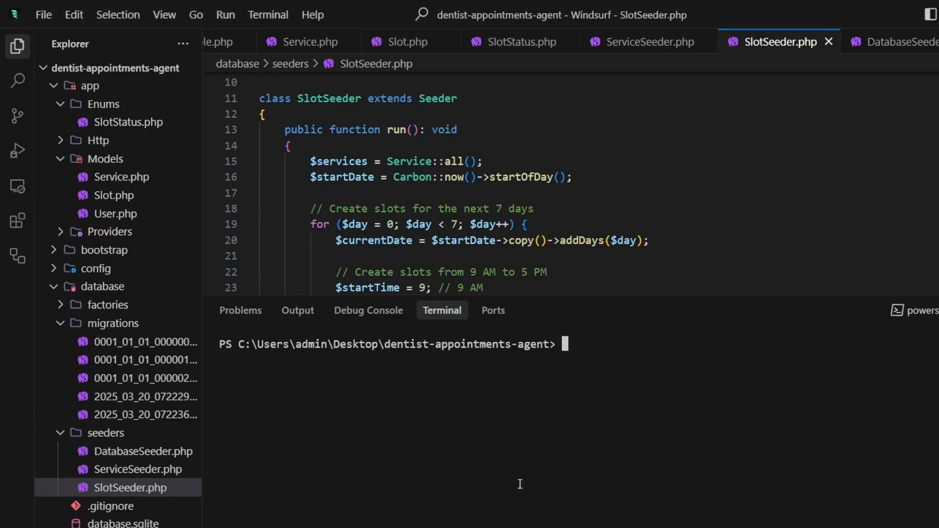
# - Publish the LarAgent config with php artisan vendor:publish --tag
pyautogui.write('php artisan')
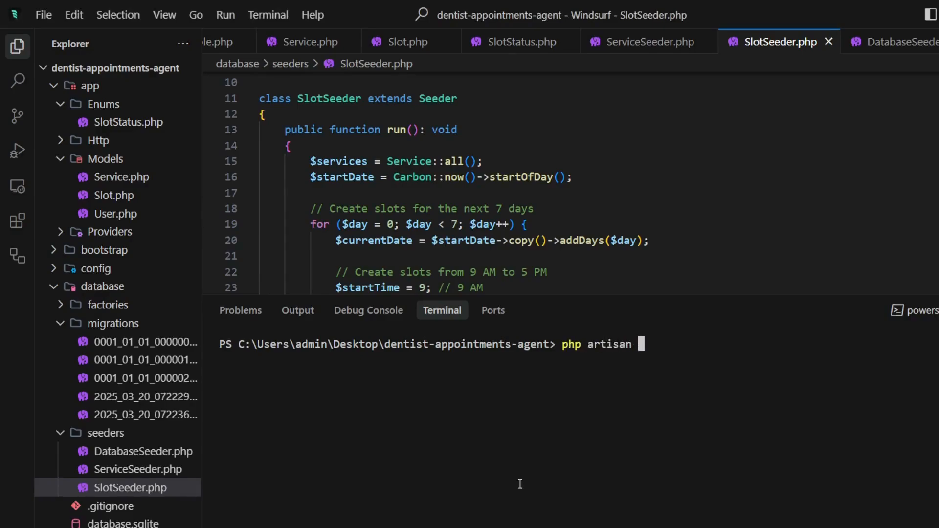
pyautogui.write('vendor:b')
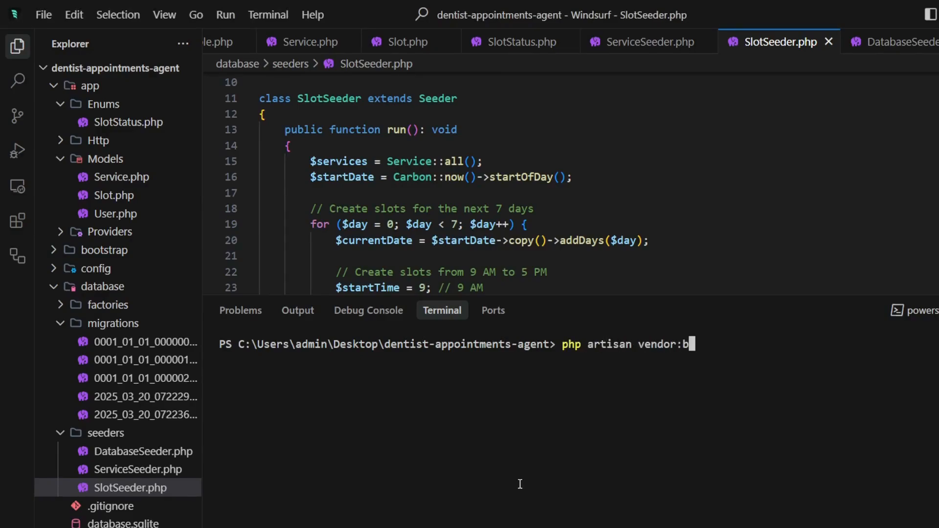
pyautogui.write('ublish')
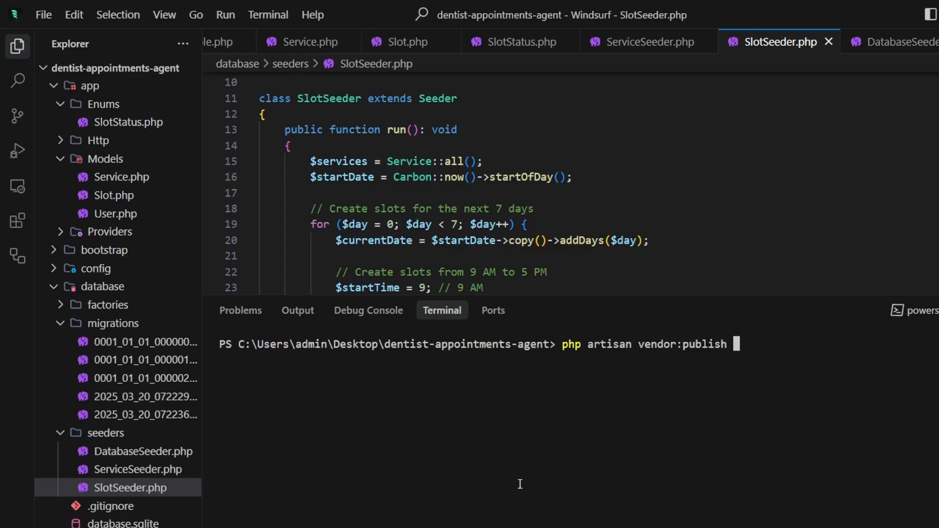
pyautogui.write('--tag')
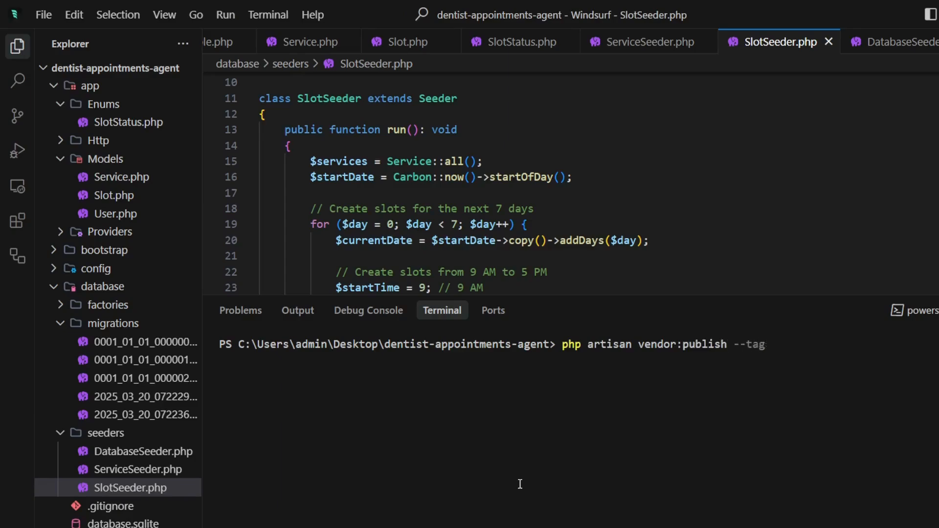
pyautogui.write('="lara')
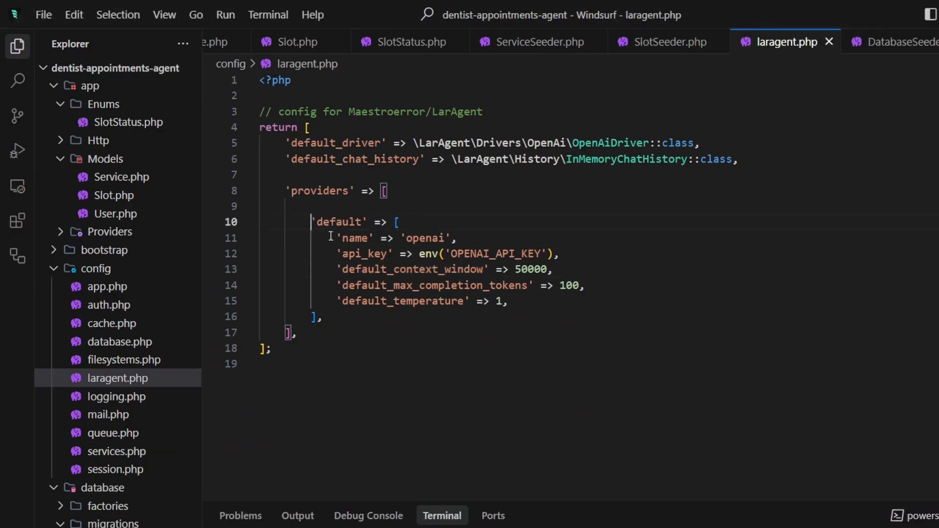
# - Duplicate the default provider block as 'ollama' named 'ollama-local'
pyautogui.click(333, 317)
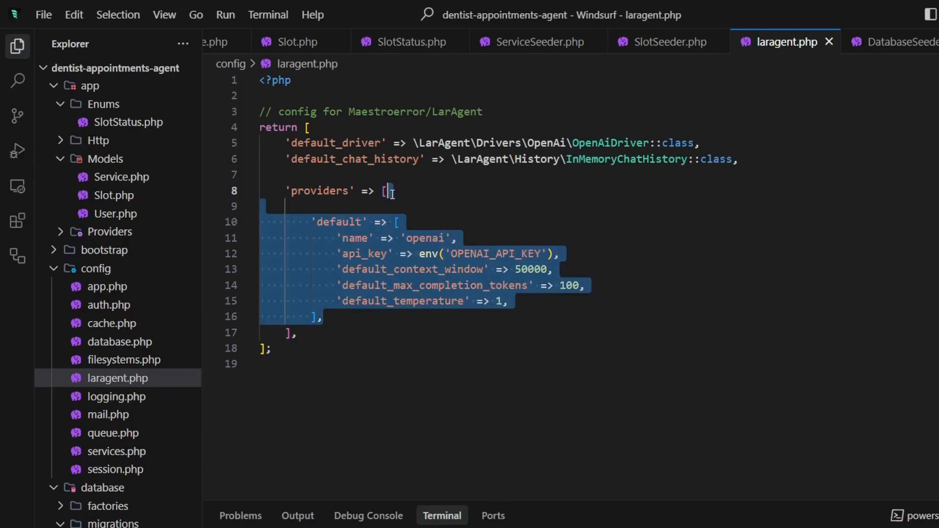
pyautogui.press('ctrl+v')
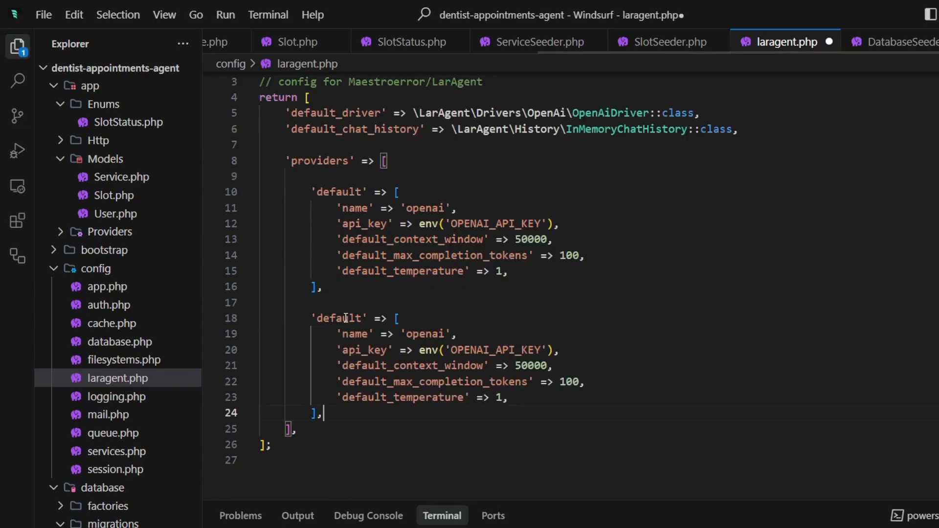
pyautogui.doubleClick(339, 318)
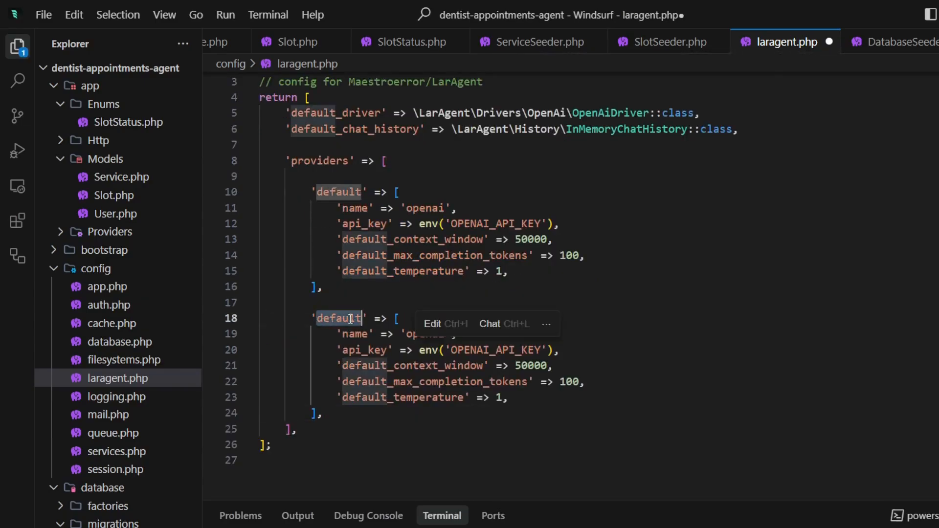
pyautogui.write('ollama')
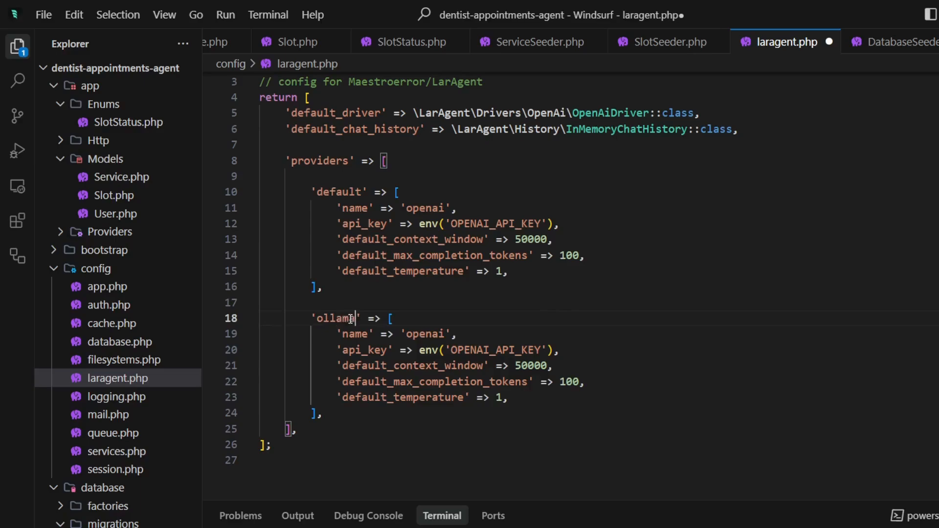
pyautogui.doubleClick(425, 334)
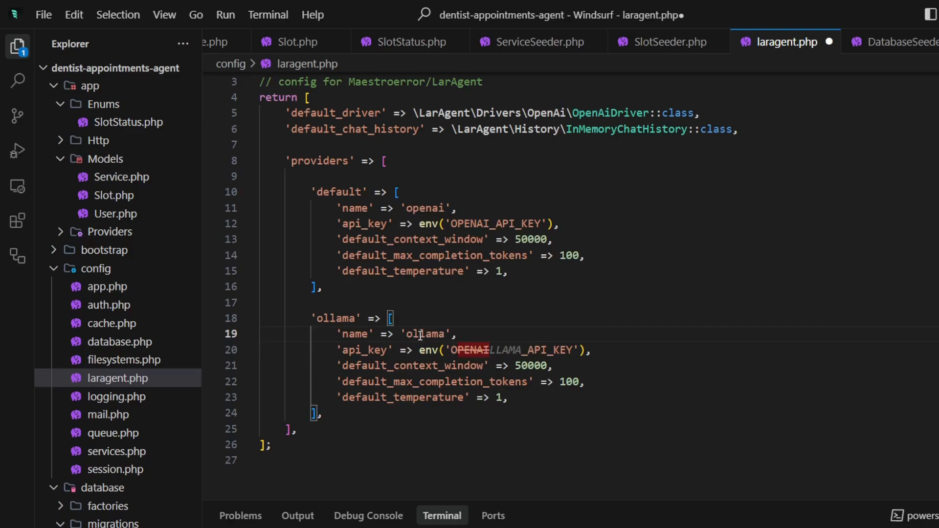
pyautogui.write('-local')
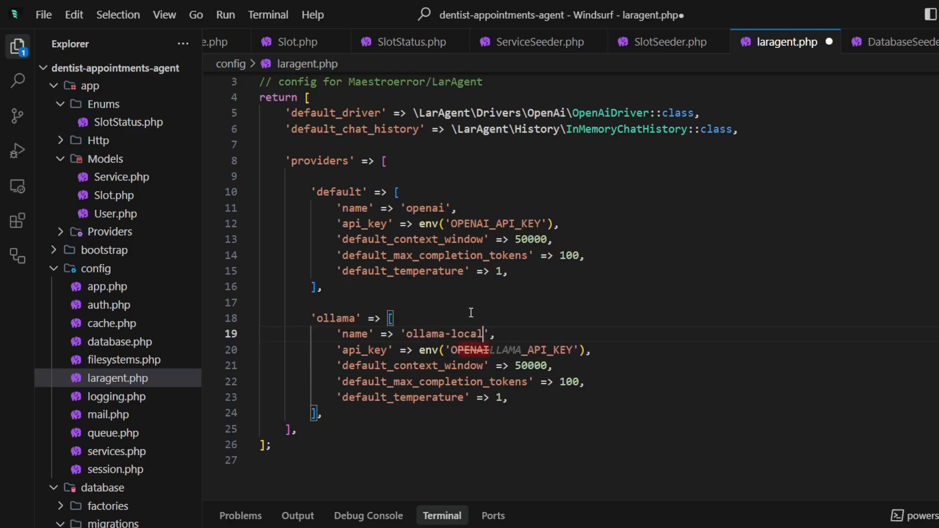
# - Set the ollama provider's api_key to "ollama" and add an OpenAiCompatible driver
pyautogui.doubleClick(446, 334)
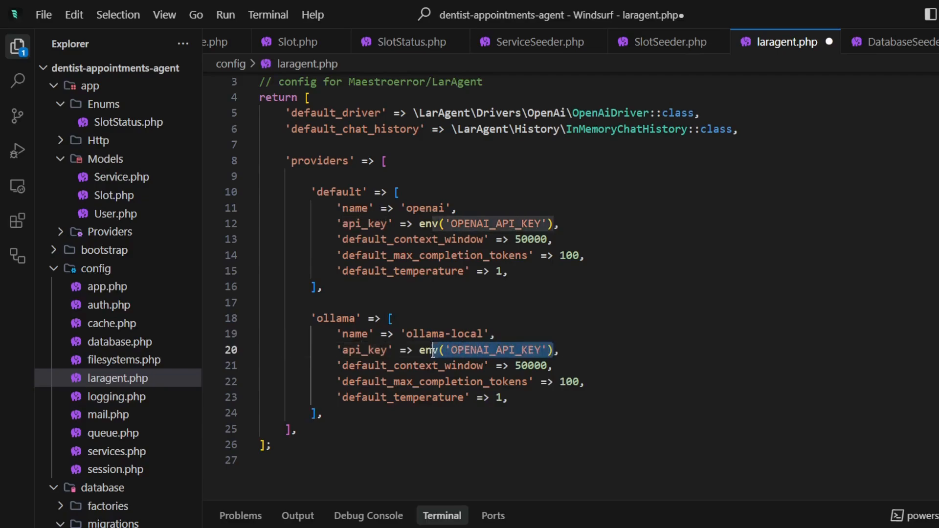
pyautogui.doubleClick(427, 350)
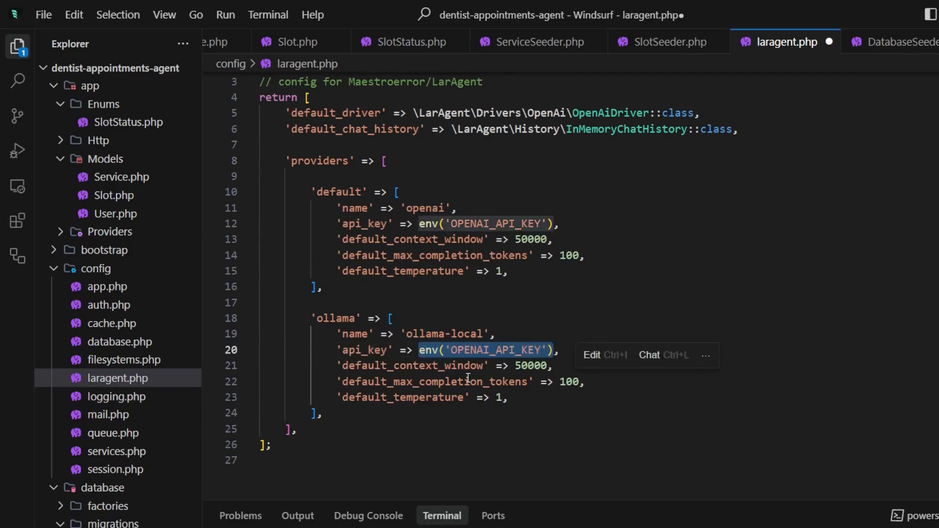
pyautogui.write('"o",')
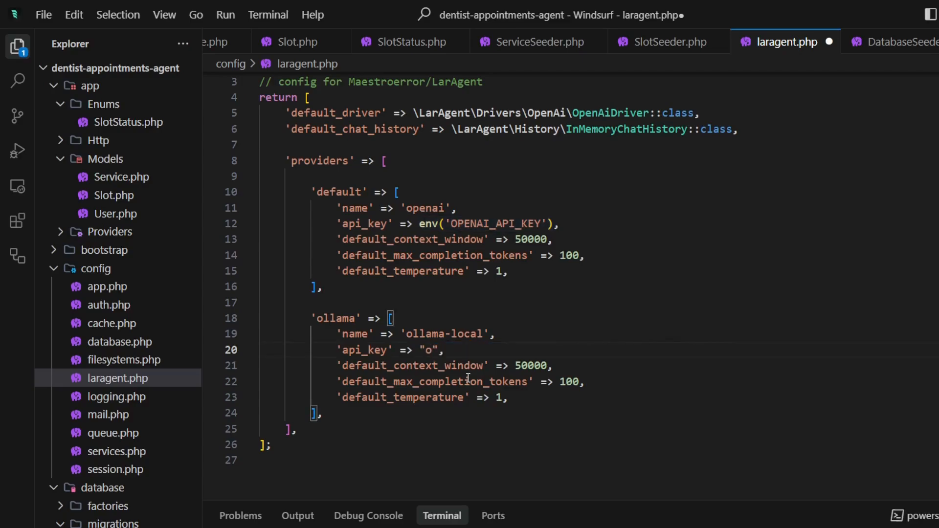
pyautogui.write('llama')
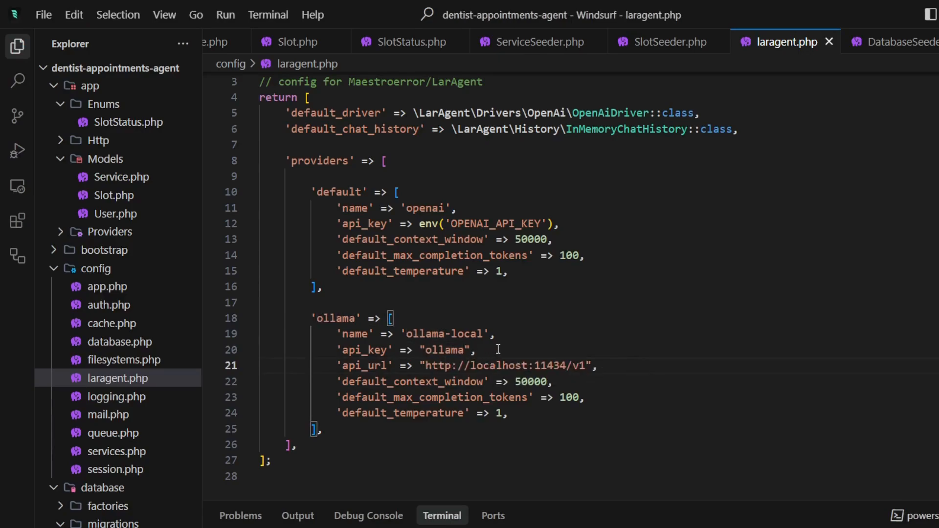
pyautogui.click(476, 350)
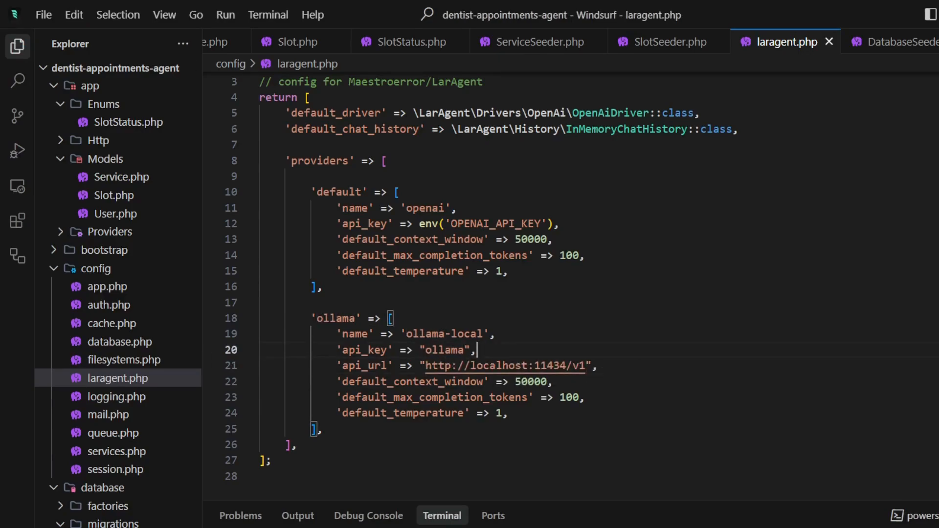
pyautogui.press('Enter')
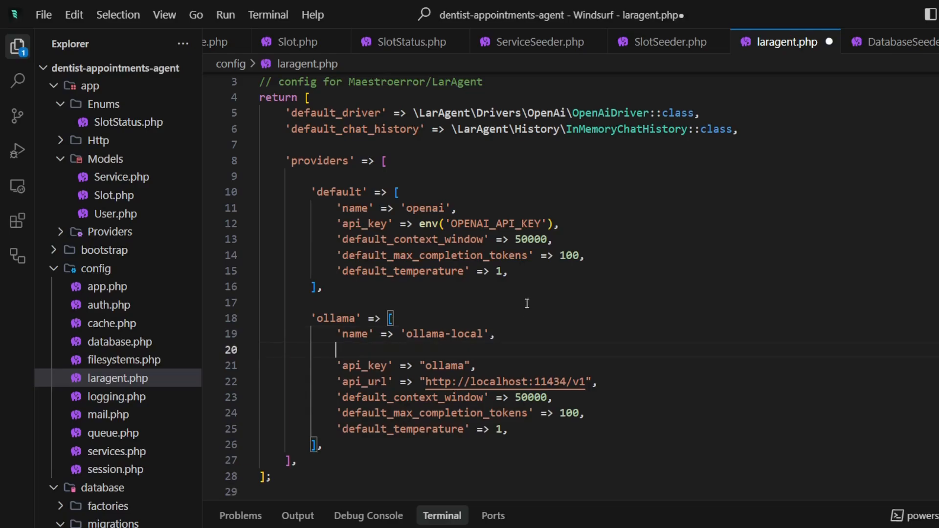
pyautogui.write("'driver'")
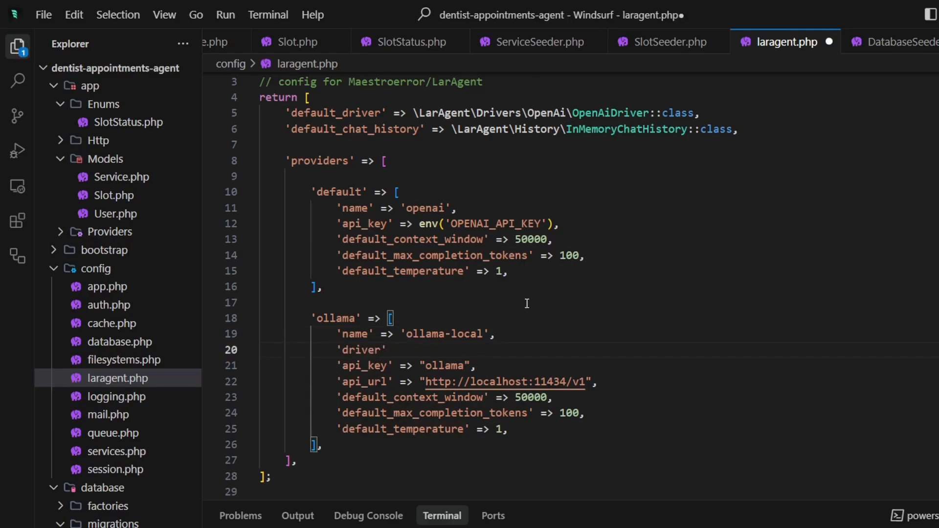
pyautogui.write('=>')
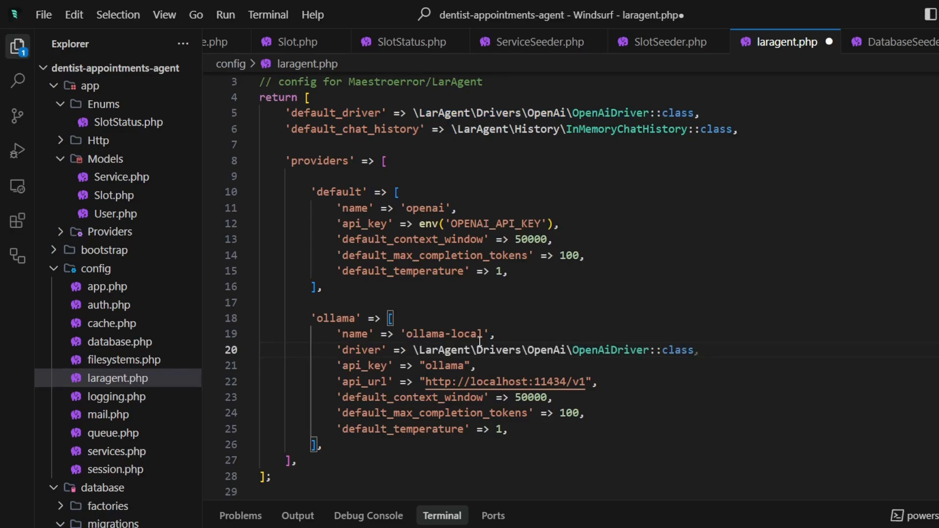
pyautogui.doubleClick(620, 350)
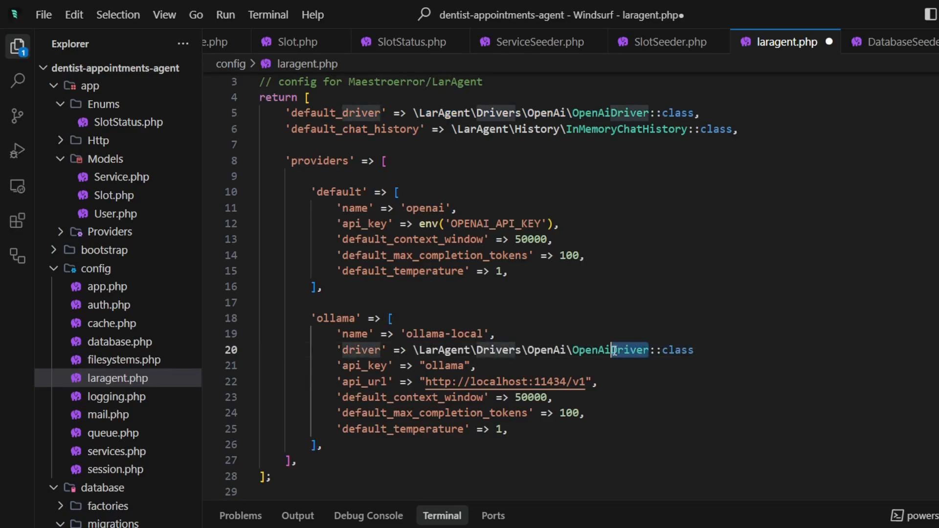
pyautogui.write('Com')
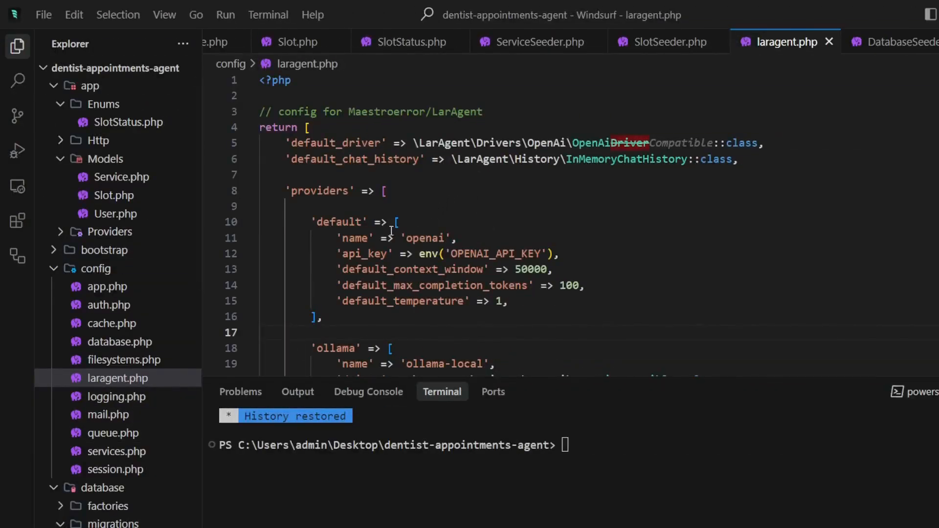
# - Add a 'model' => 'gpt-4o-mini' setting to the default provider
pyautogui.scroll(-3)
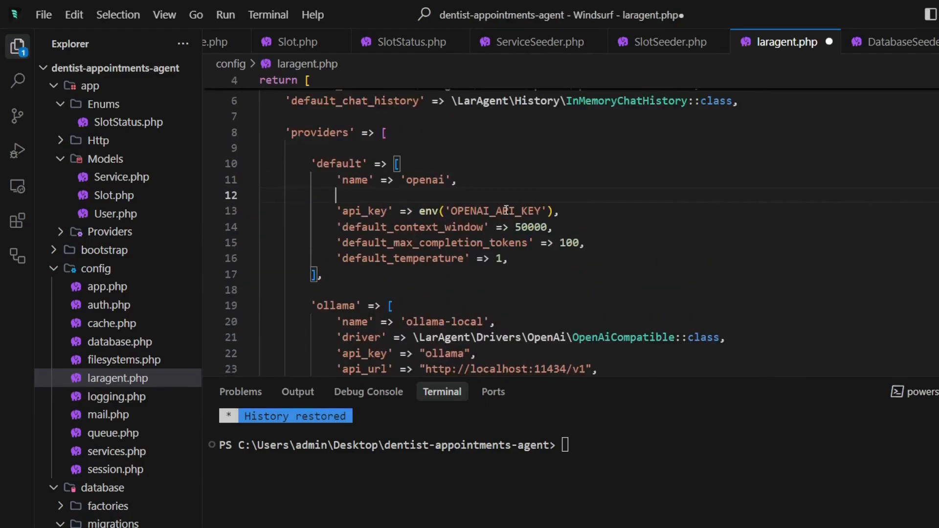
pyautogui.write("'model' => '")
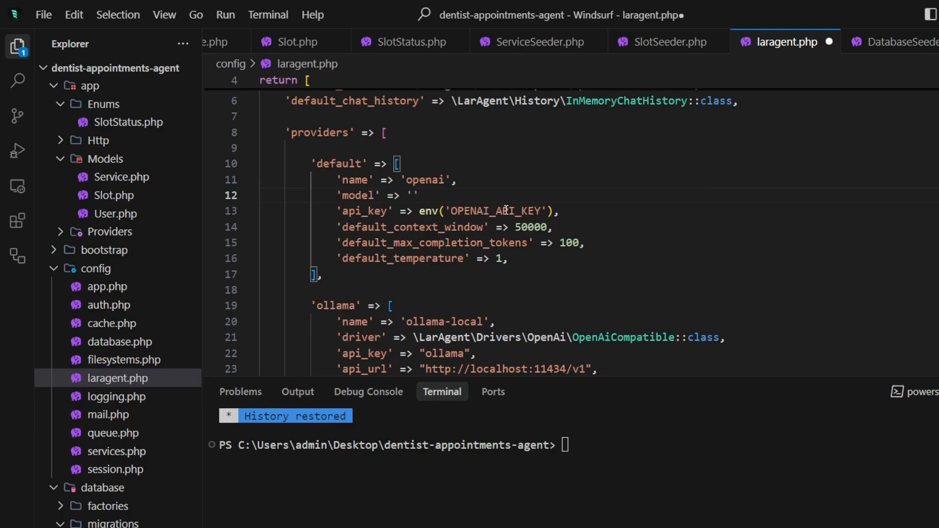
pyautogui.write('gpt-3.5-turbo')
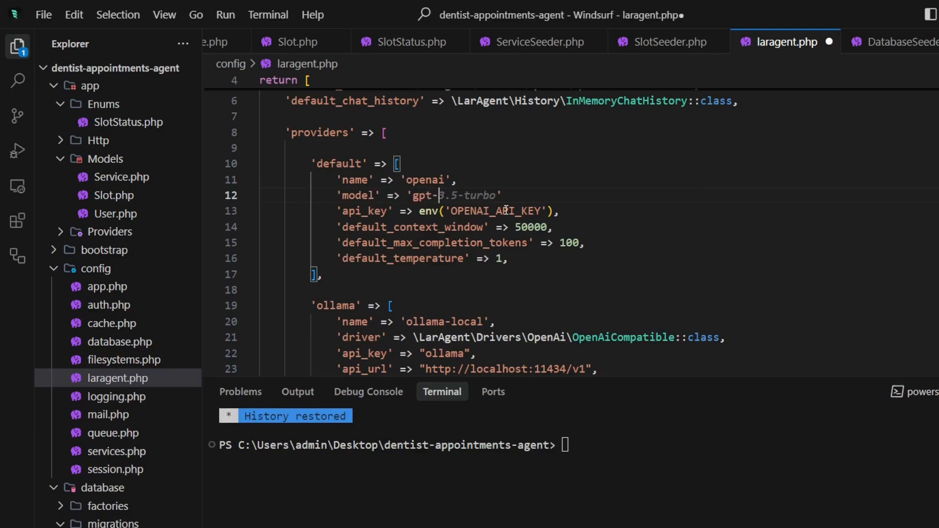
pyautogui.write('gpt-4o-mi')
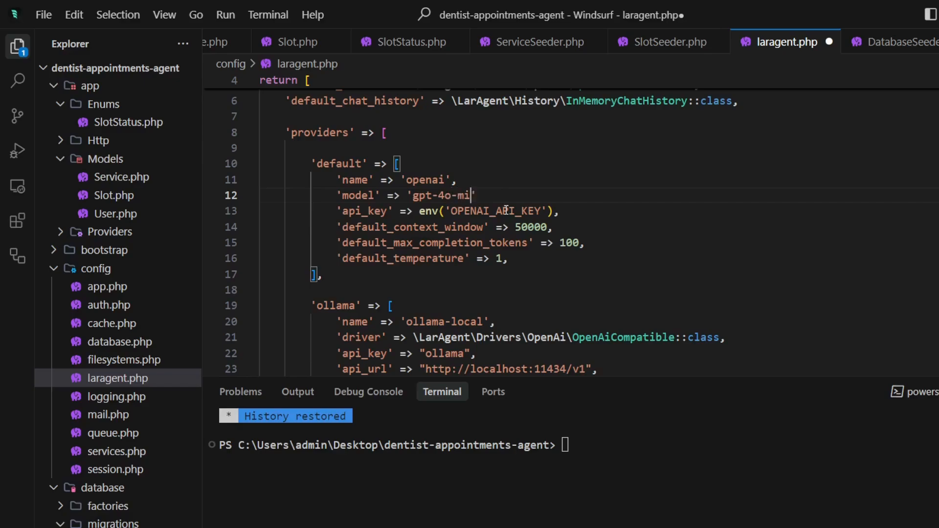
# - Add a 'model' => 'Llama3.1' line under the ollama provider
pyautogui.scroll(-3)
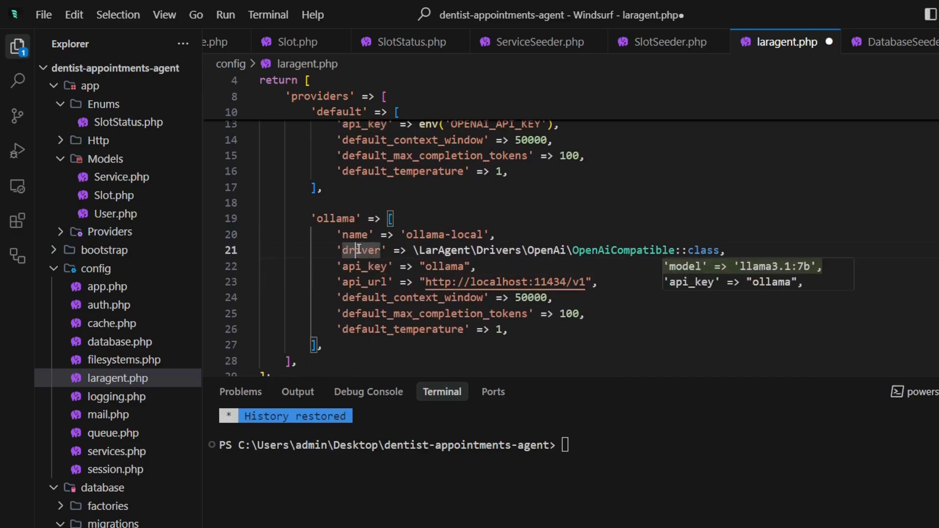
pyautogui.press('Enter')
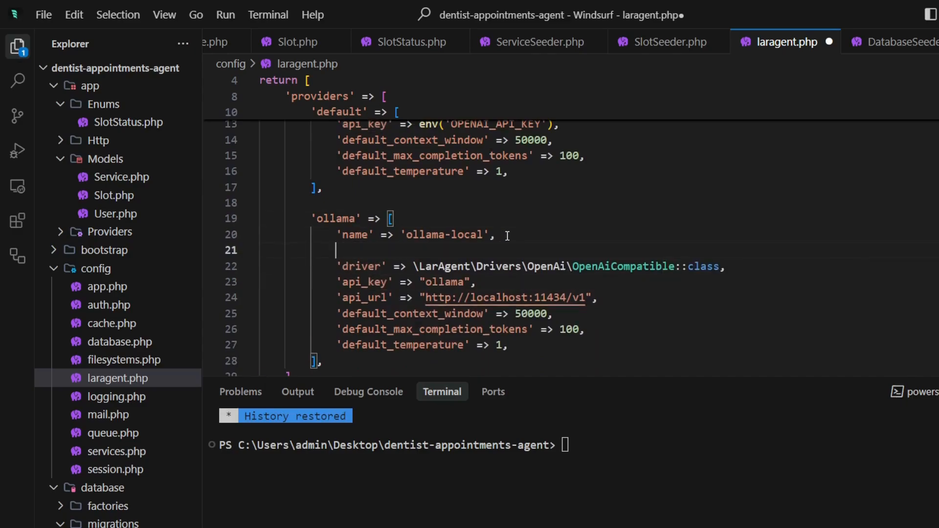
pyautogui.write("'model' => 'Llama3.1',")
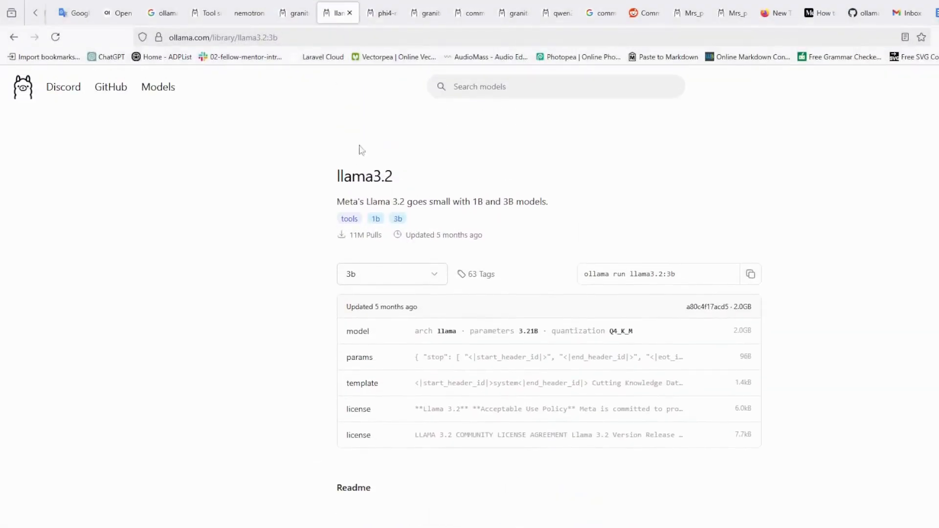
# - Browse the llama3.2 3B model page and copy 'ollama run llama3.2:3b'
pyautogui.click(381, 13)
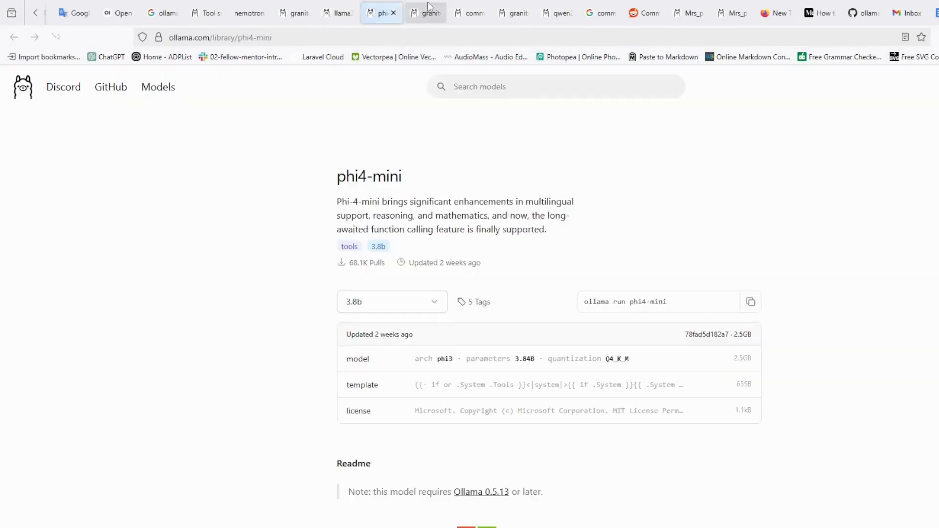
pyautogui.click(337, 13)
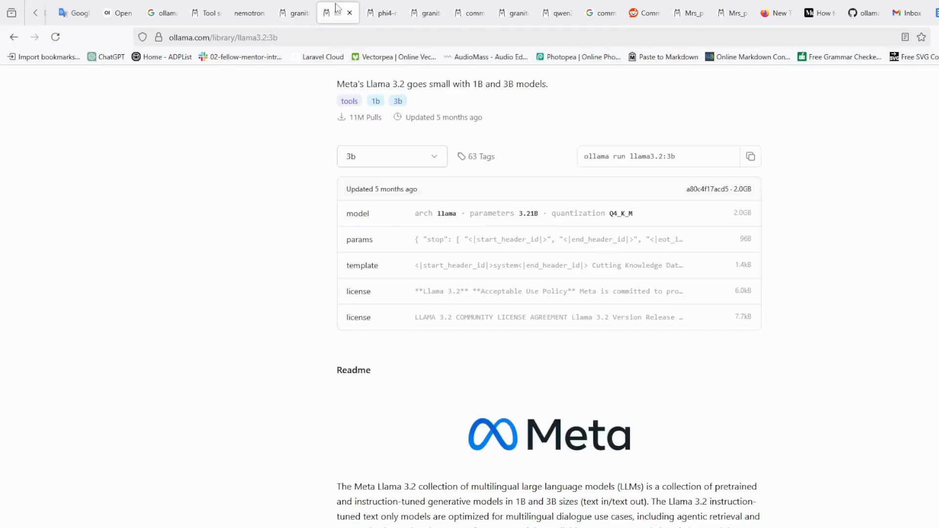
pyautogui.scroll(3)
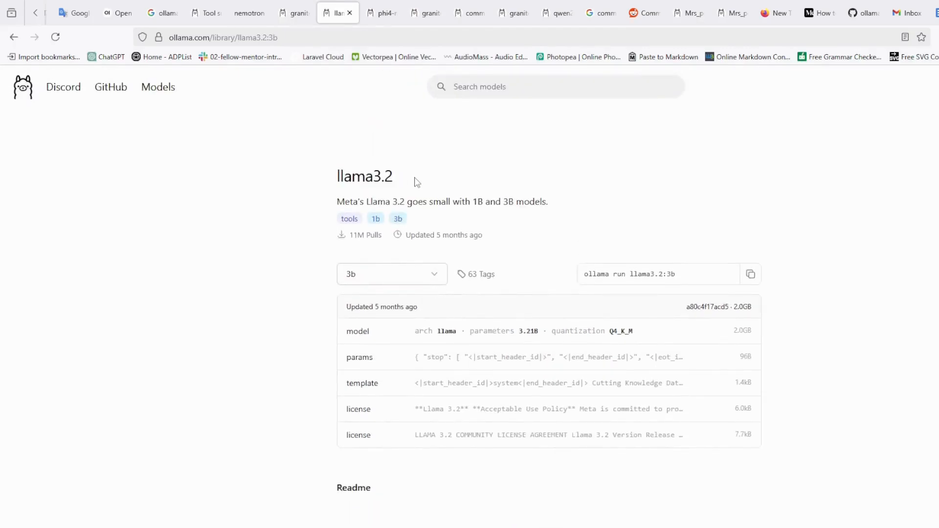
pyautogui.scroll(-3)
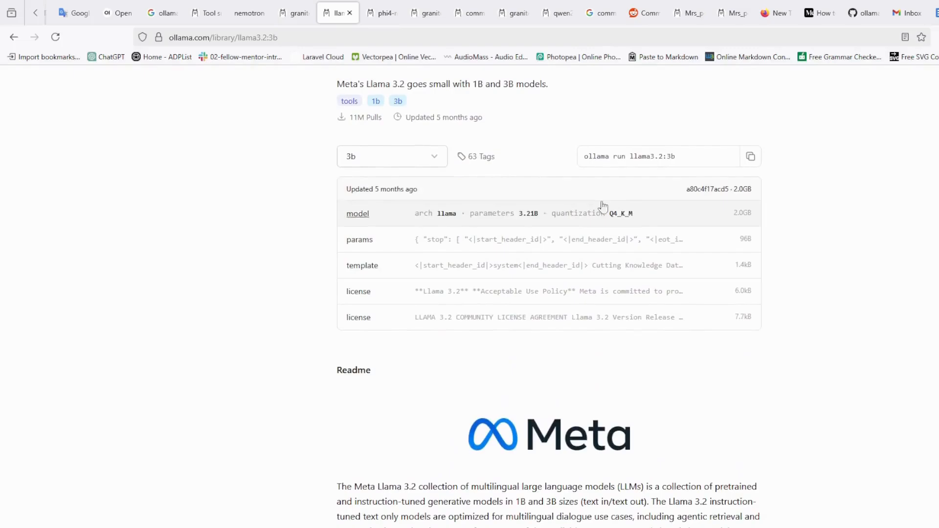
pyautogui.scroll(-3)
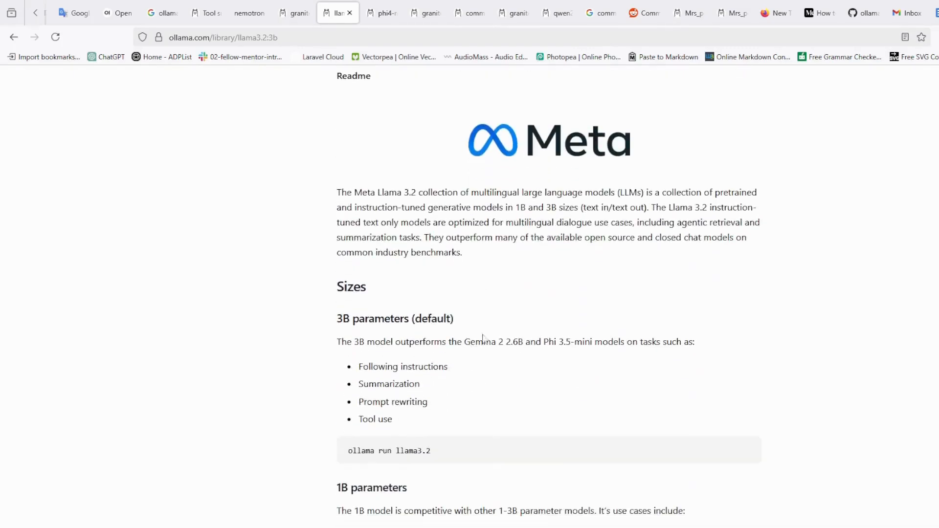
pyautogui.scroll(-3)
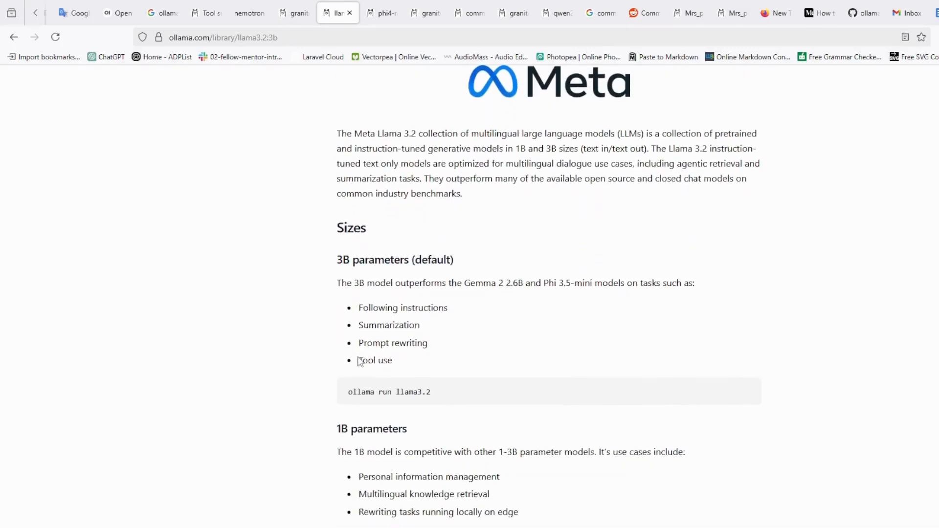
pyautogui.moveTo(441, 314)
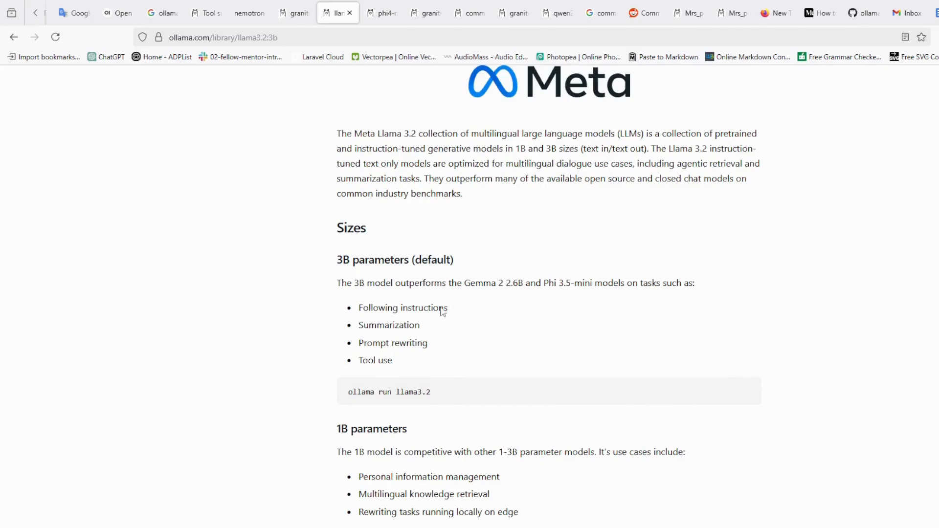
pyautogui.scroll(3)
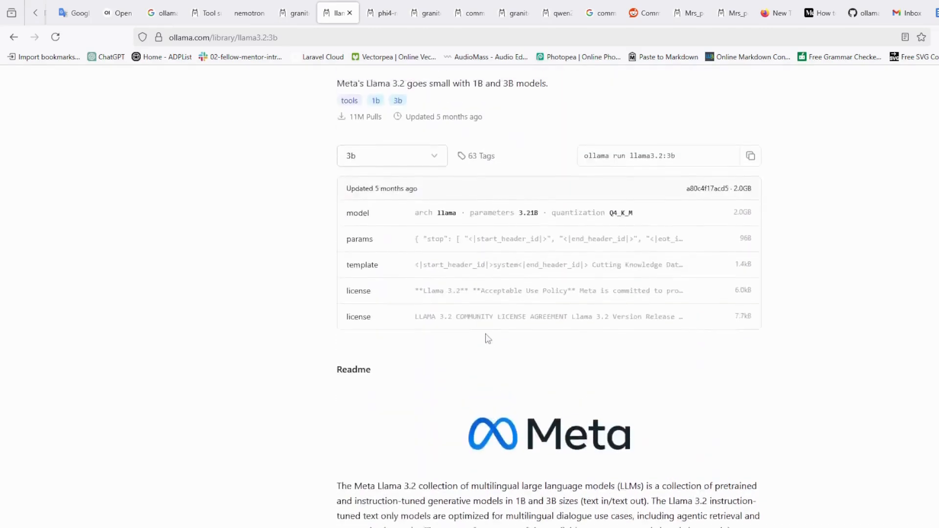
pyautogui.scroll(3)
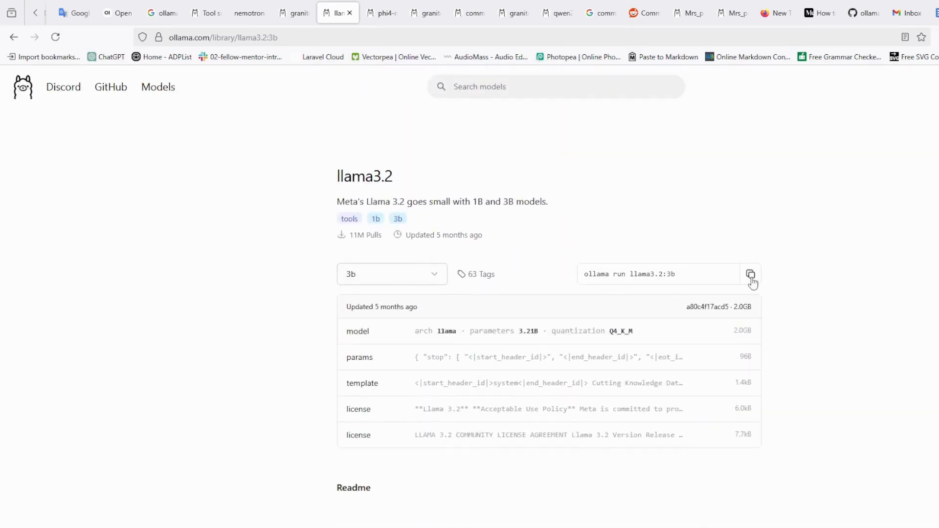
pyautogui.click(751, 274)
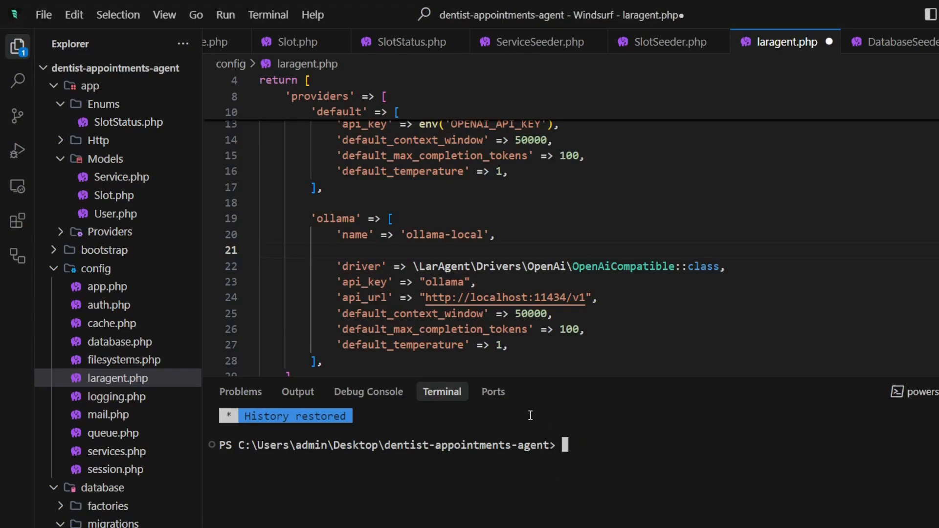
# - Paste 'ollama run llama3.2:3b', then generate AppointmentAssistant with php artisan make:agent
pyautogui.write('ollama run llama3.2:3b')
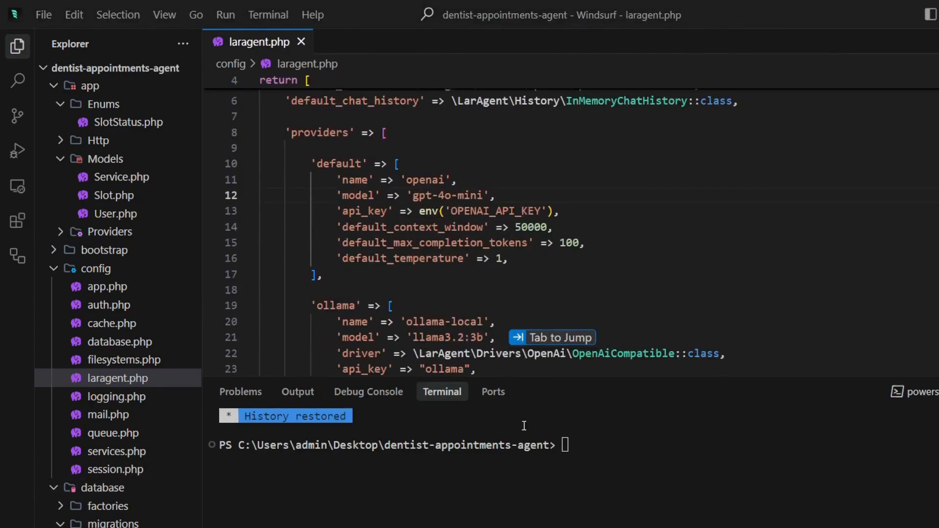
pyautogui.write('php')
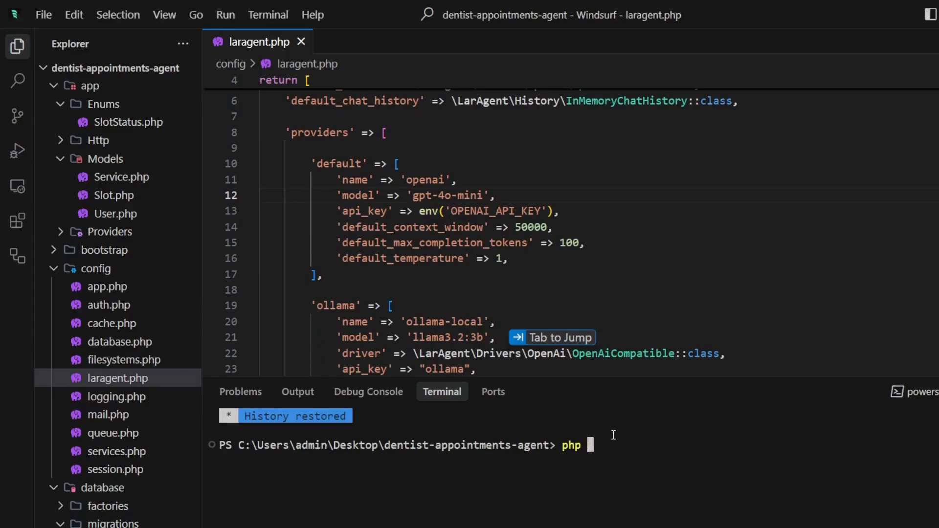
pyautogui.write('artisan')
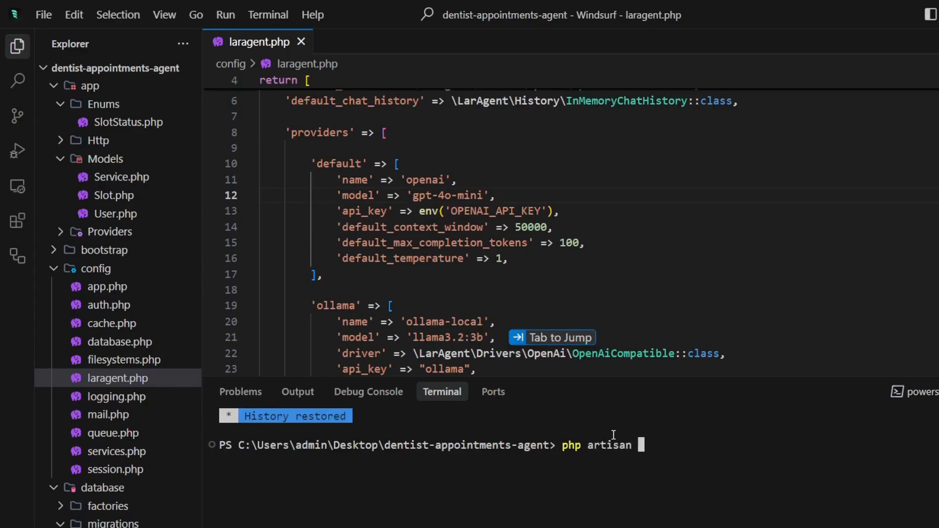
pyautogui.write('make:')
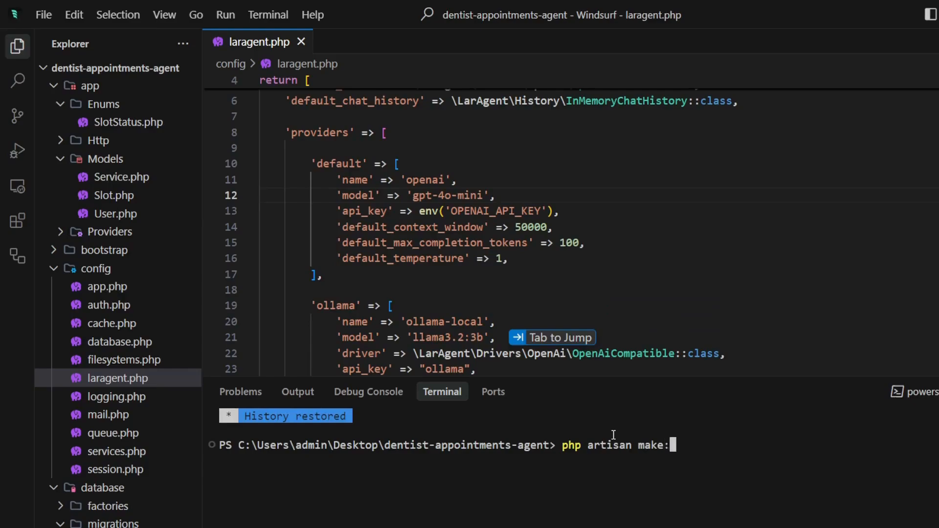
pyautogui.write('agent A')
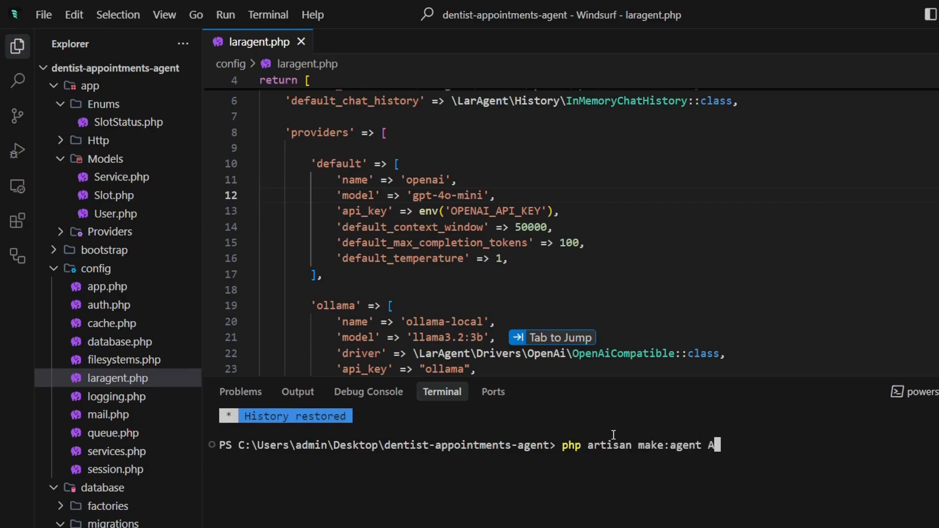
pyautogui.write('ppointment')
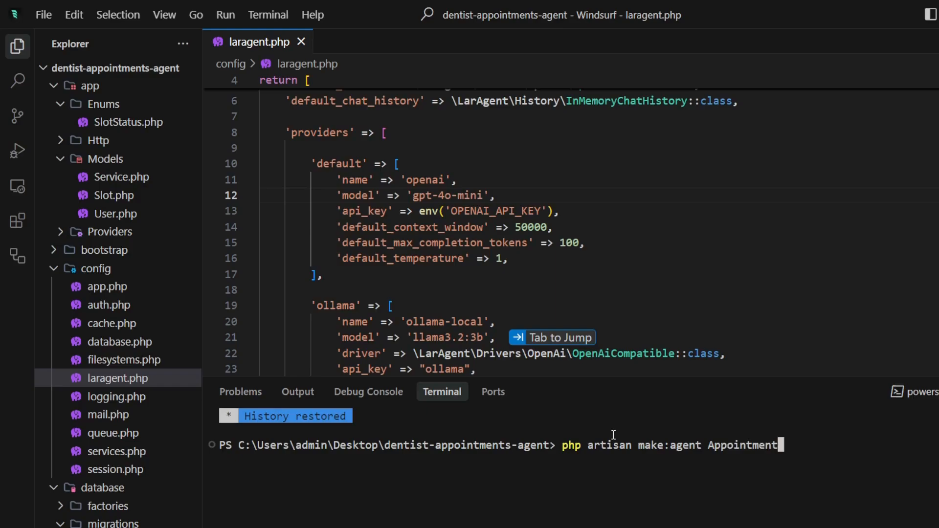
pyautogui.write('Age')
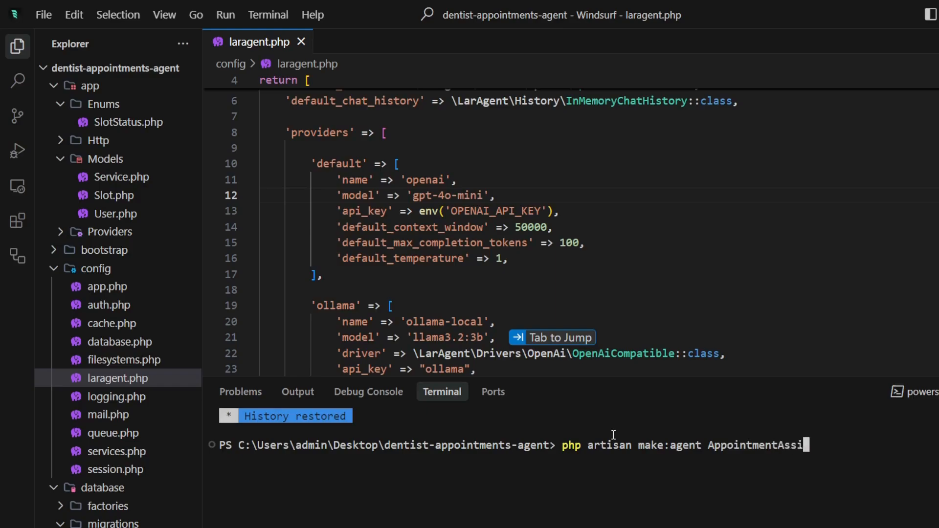
pyautogui.press('Return')
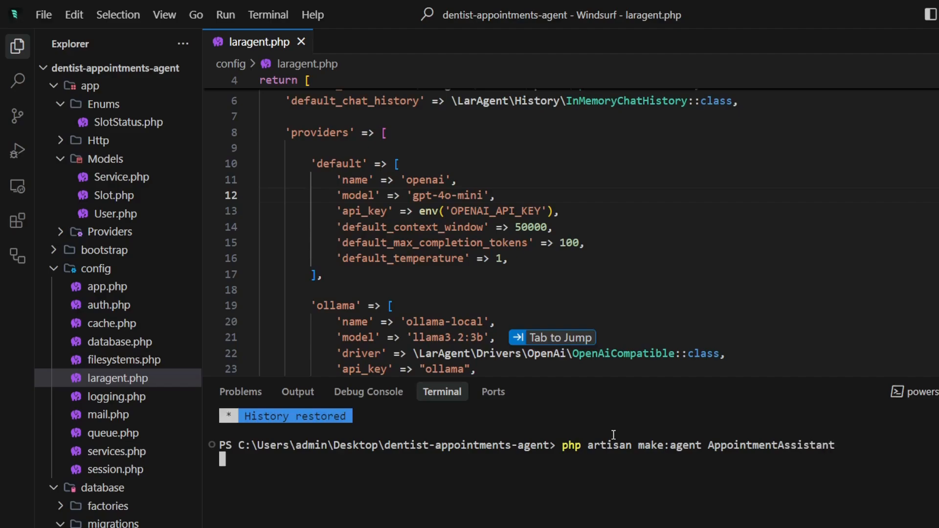
pyautogui.press('Return')
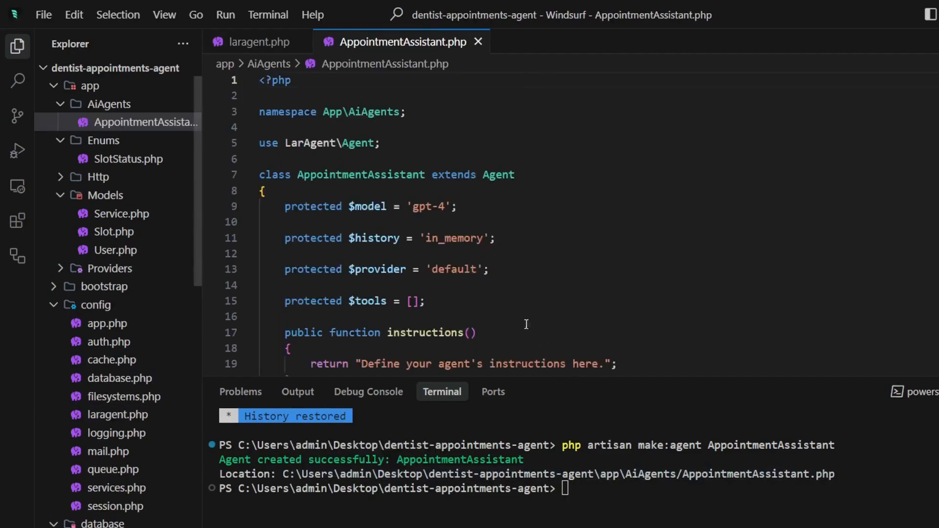
pyautogui.moveTo(561, 378)
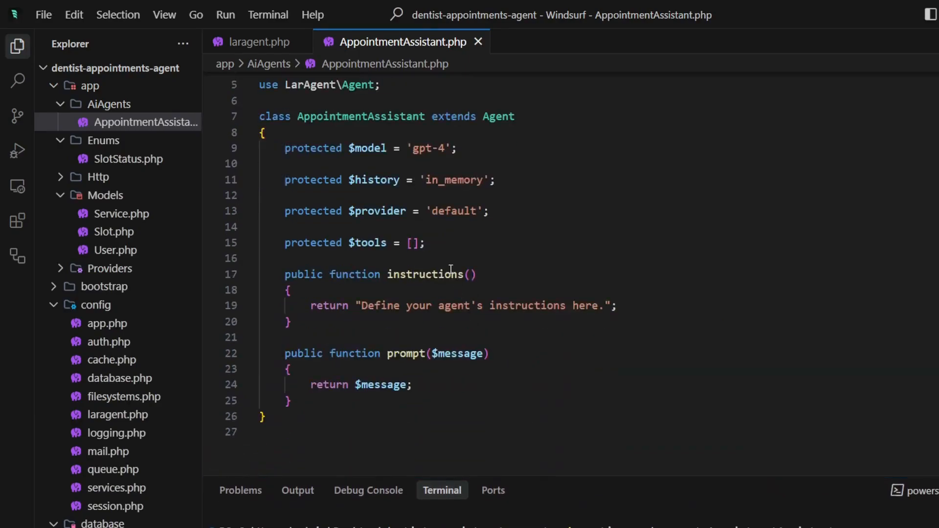
# - Remove the $model line and set the agent's $provider to 'ollama'
pyautogui.scroll(3)
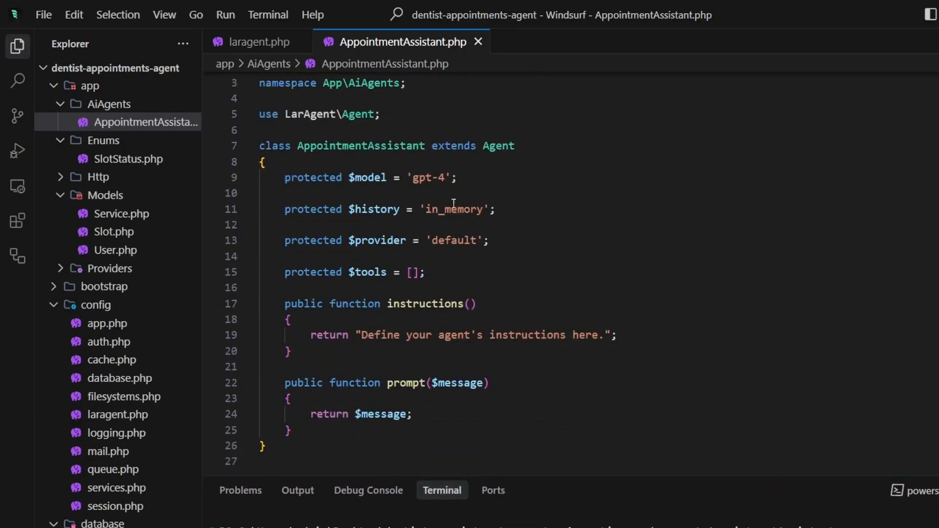
pyautogui.doubleClick(453, 240)
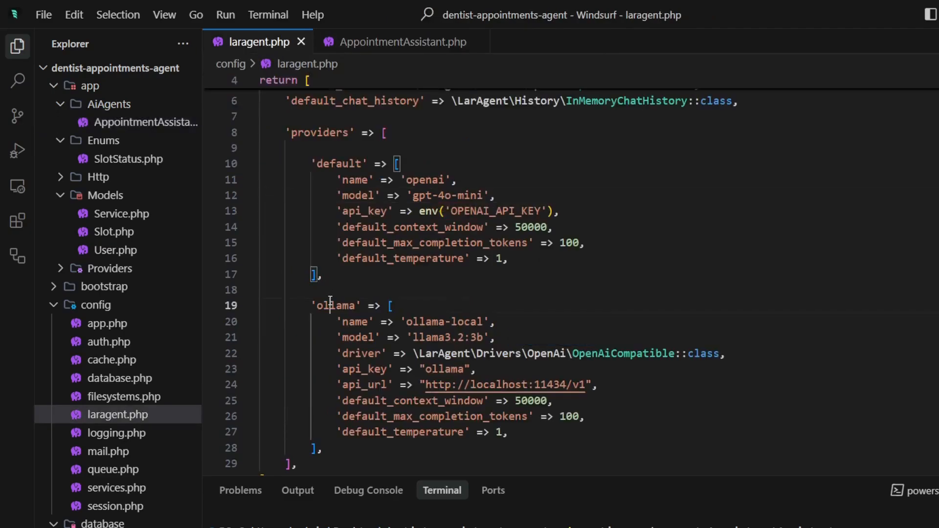
pyautogui.click(400, 42)
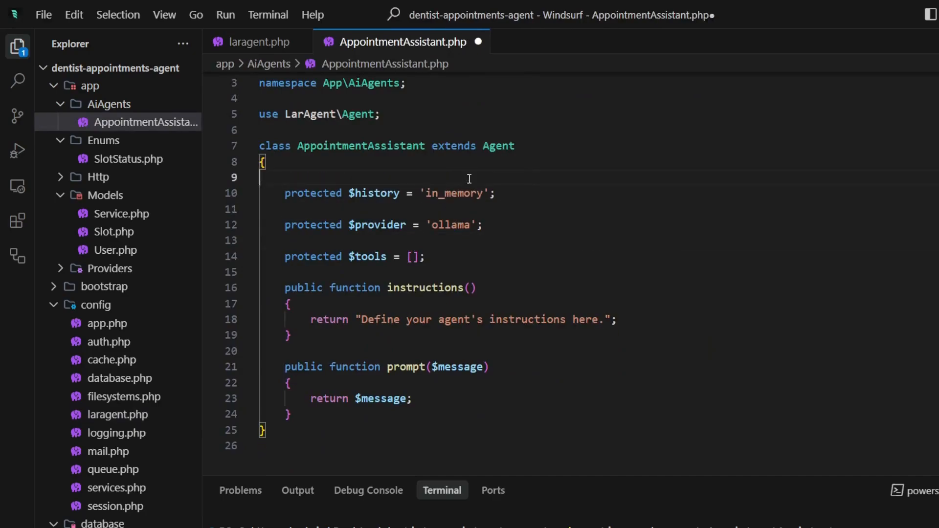
pyautogui.write("protected $model = 'gpt-4';")
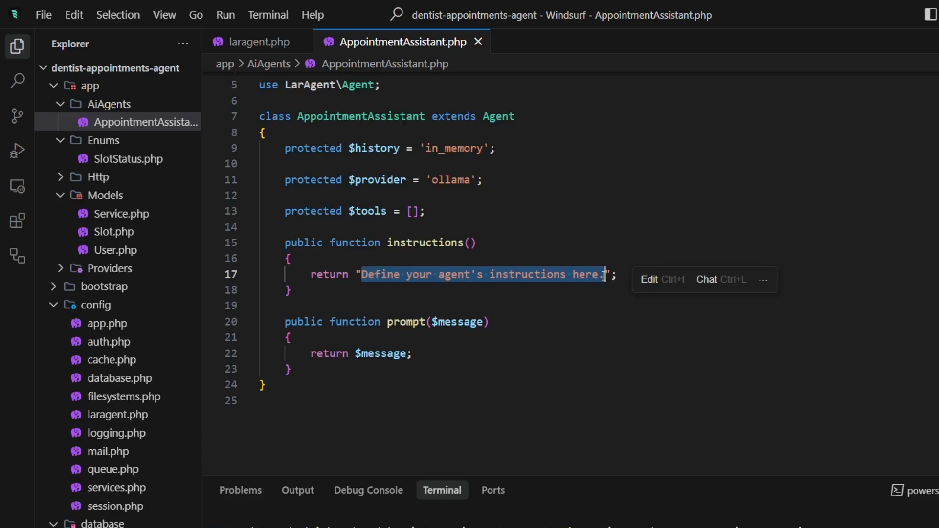
# - Rewrite the instructions() prompt as a dentist assistant finding out customer needs
pyautogui.write('You are helpful assi";')
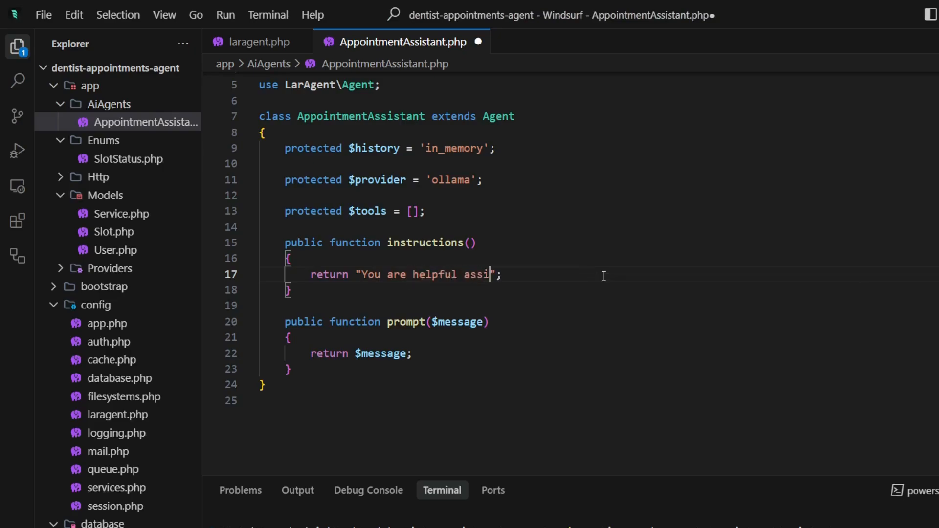
pyautogui.write('stant of dentist')
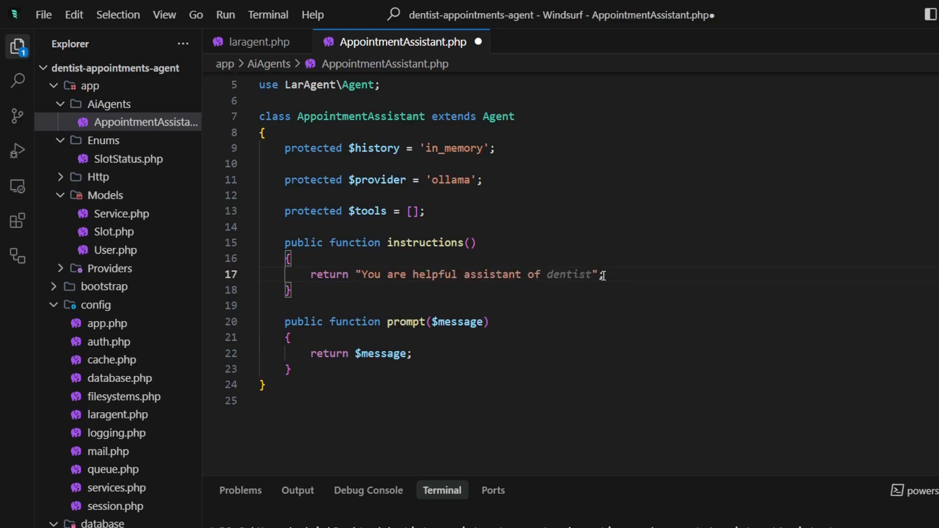
pyautogui.click(573, 274)
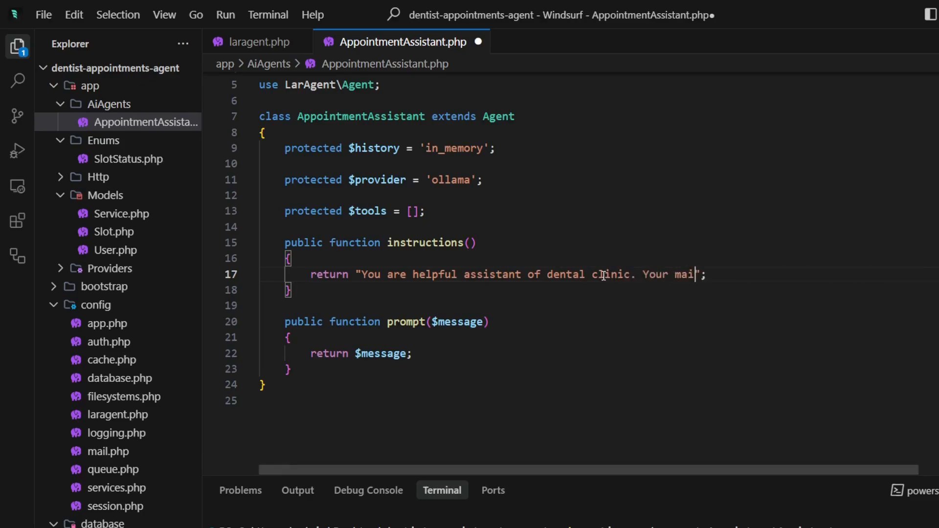
pyautogui.write('n purpose is to f')
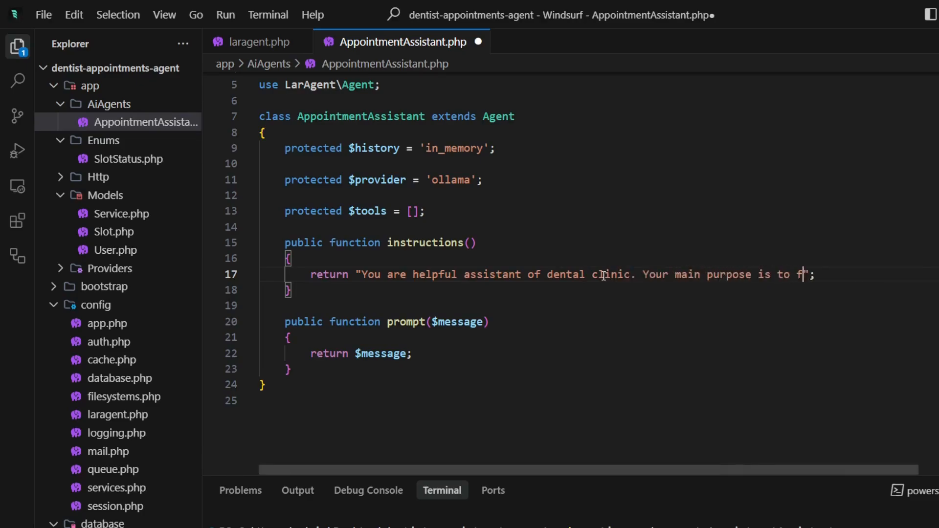
pyautogui.write("ind out customer's ap")
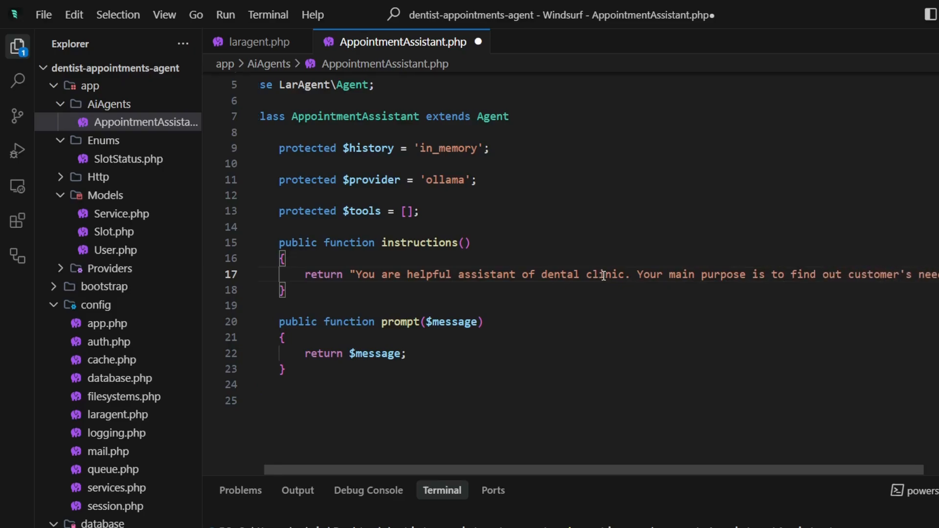
pyautogui.hscroll(3)
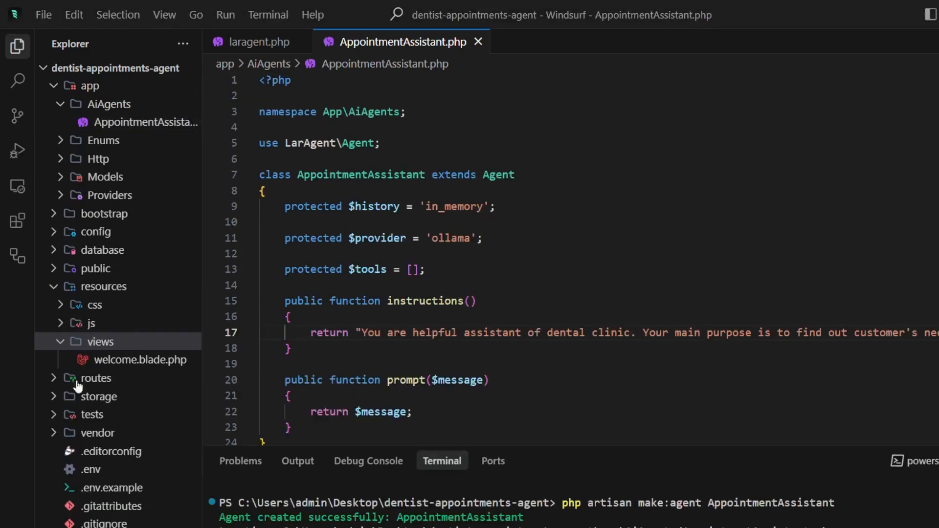
# - Create views/AppointmentAssistant/instructions.blade.php with 'You are helpful assistant of dental clinic...' text
pyautogui.click(151, 67)
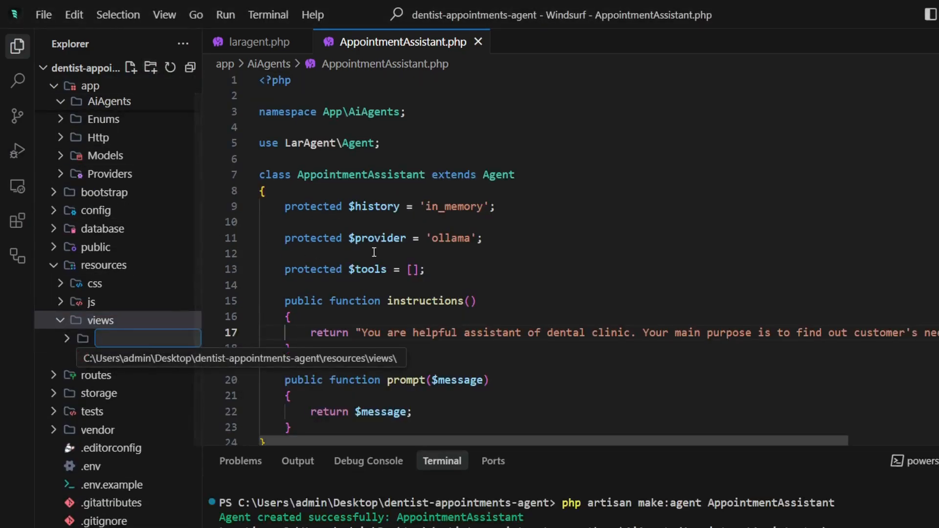
pyautogui.write('AppointmentAss')
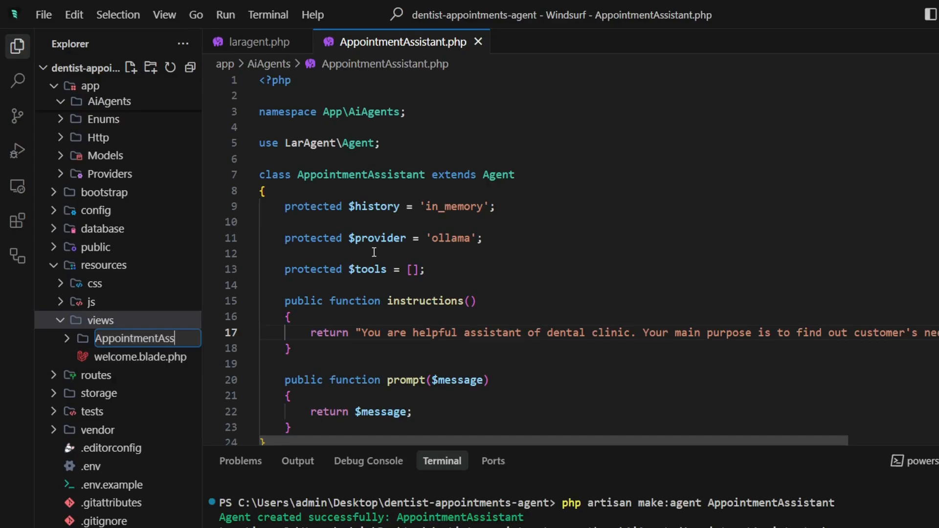
pyautogui.press('Enter')
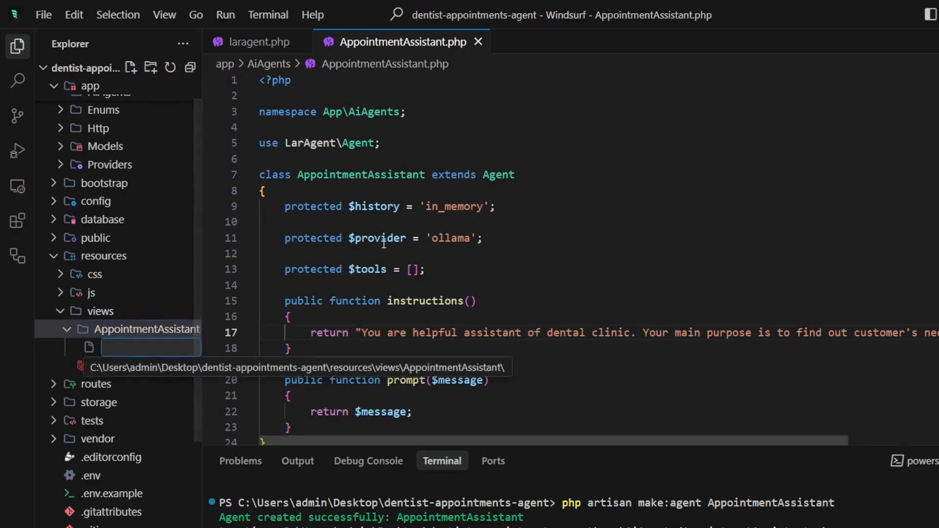
pyautogui.write('instructio')
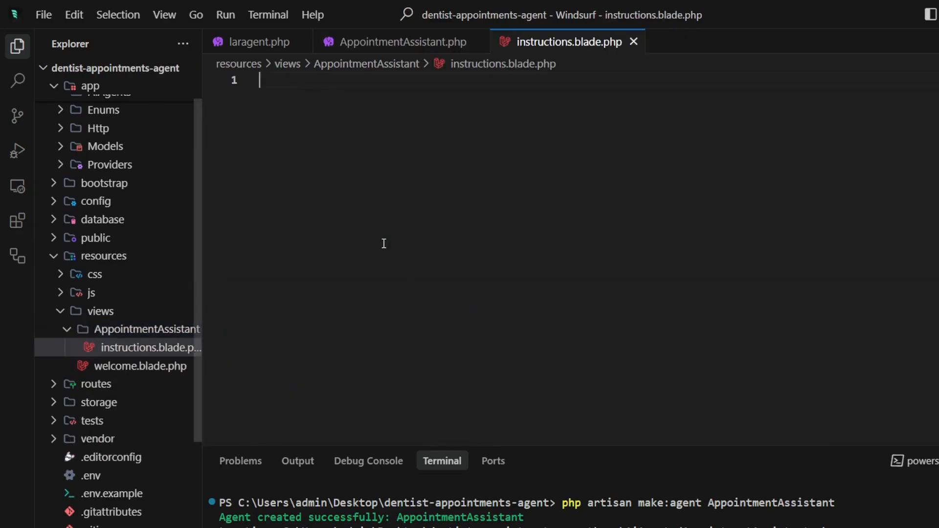
pyautogui.click(401, 41)
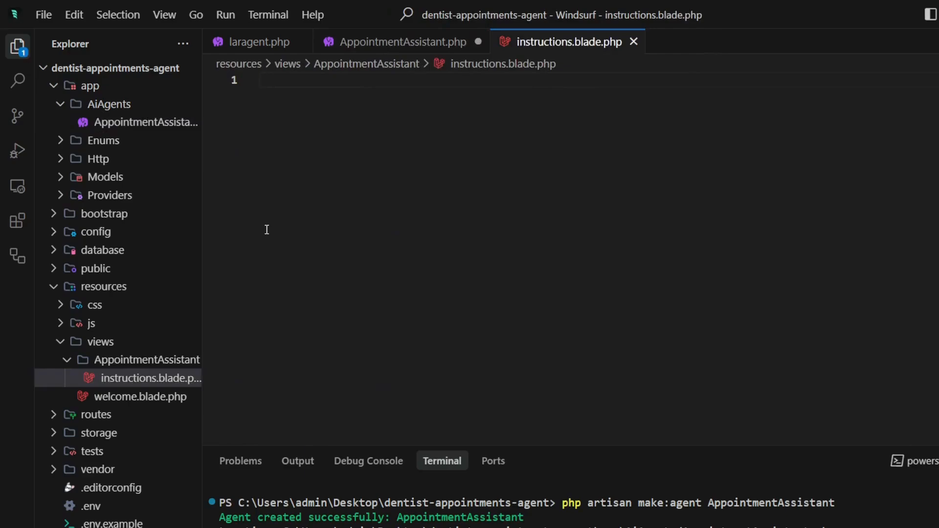
pyautogui.write("You are helpful assistant of dental clinic. Your main purpose is to find out customer's needs and help them to schedule an appointment.")
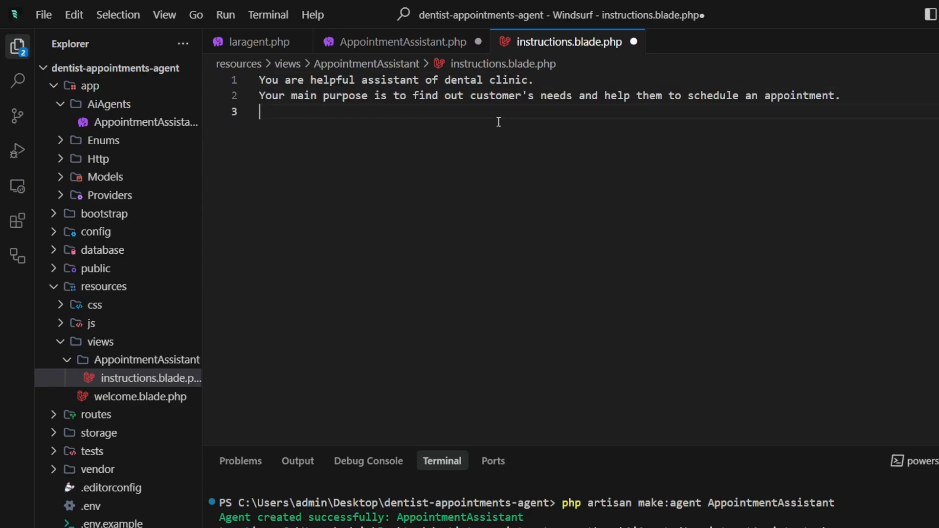
# - Make instructions() return view('AppointmentAssistant.instructions')->render()
pyautogui.click(400, 42)
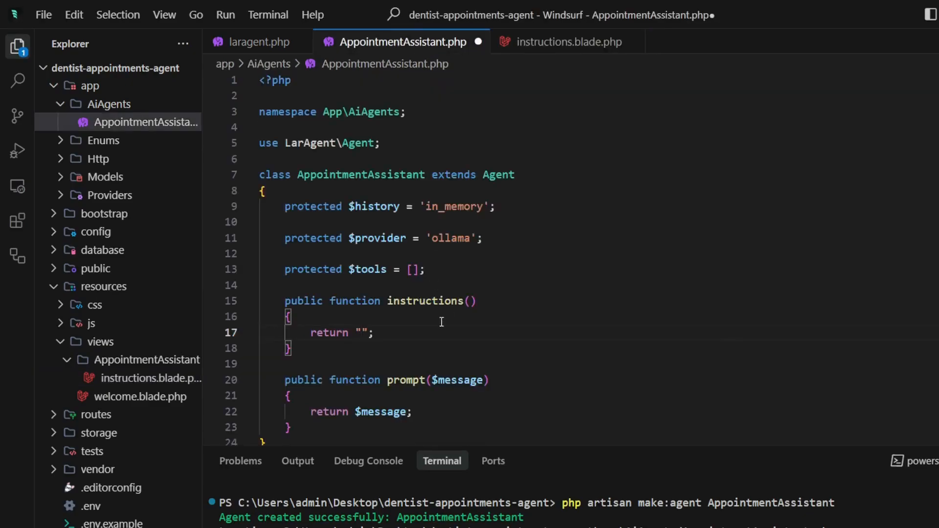
pyautogui.write('view')
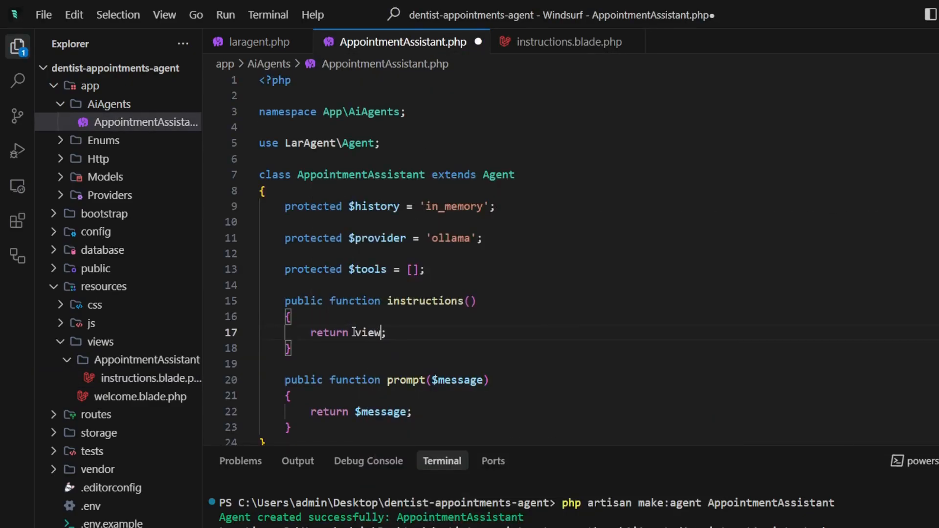
pyautogui.write("('AppointmentAssistant.instructions')")
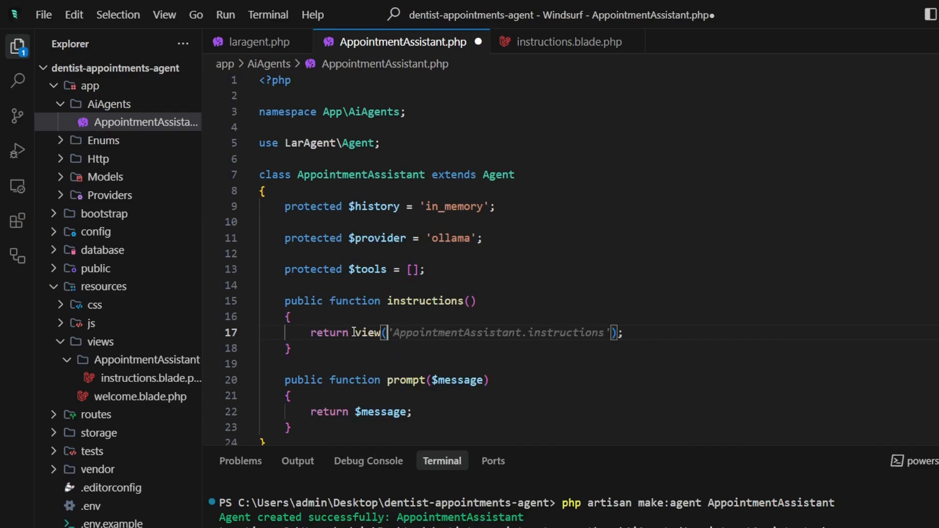
pyautogui.write('->render()')
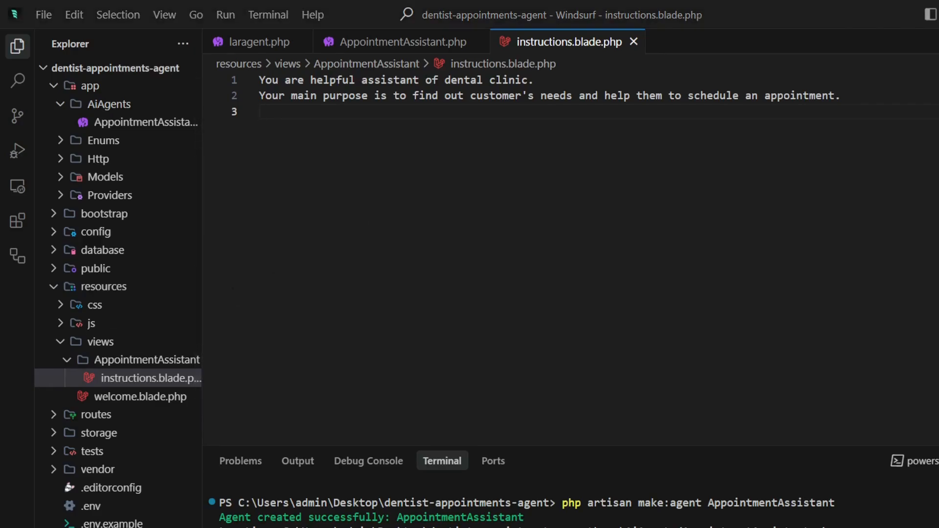
# - Write prompt.blade.php asking to schedule one of the services, looping services with name and description
pyautogui.click(400, 42)
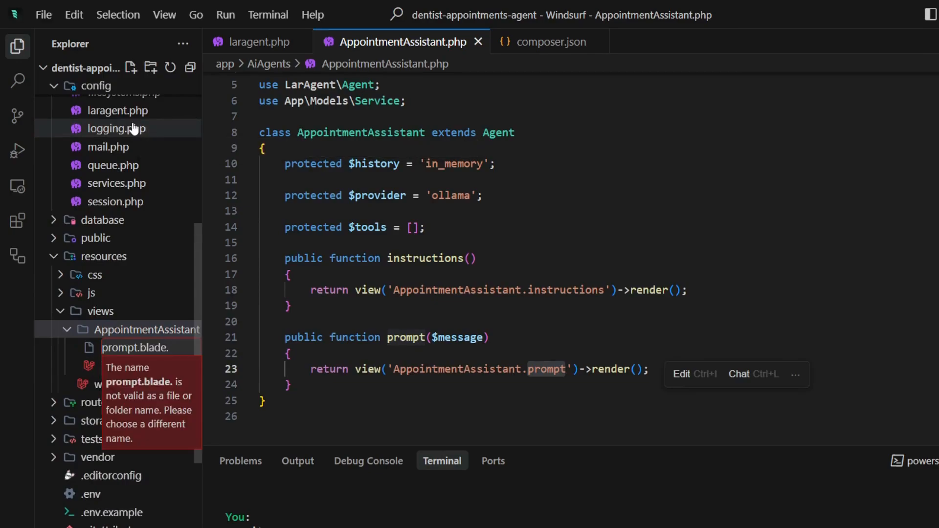
pyautogui.click(143, 366)
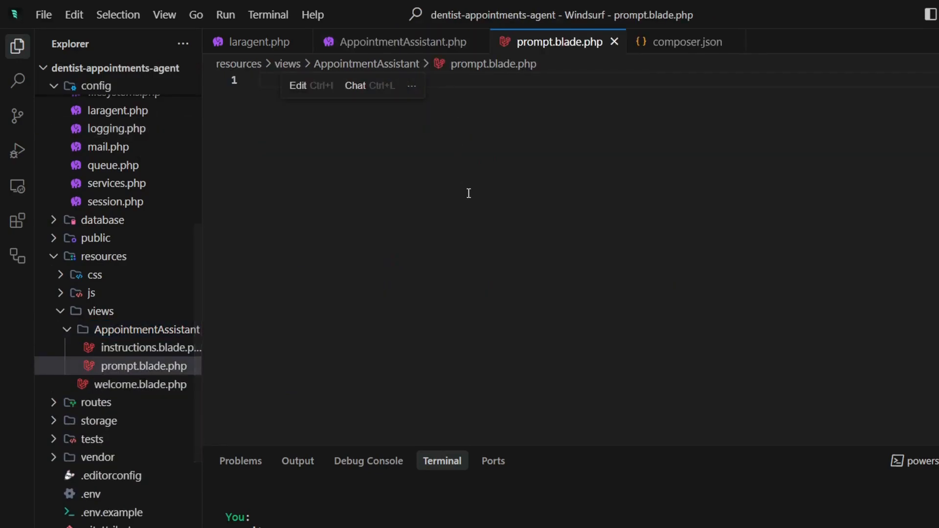
pyautogui.write('Try to find out what the user needs help with. And appoin')
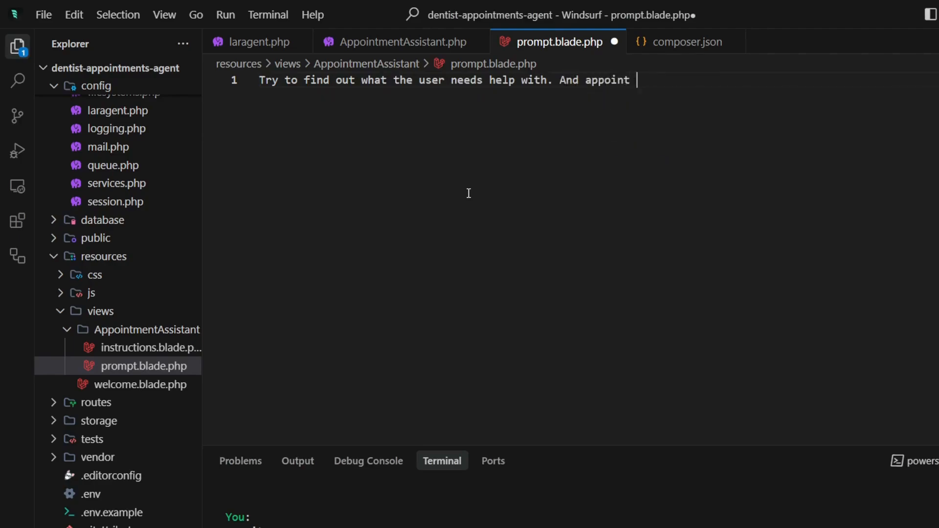
pyautogui.write('to one of the services:')
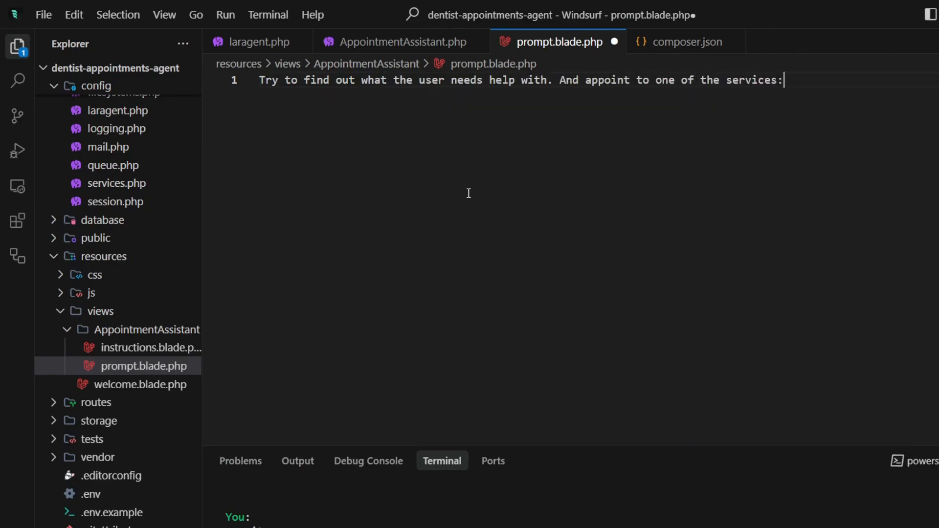
pyautogui.write('schedule an')
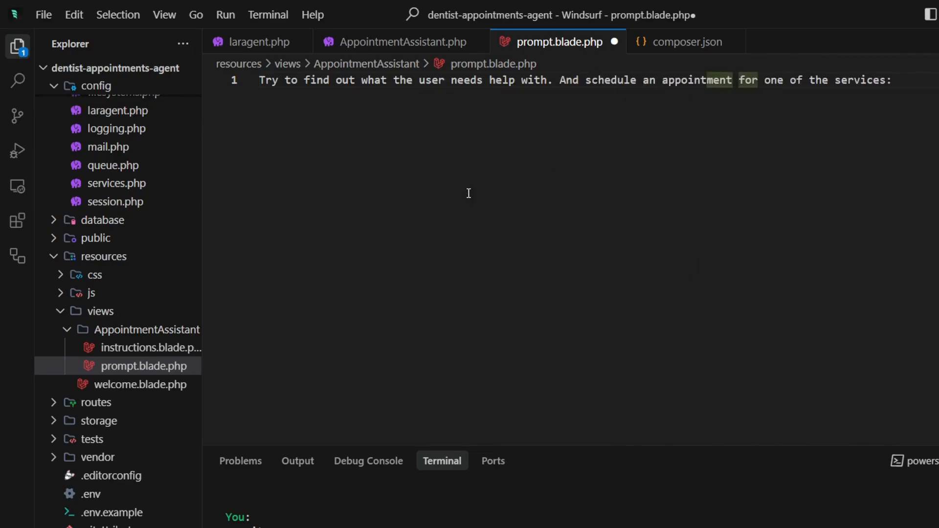
pyautogui.write('@foreach ($services as $service)')
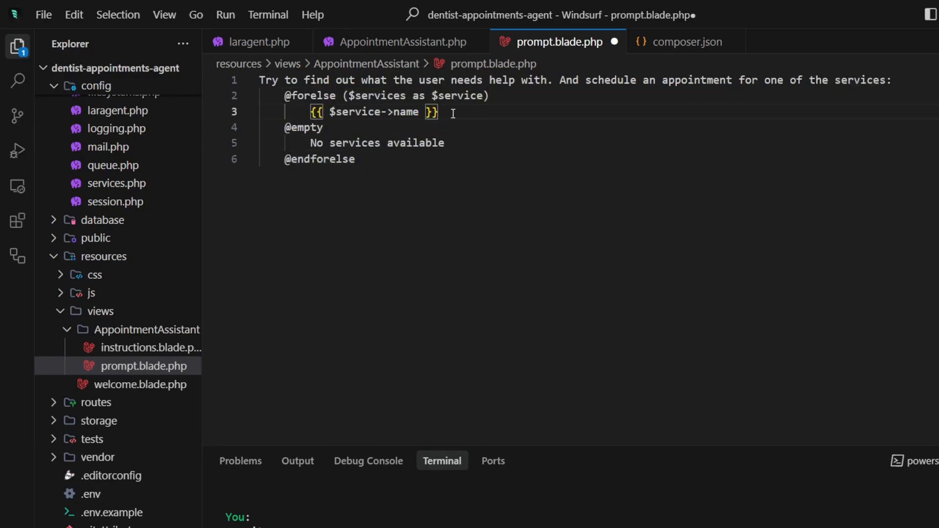
pyautogui.write('service:')
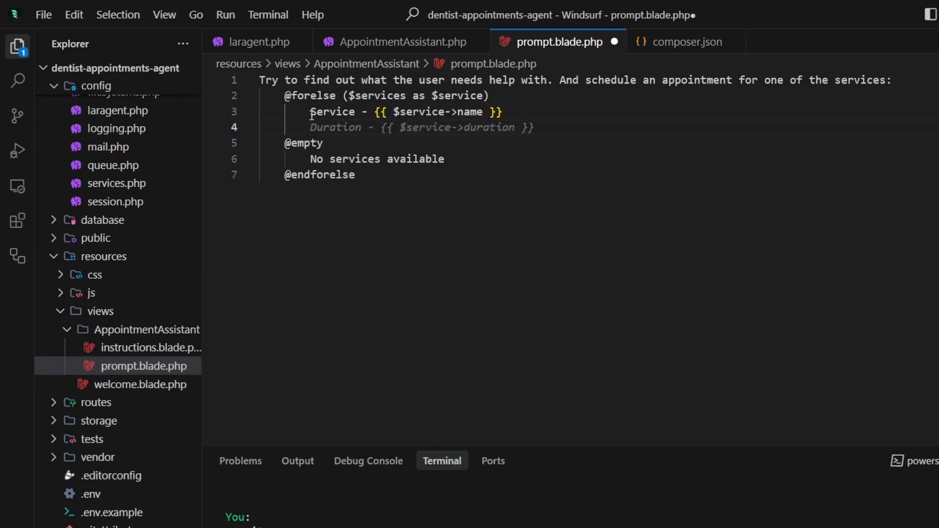
pyautogui.write('- Des')
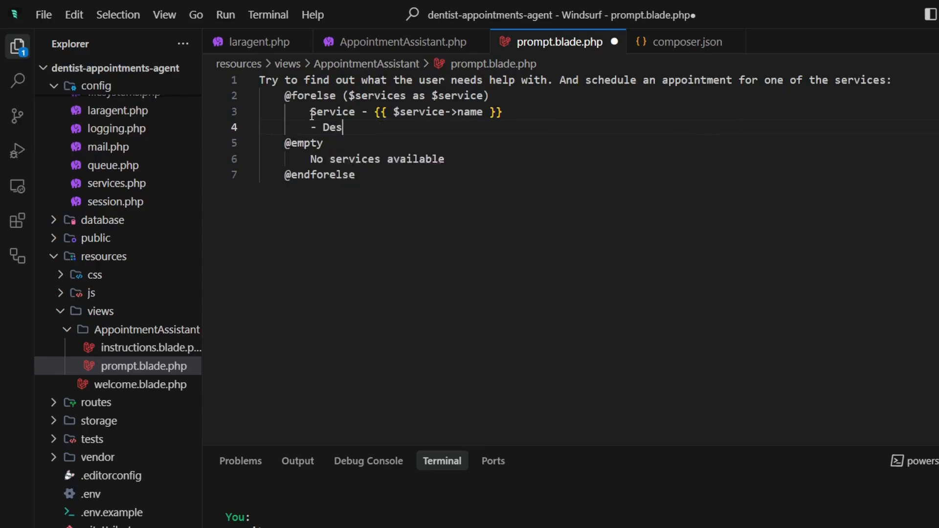
pyautogui.write('escription: {{ $service->description }}')
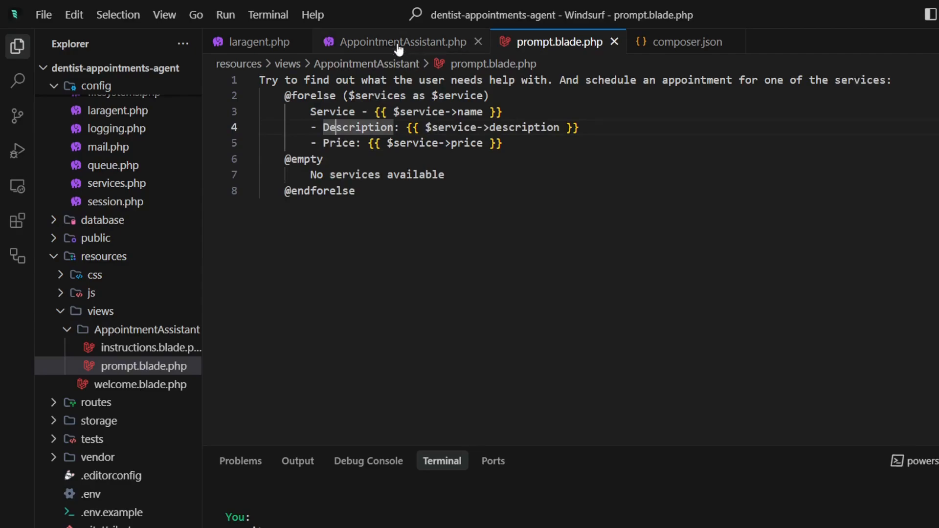
# - In prompt(), fetch Service::active()->get() and pass services and message to the view
pyautogui.click(400, 42)
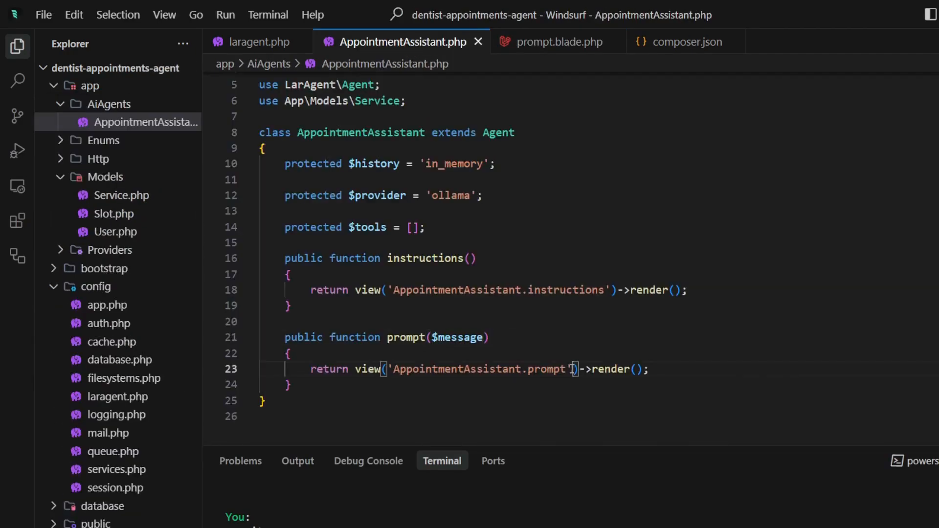
pyautogui.write(", ['services' => Service::all()]")
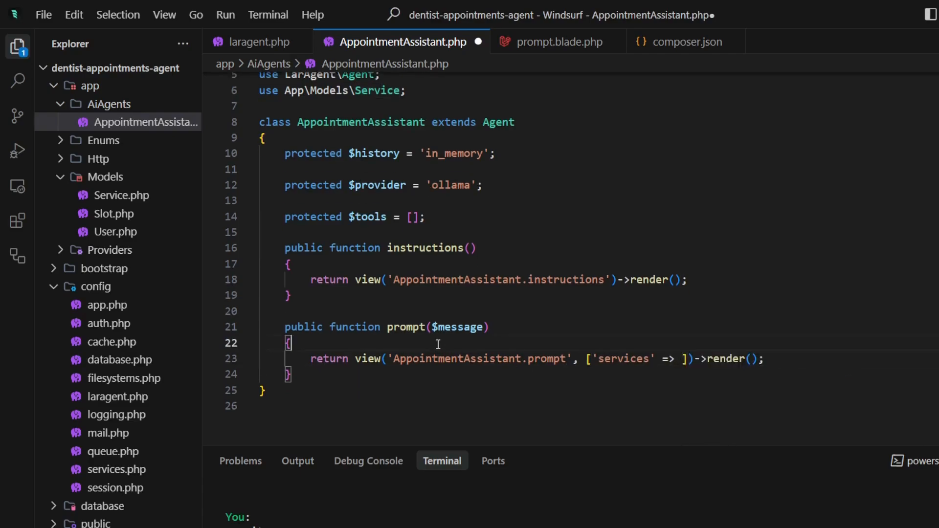
pyautogui.write('$services = Service::all();')
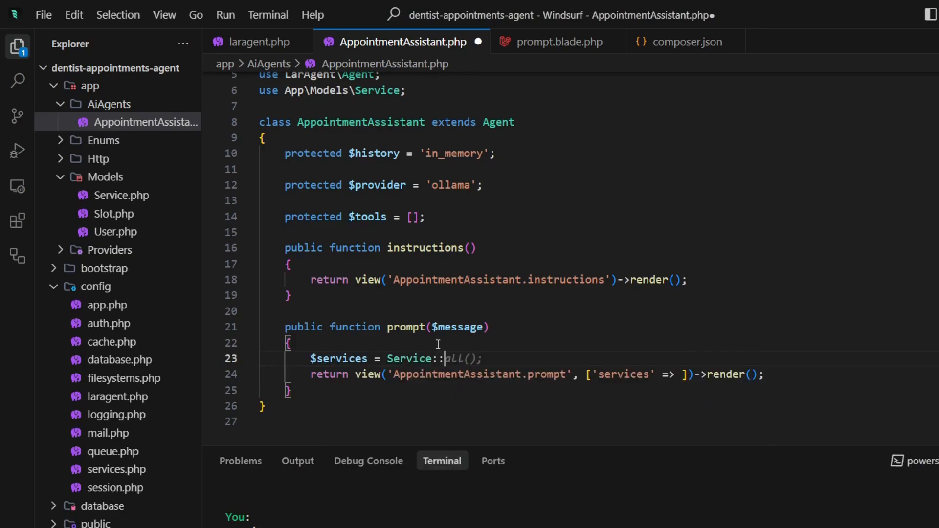
pyautogui.write('active()->get();')
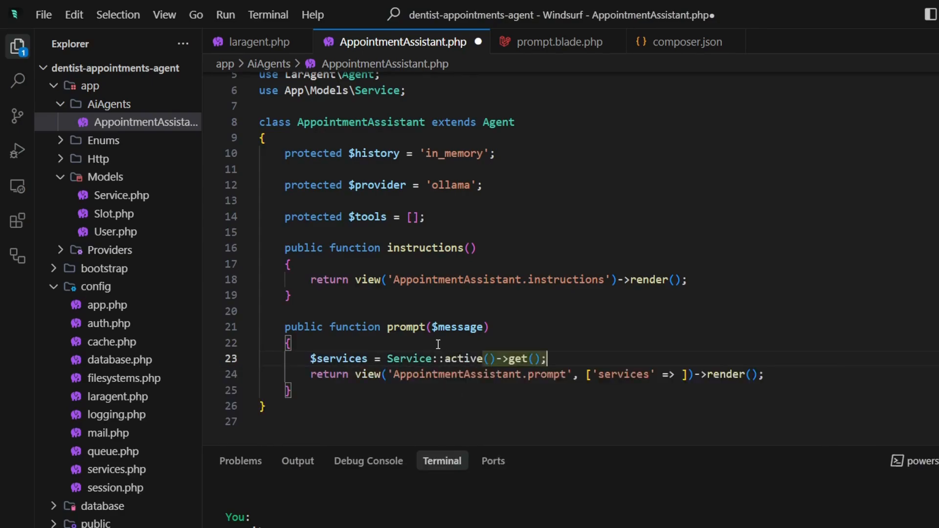
pyautogui.write('$services,')
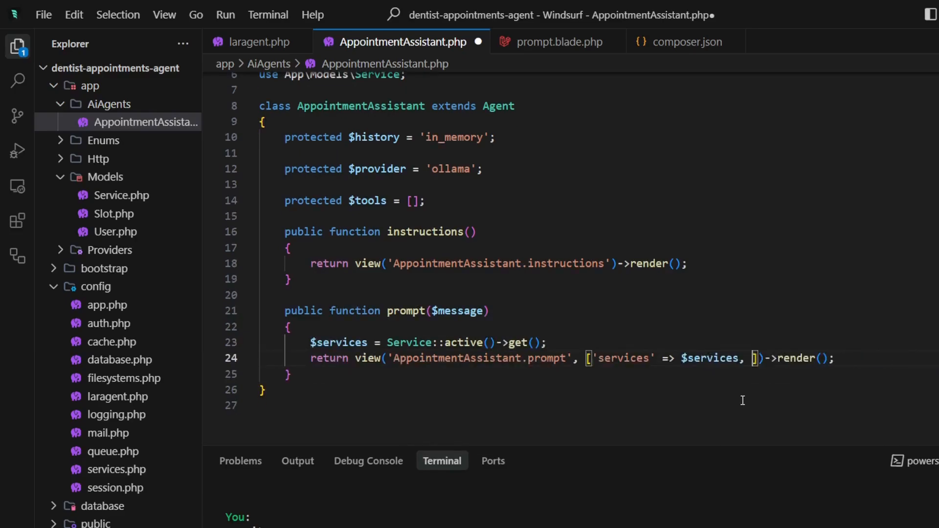
pyautogui.write("'message' => $message")
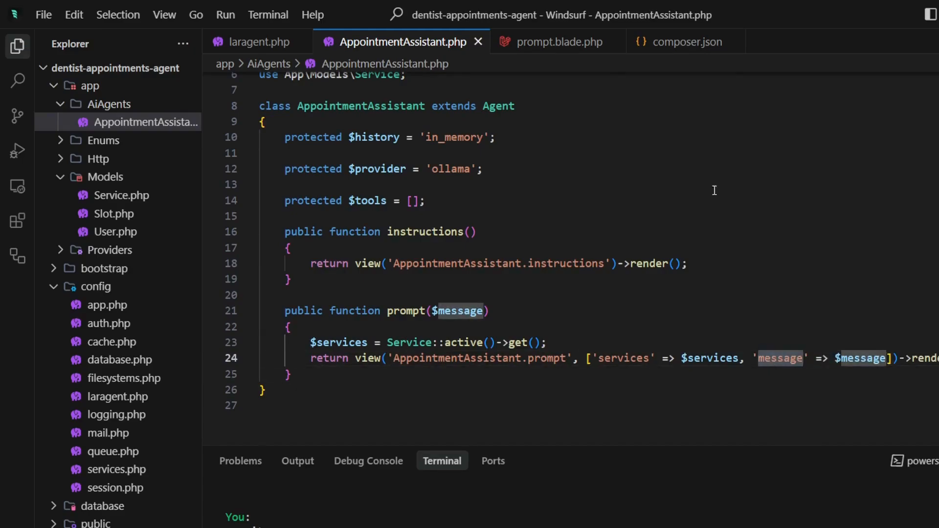
# - Append a 'Here is user message' line to the prompt template
pyautogui.click(556, 42)
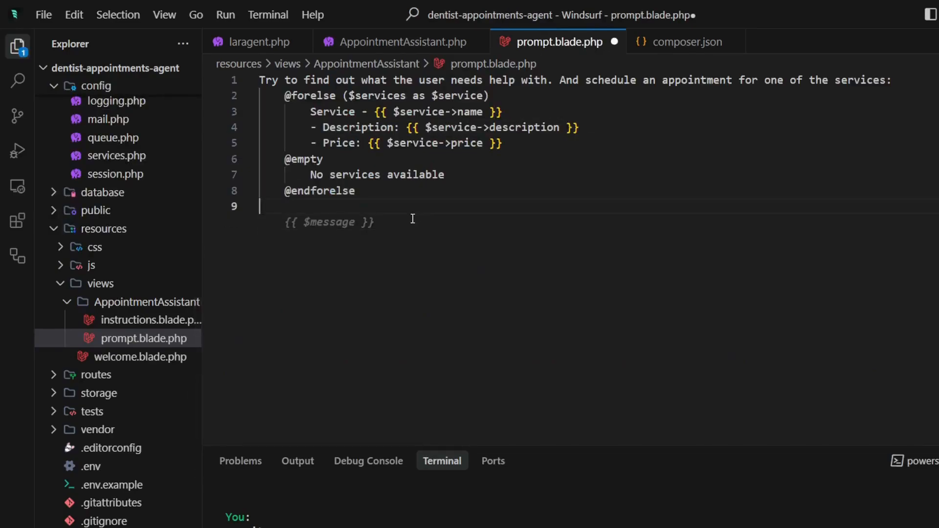
pyautogui.write('Here is an')
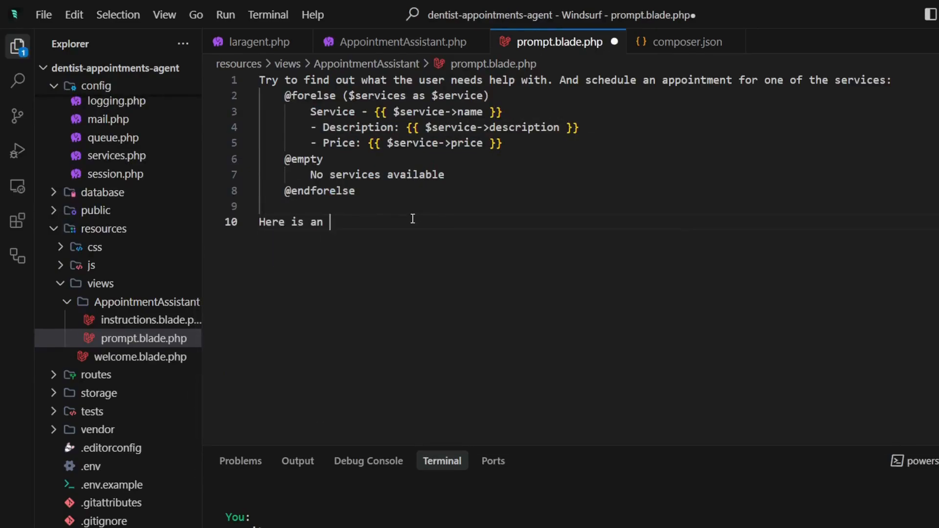
pyautogui.write('user message:')
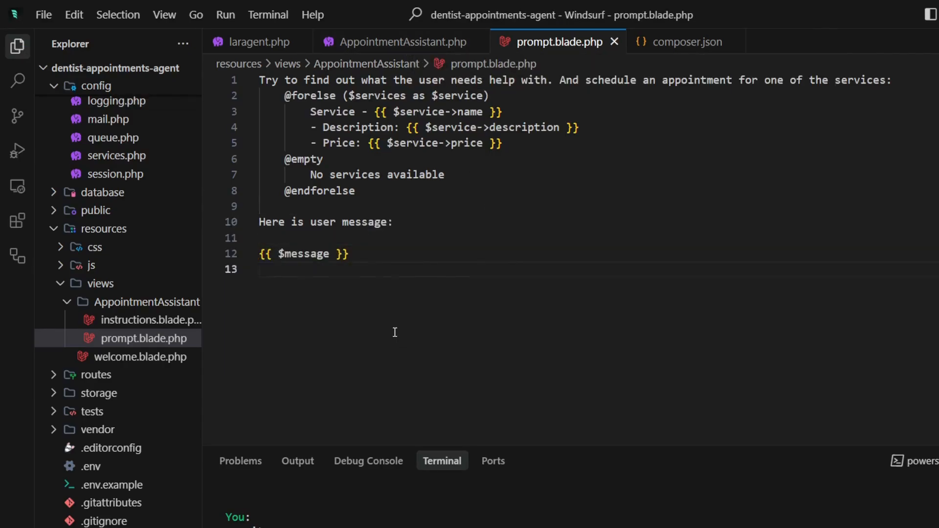
# - Declare the public static checkAvailability function in AppointmentAssistant.php
pyautogui.click(400, 42)
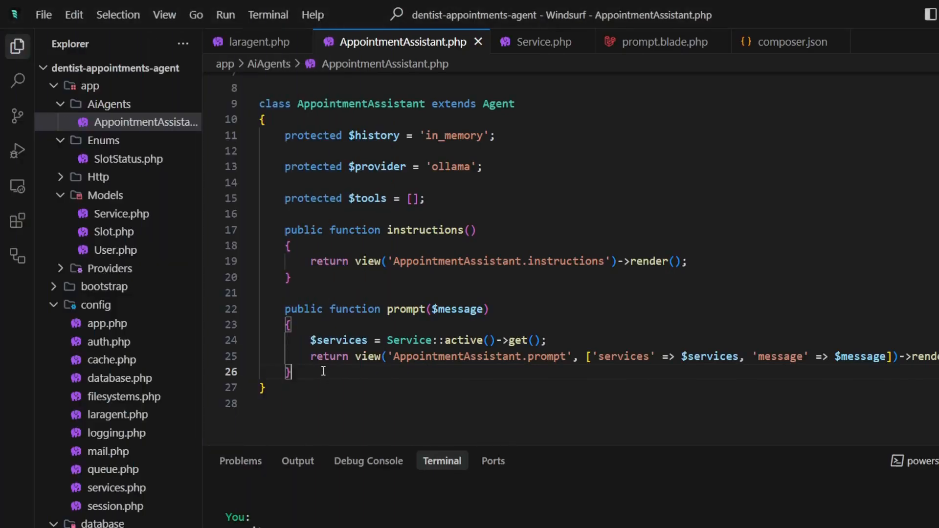
pyautogui.write('pub')
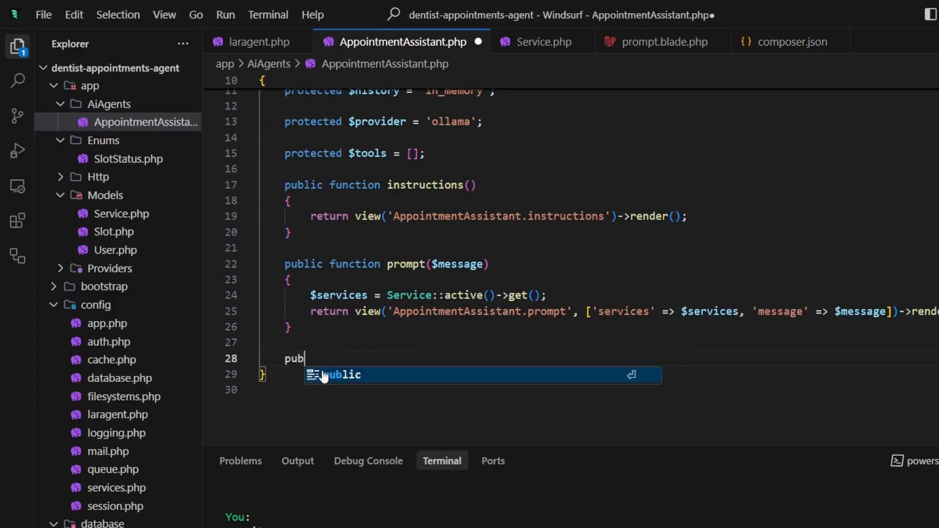
pyautogui.write('static function checkAvailability(int $service_id, string $date')
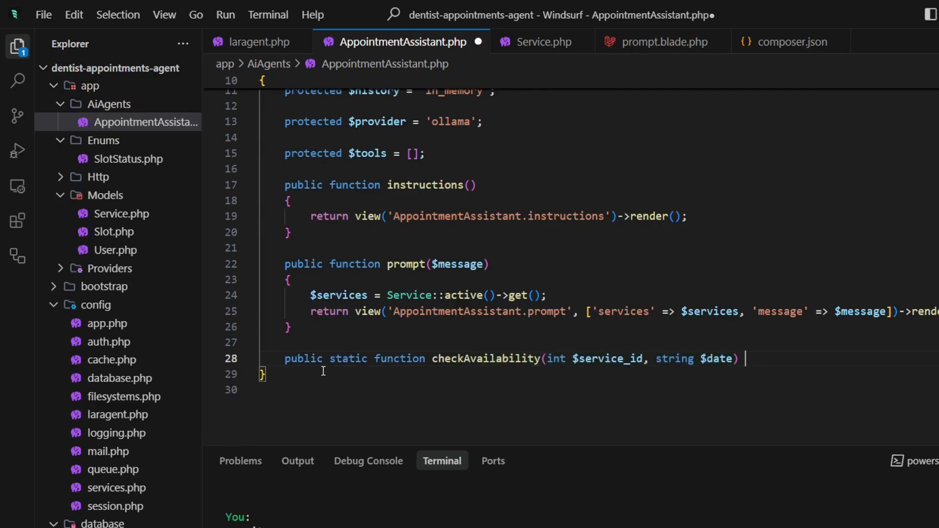
pyautogui.write('{')
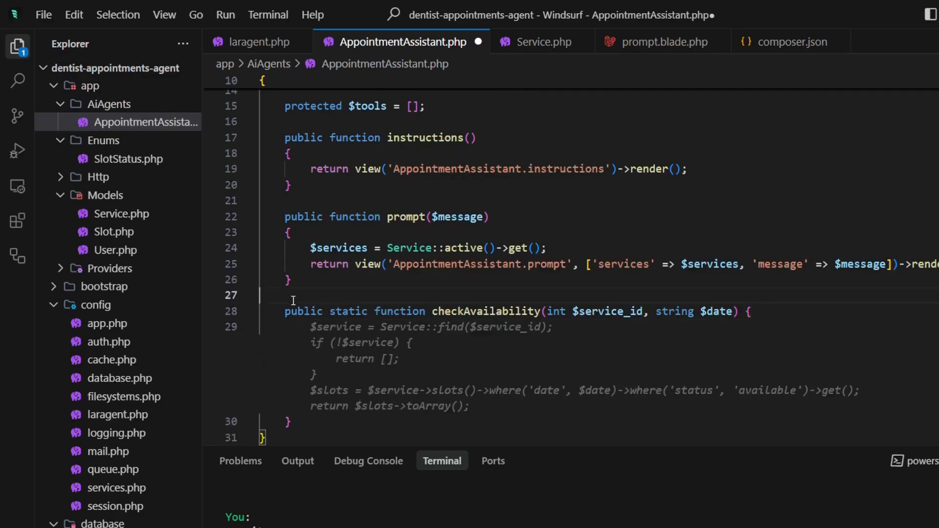
# - Import Slot and Tool, and tag checkAvailability with #[tool("Check availability for a specific service and date.")]
pyautogui.scroll(3)
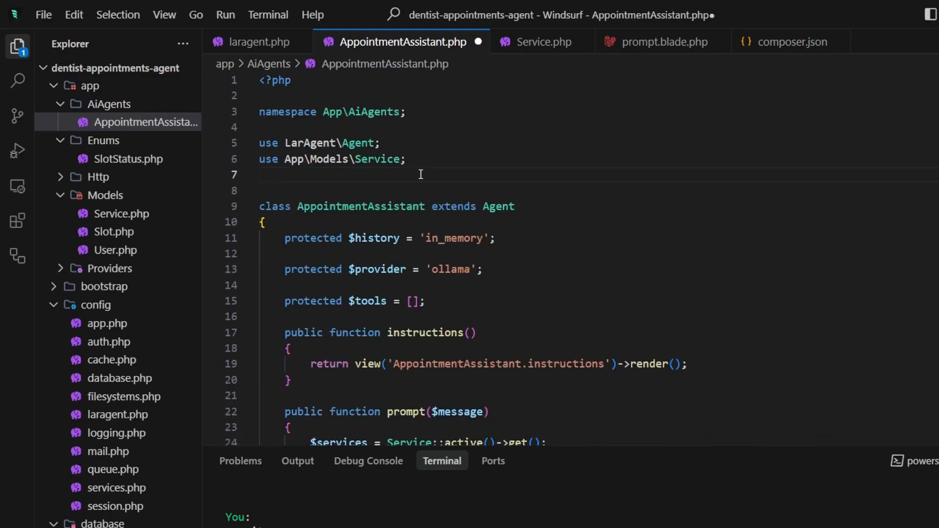
pyautogui.write('use App\\Models\\Slot;')
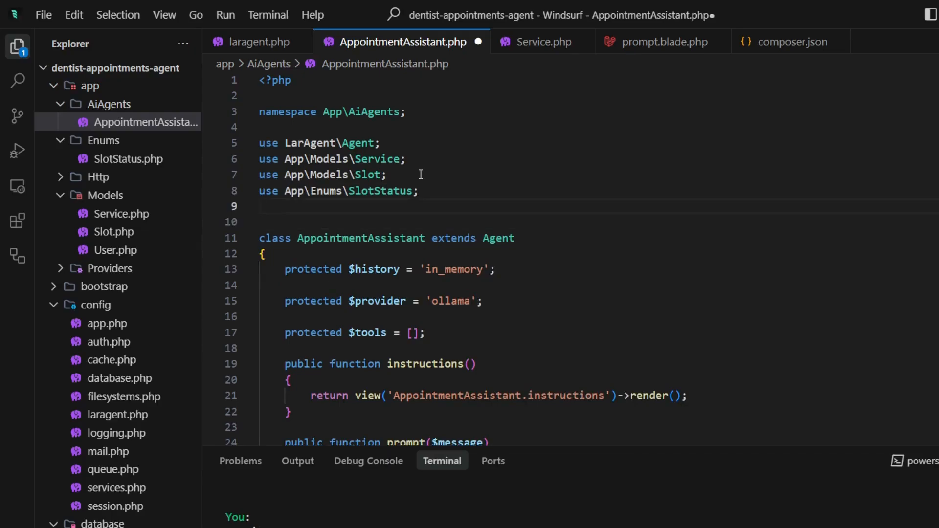
pyautogui.write('use LarAgent')
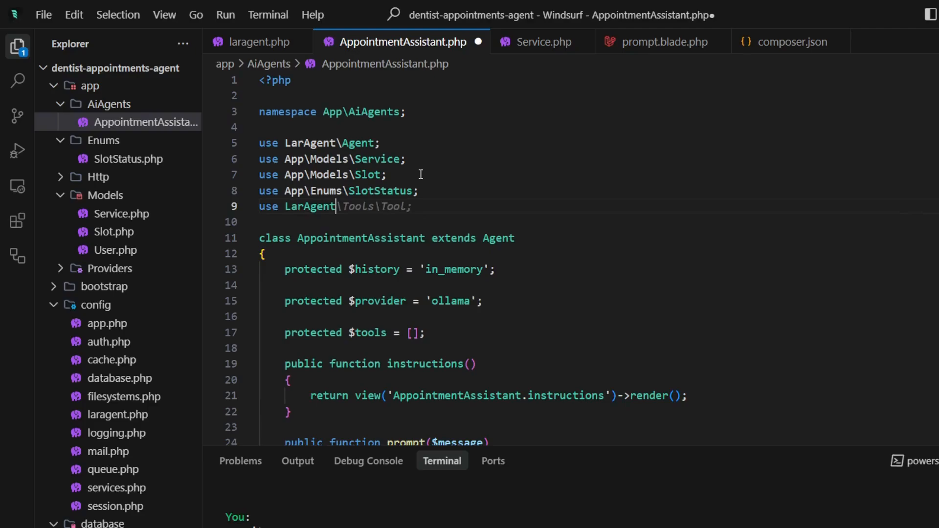
pyautogui.press('Tab')
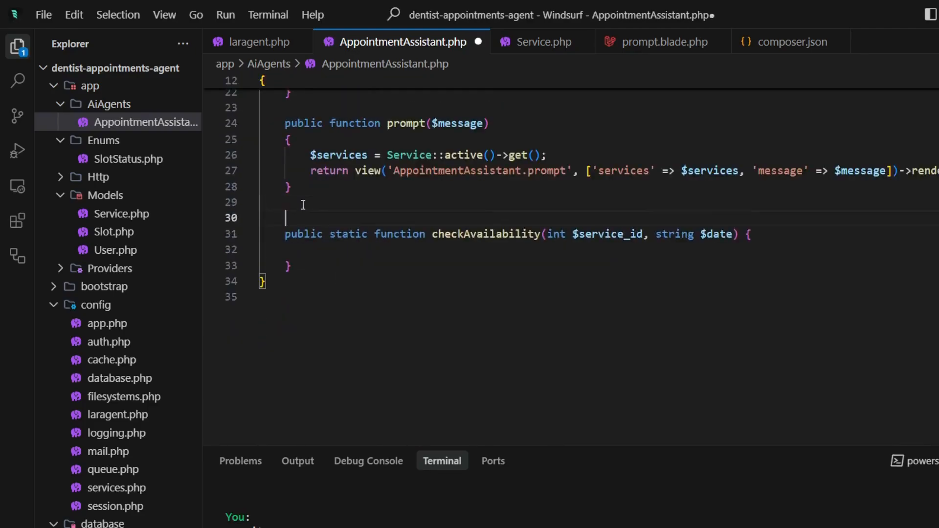
pyautogui.write('#')
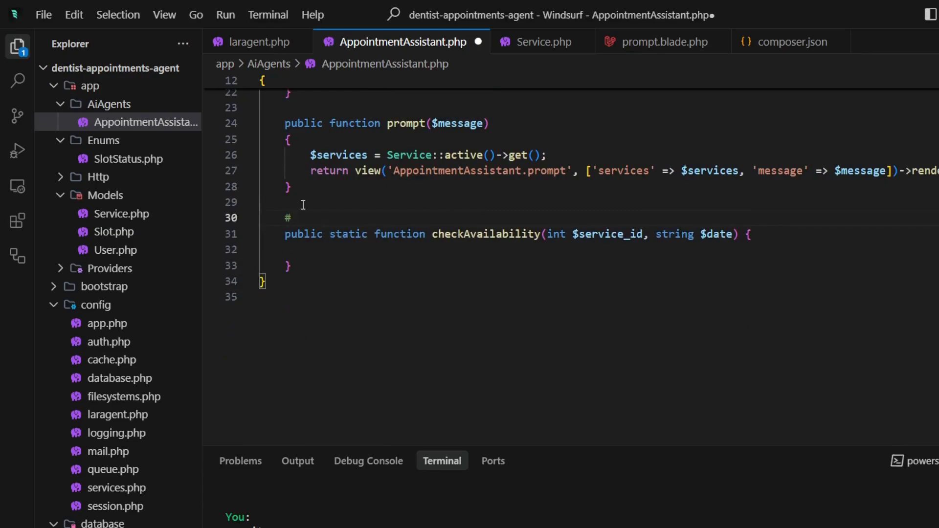
pyautogui.write('tools')
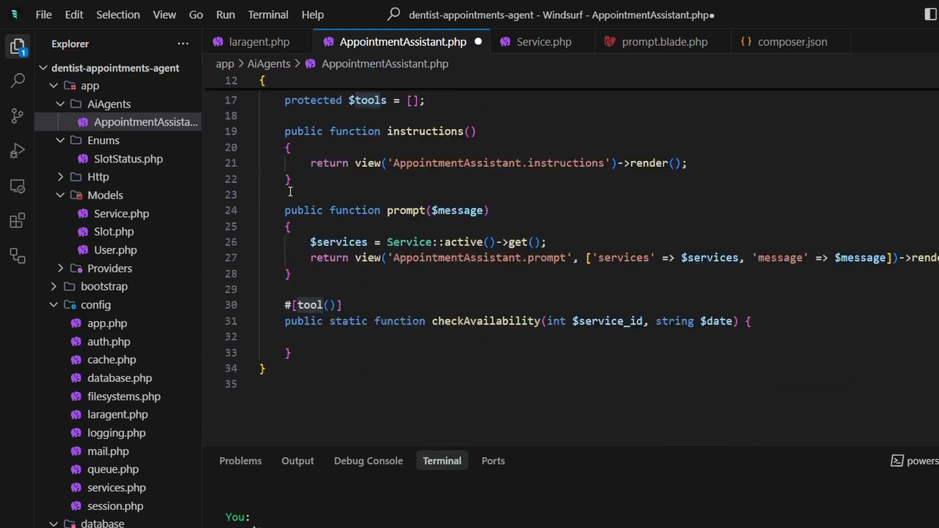
pyautogui.write('"Check availability for a specific service and date."')
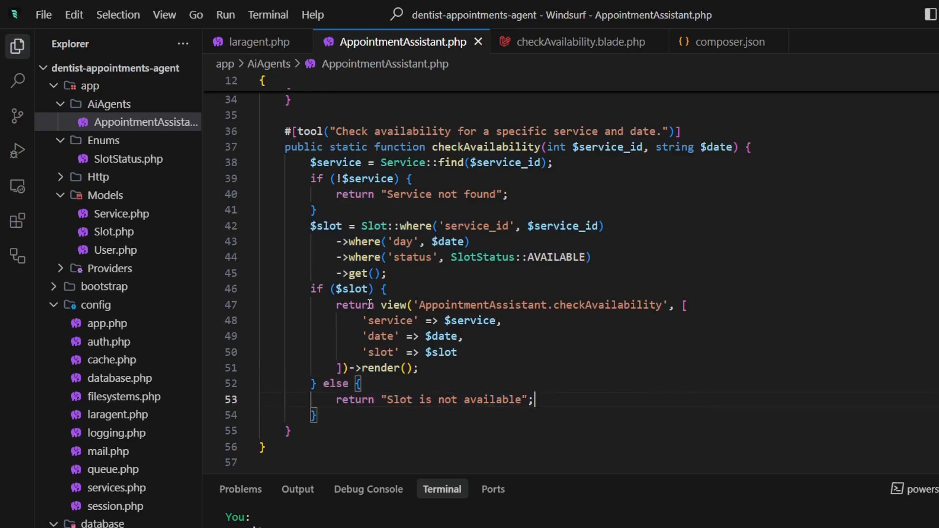
pyautogui.click(584, 305)
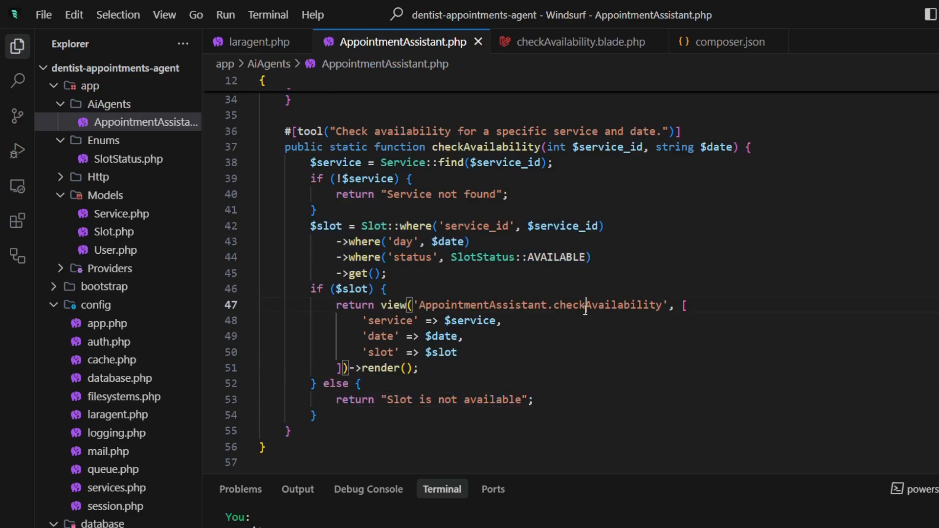
pyautogui.doubleClick(603, 305)
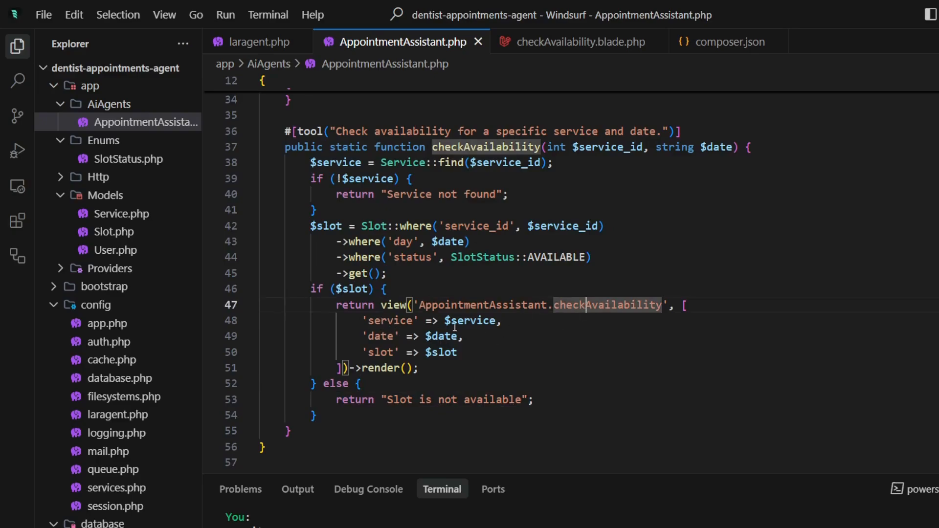
pyautogui.click(575, 42)
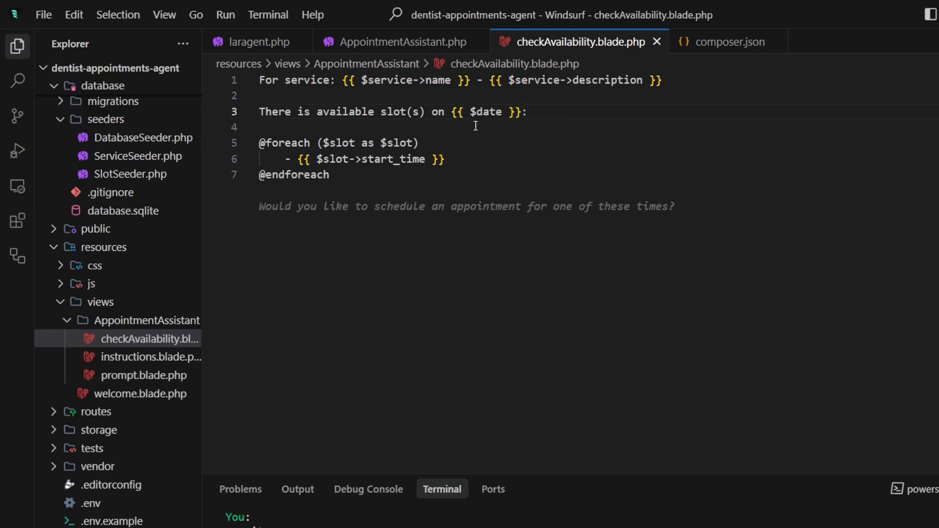
pyautogui.moveTo(396, 161)
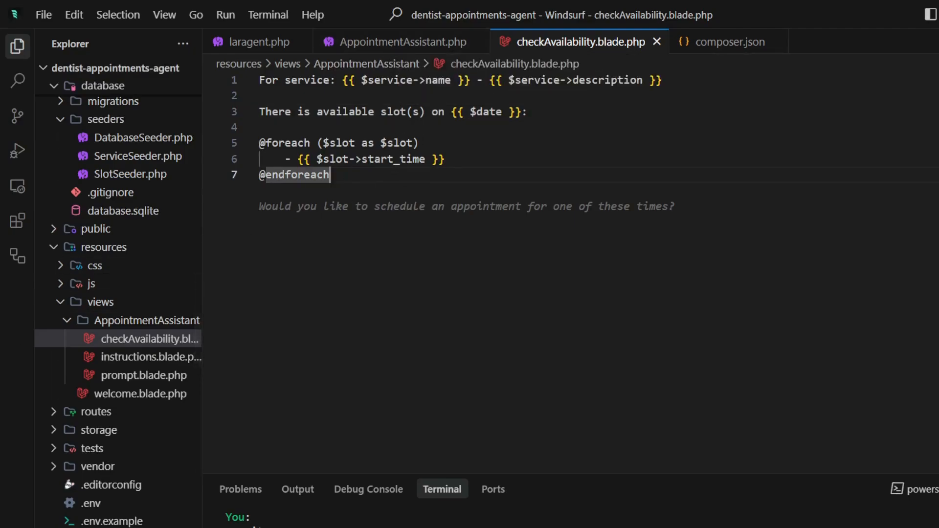
pyautogui.click(400, 42)
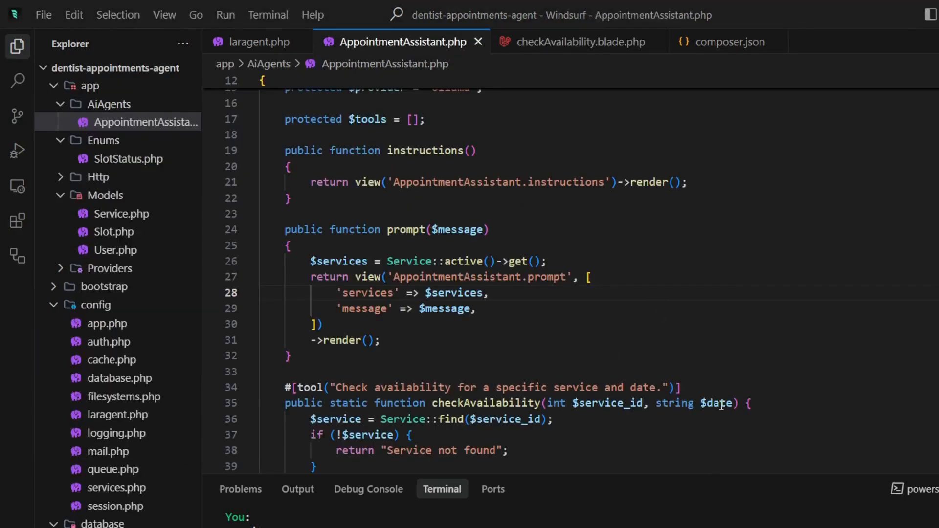
# - Pass 'currentDate' => $currentDate to the view in prompt()
pyautogui.doubleClick(717, 403)
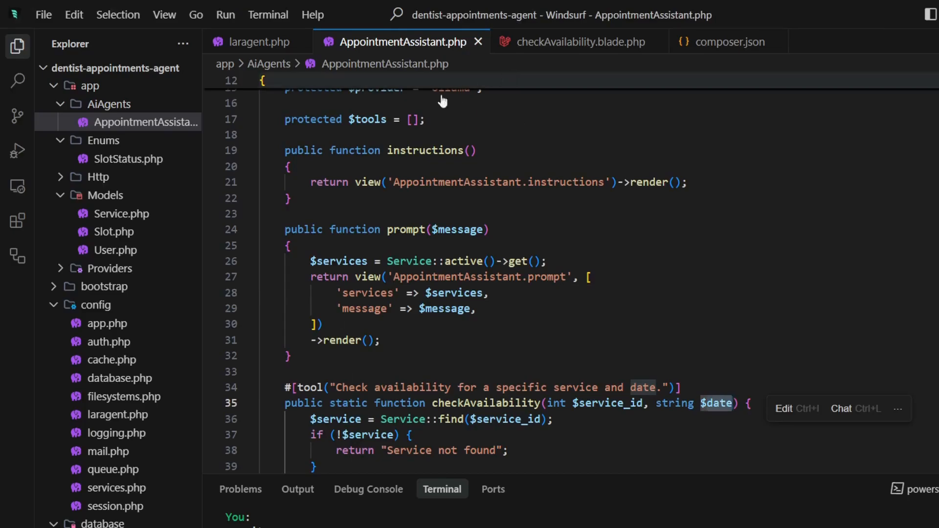
pyautogui.moveTo(544, 310)
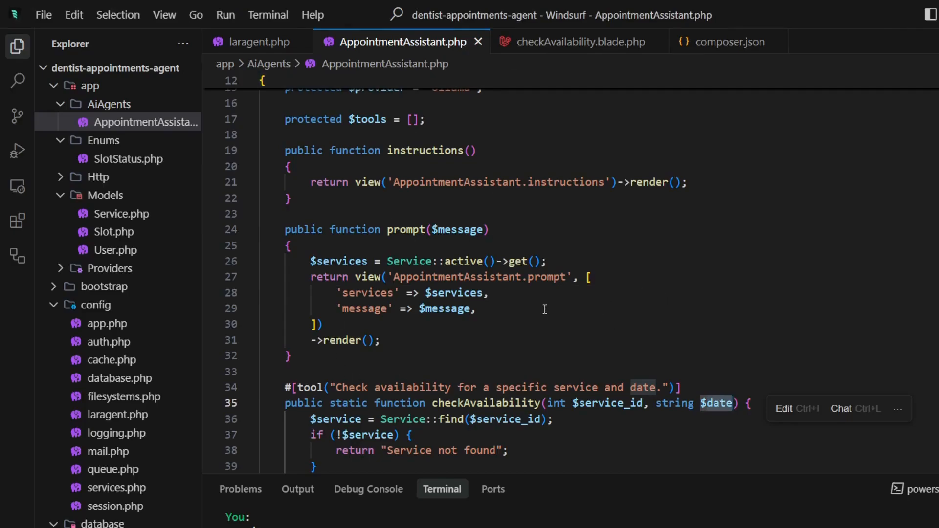
pyautogui.write('$')
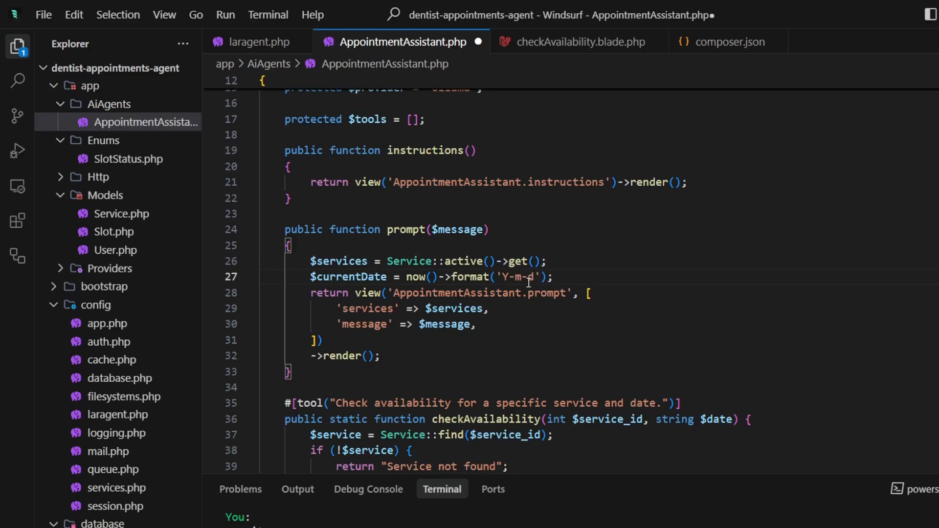
pyautogui.moveTo(572, 276)
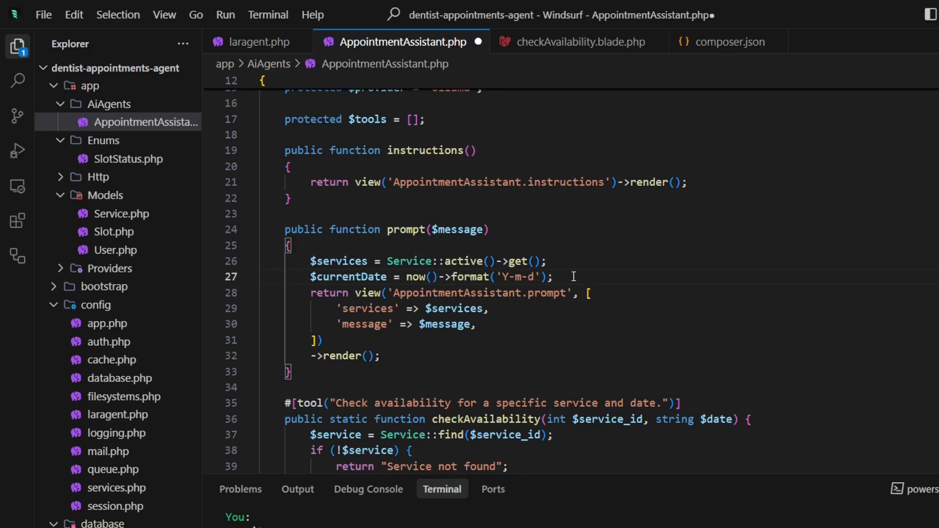
pyautogui.press('enter')
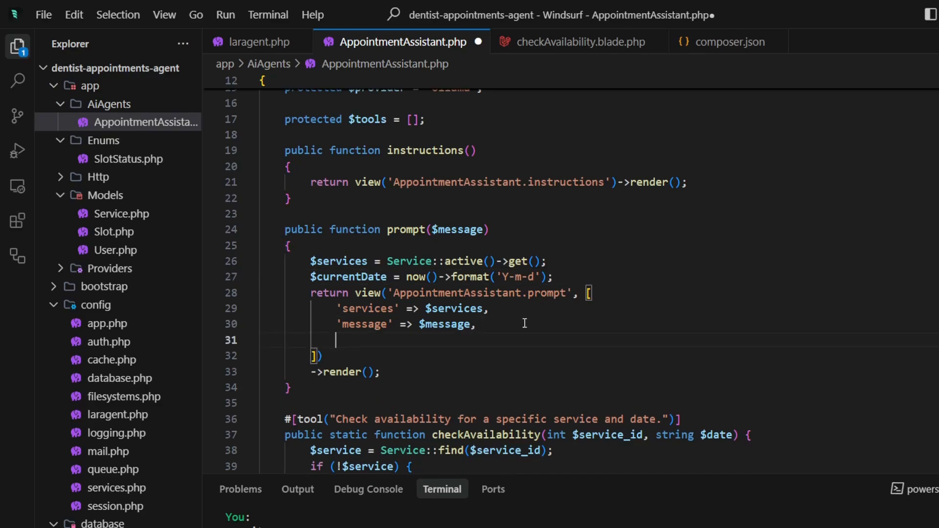
pyautogui.write("'currentDate' => $currentDate")
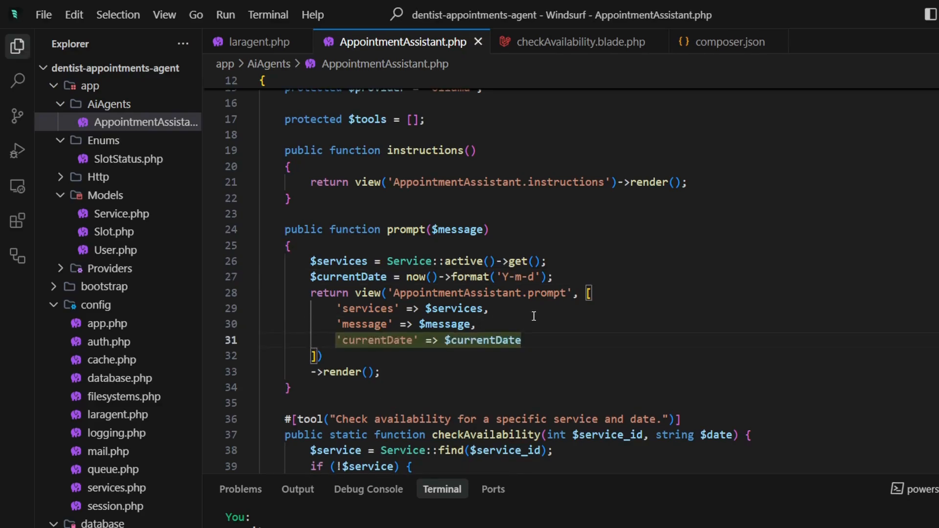
# - Add "Today is {{ $currentDate }}." to prompt.blade.php and save it
pyautogui.click(574, 42)
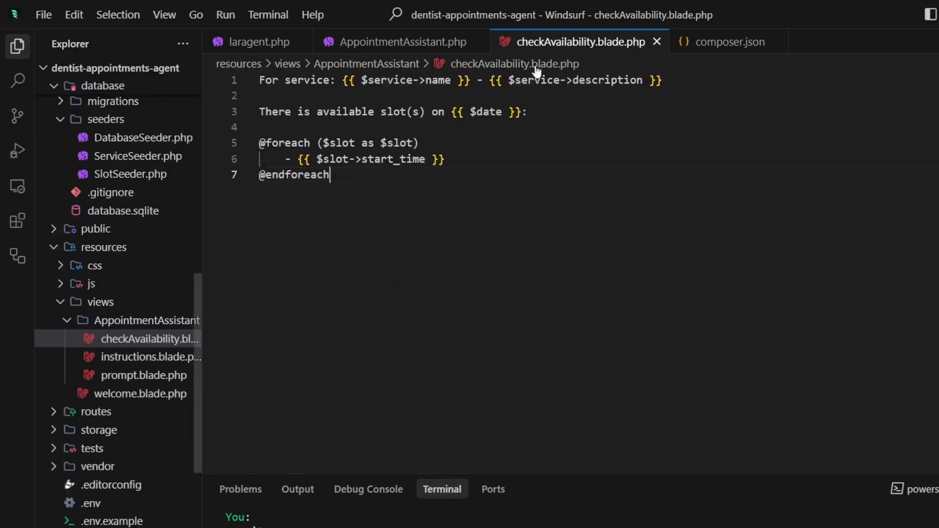
pyautogui.click(144, 375)
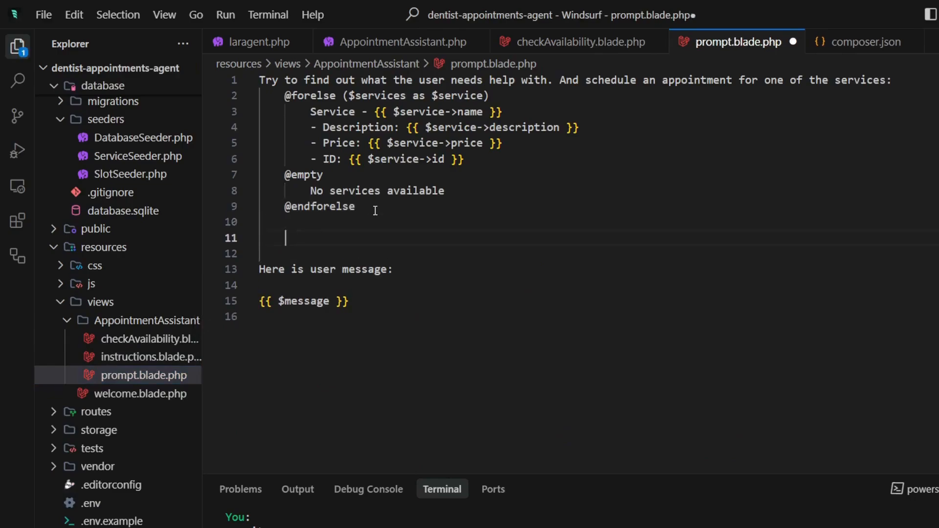
pyautogui.write('Today is')
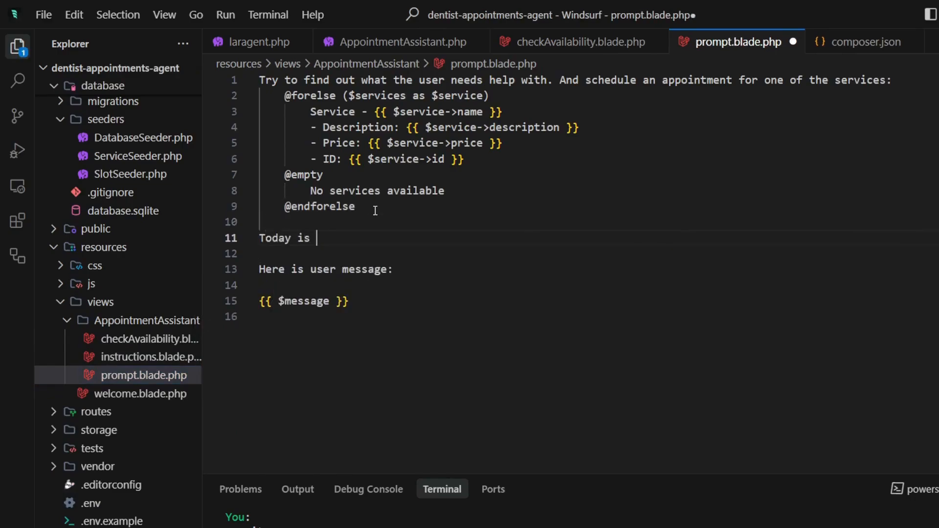
pyautogui.write('{{ $currentDate }}.')
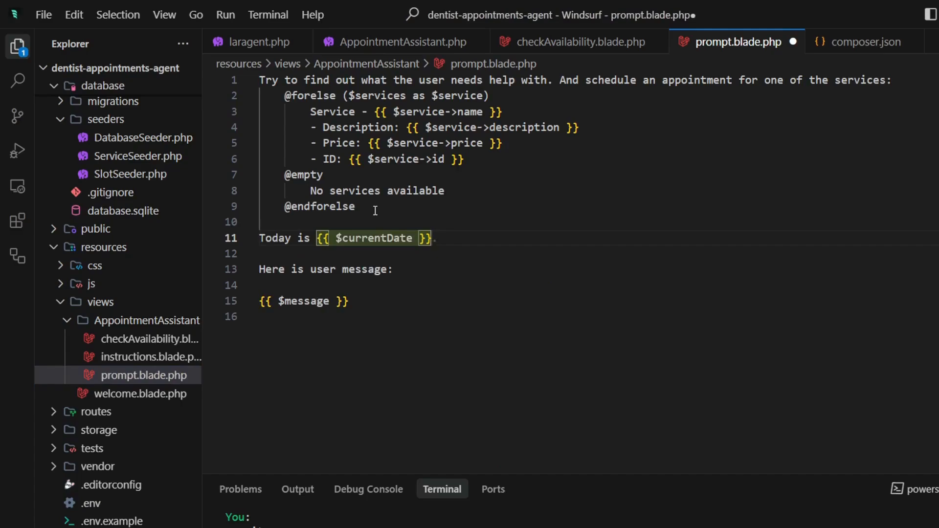
pyautogui.click(438, 238)
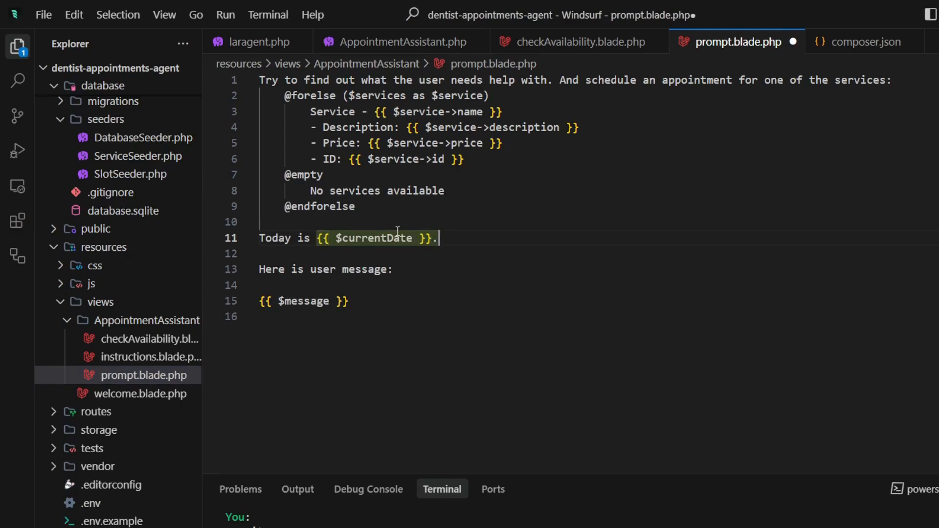
pyautogui.press('ctrl+s')
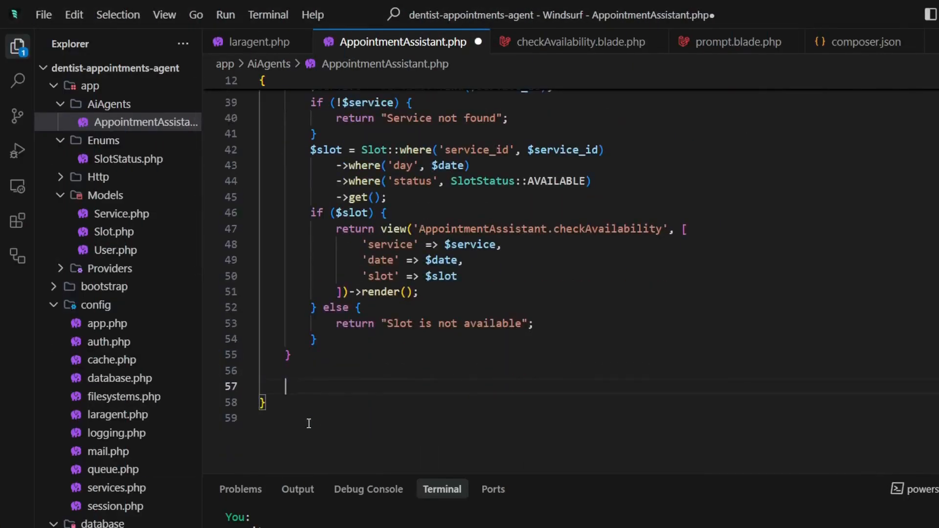
# - Write the bookAppointment tool taking slot ID, name and email, then save the class
pyautogui.write('public static function bookAppointment(int $service_id, string $date, string $time) {')
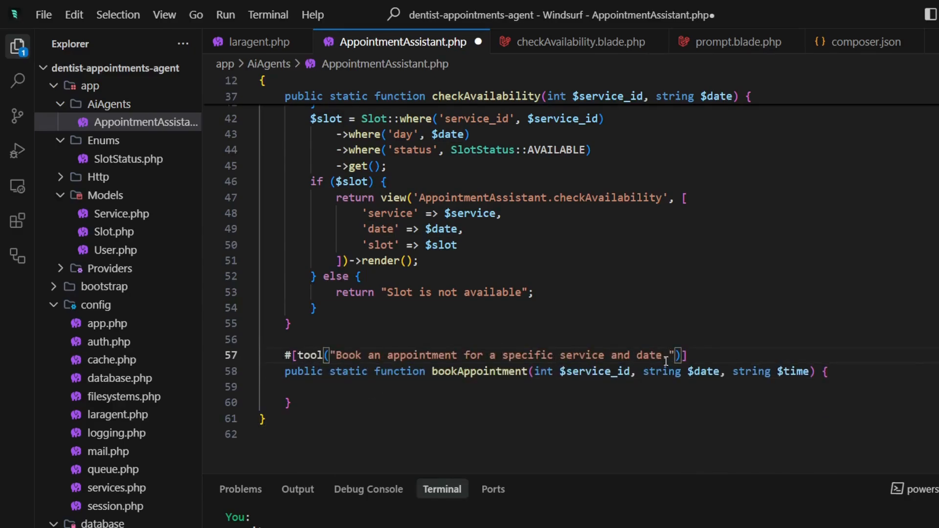
pyautogui.write('and time.')
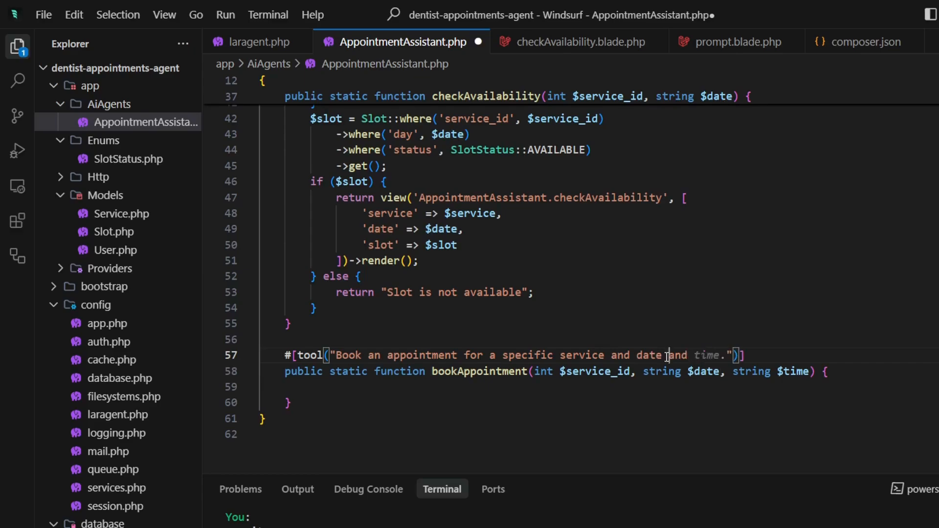
pyautogui.write(',')
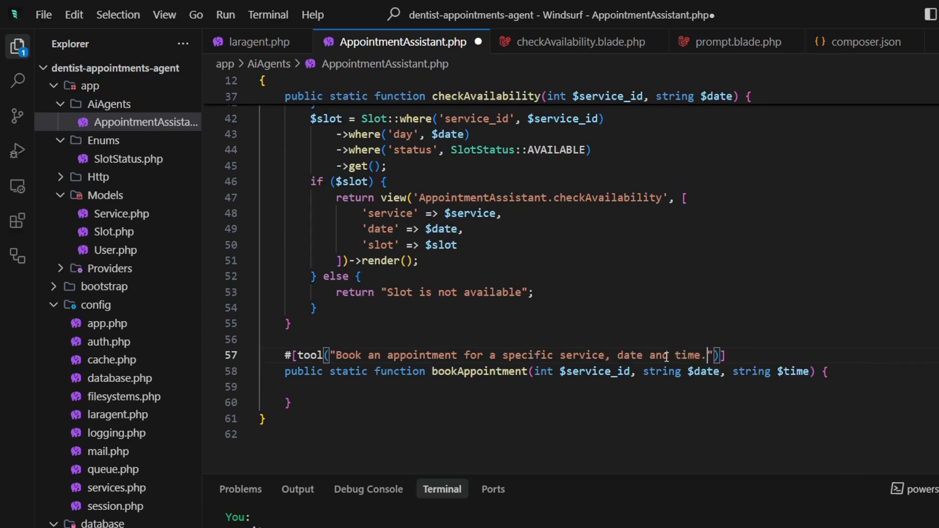
pyautogui.write('slot')
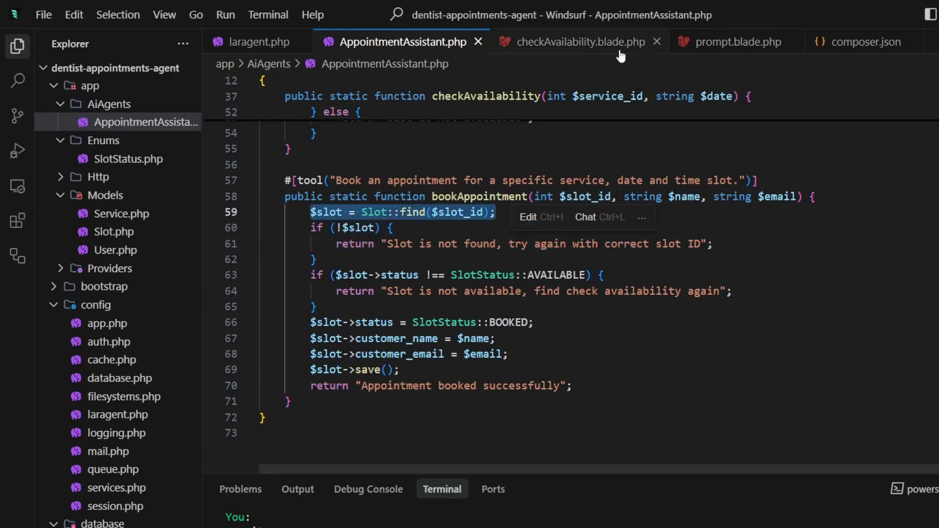
pyautogui.click(577, 42)
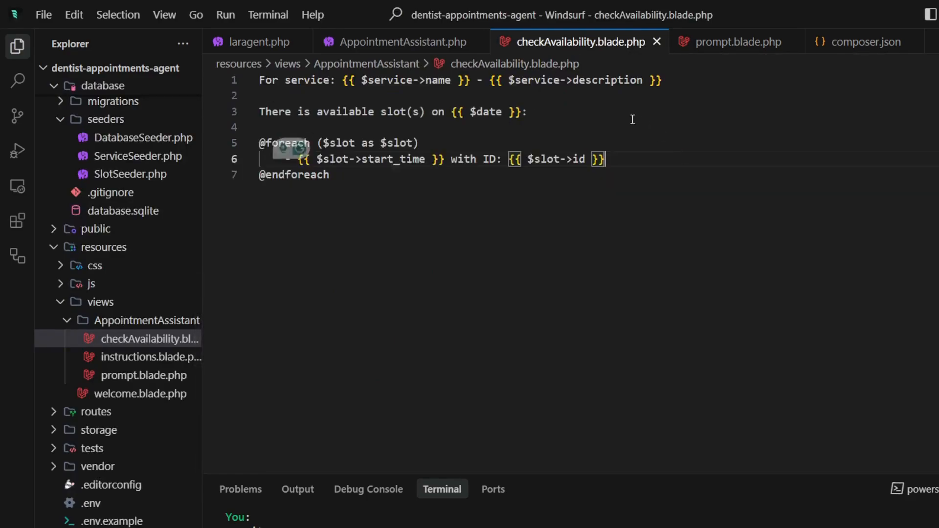
pyautogui.click(398, 42)
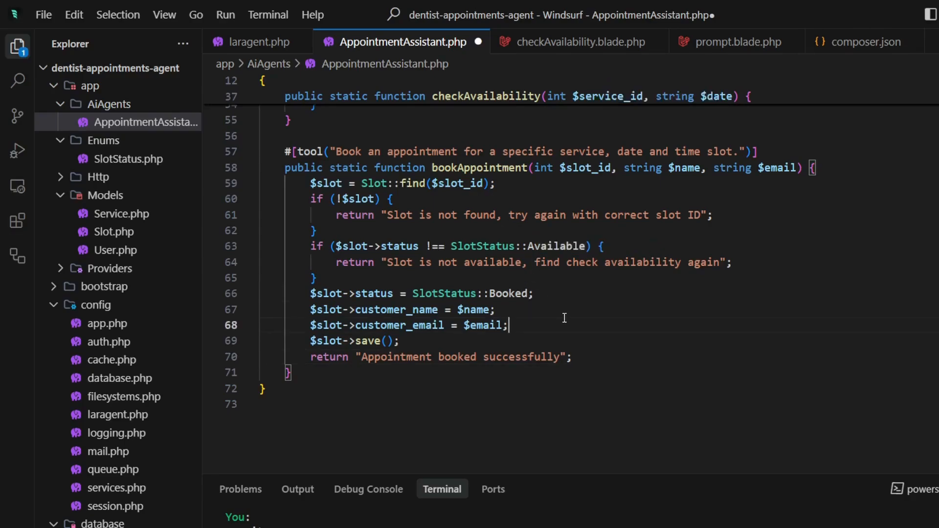
pyautogui.press('ctrl+s')
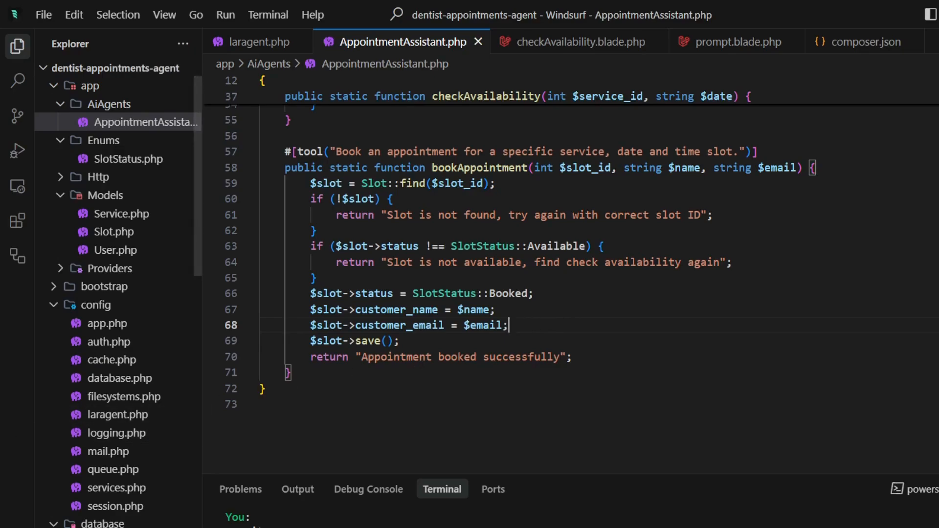
pyautogui.scroll(-3)
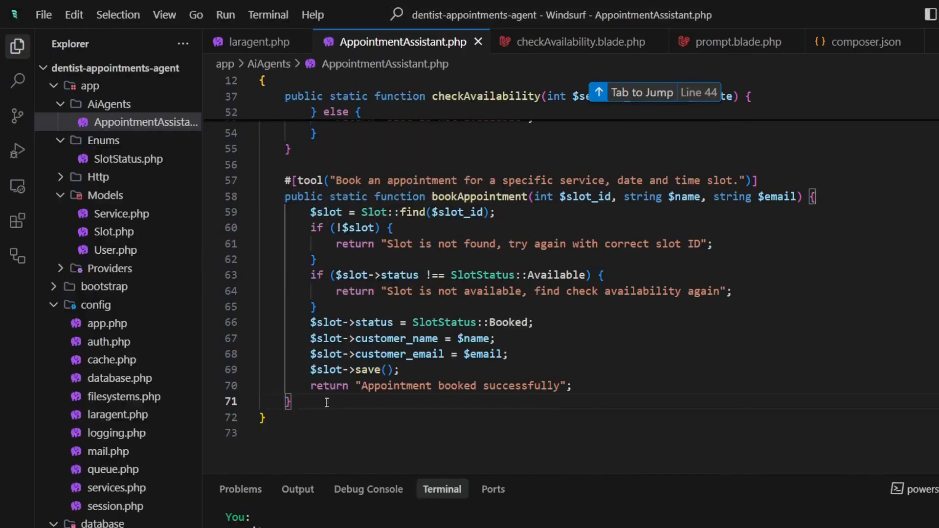
# - Add transferToManager, described as a fallback tool used when asked to contact a manager
pyautogui.write('public static function')
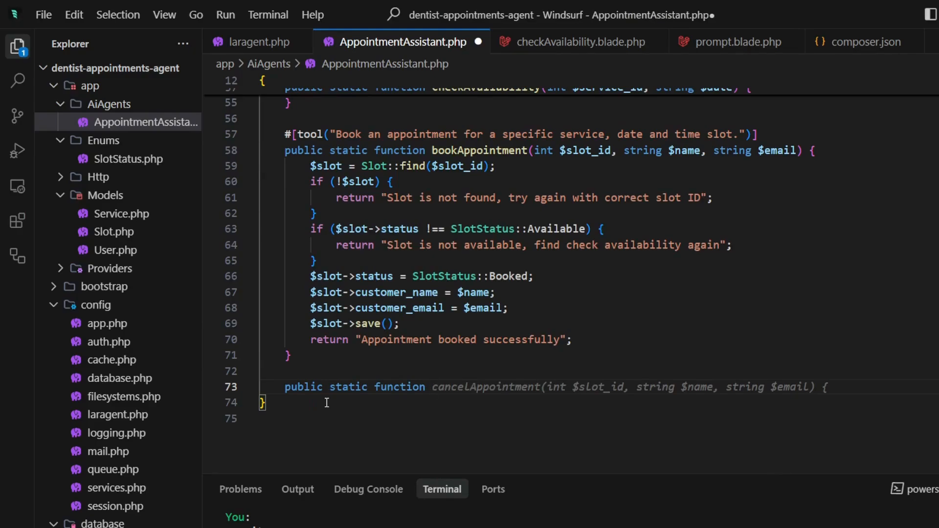
pyautogui.write('transferToManager() {')
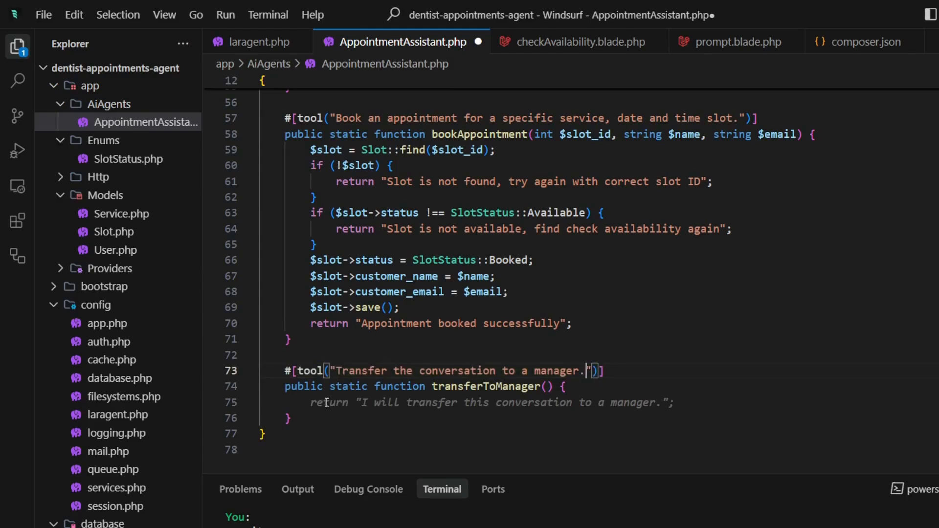
pyautogui.write('This is a fallback tool. Use only')
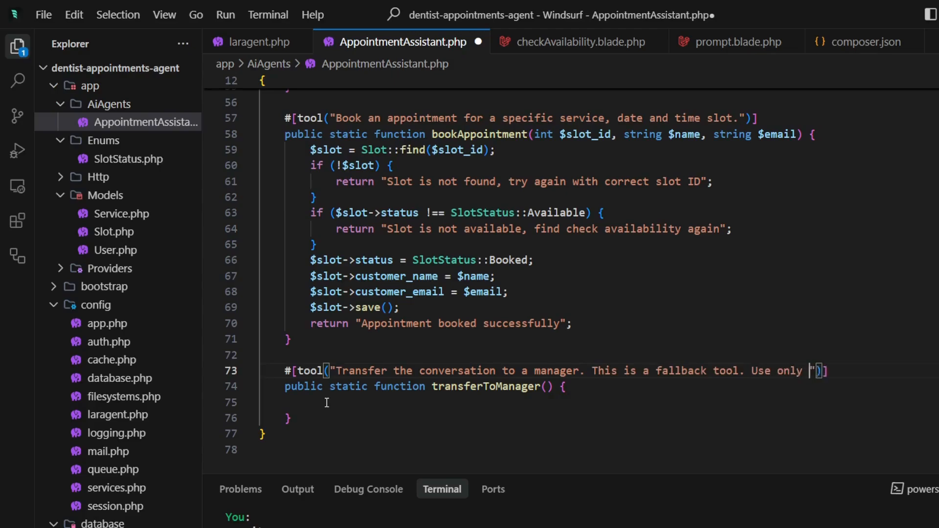
pyautogui.write('when asked to contact')
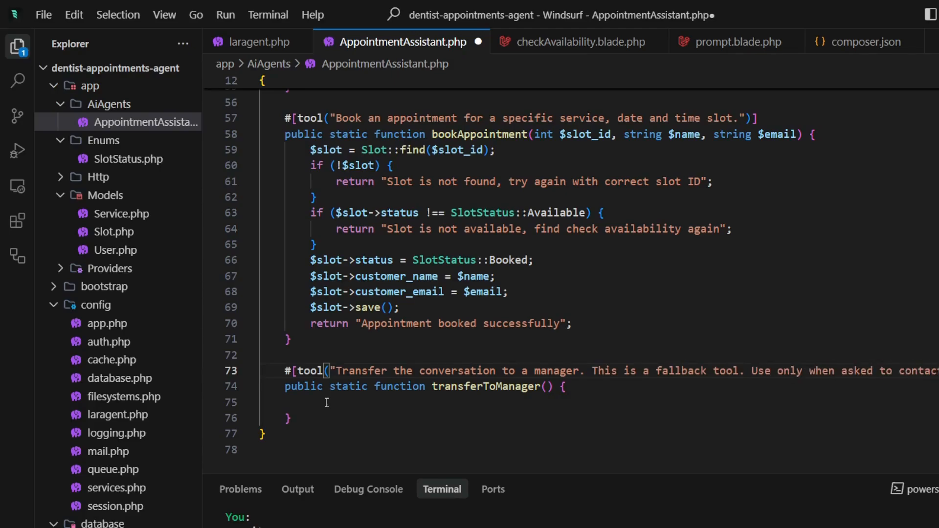
pyautogui.doubleClick(557, 371)
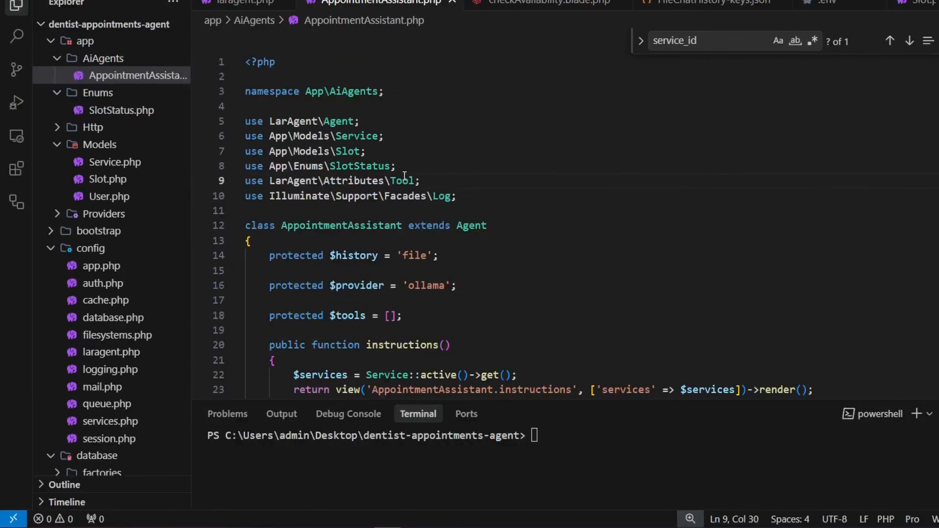
# - Scroll through AppointmentAssistant.php reviewing its tools, then open the instructions template
pyautogui.scroll(3)
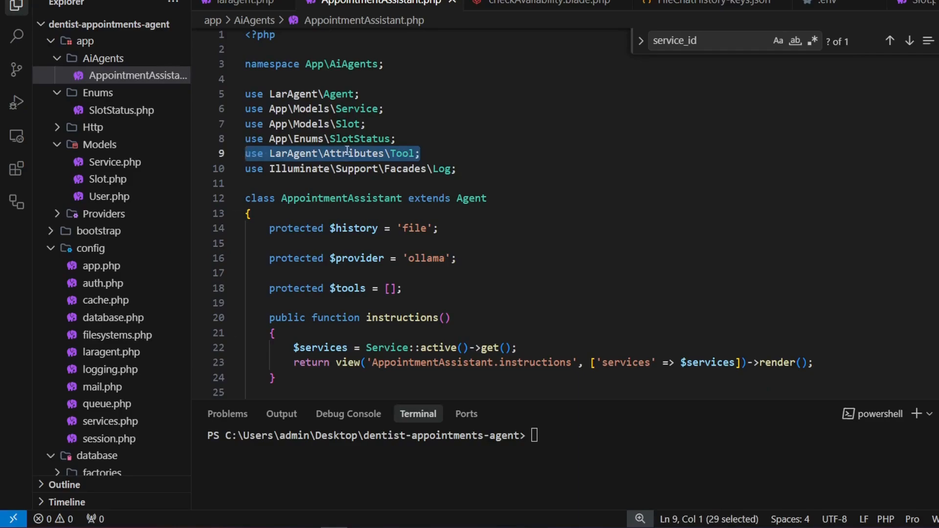
pyautogui.click(419, 229)
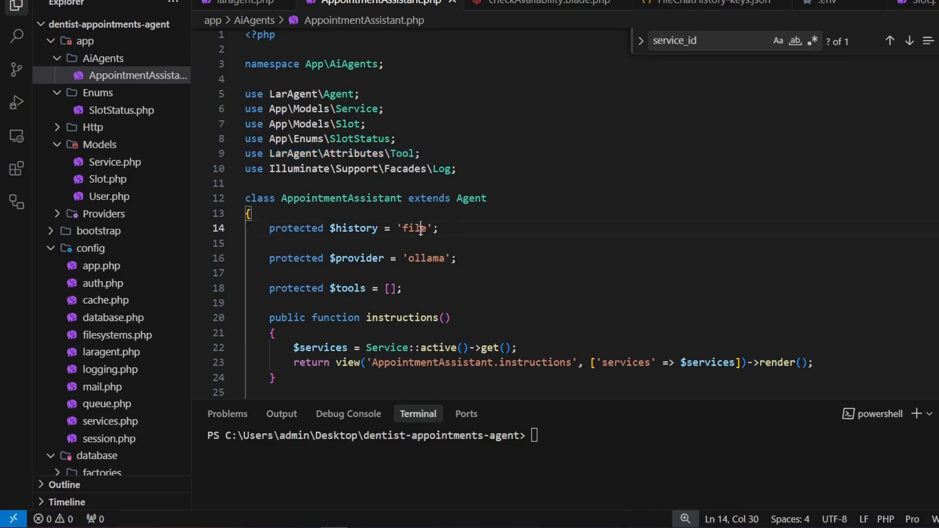
pyautogui.doubleClick(414, 146)
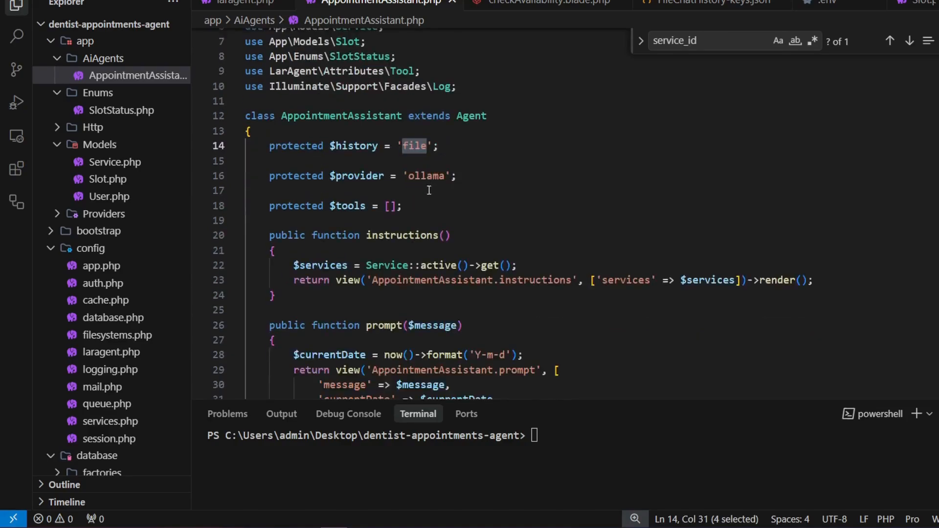
pyautogui.scroll(-3)
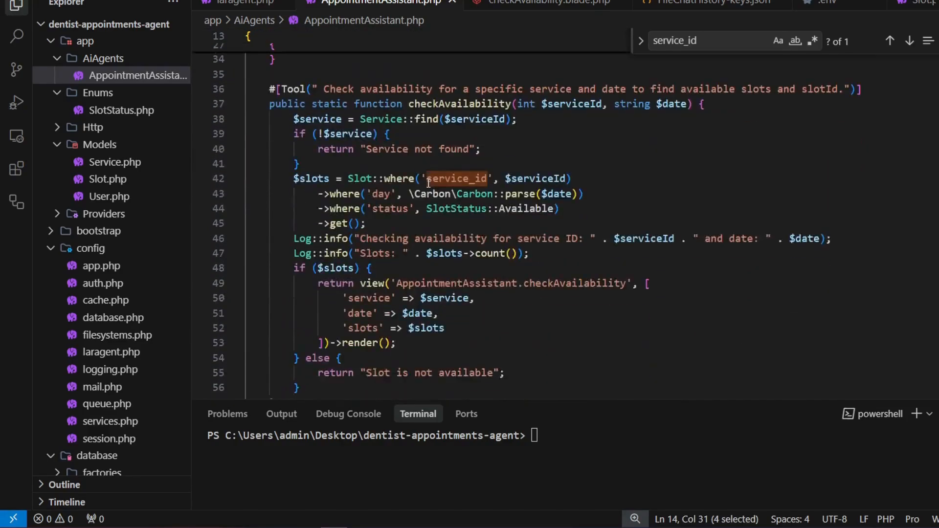
pyautogui.scroll(-3)
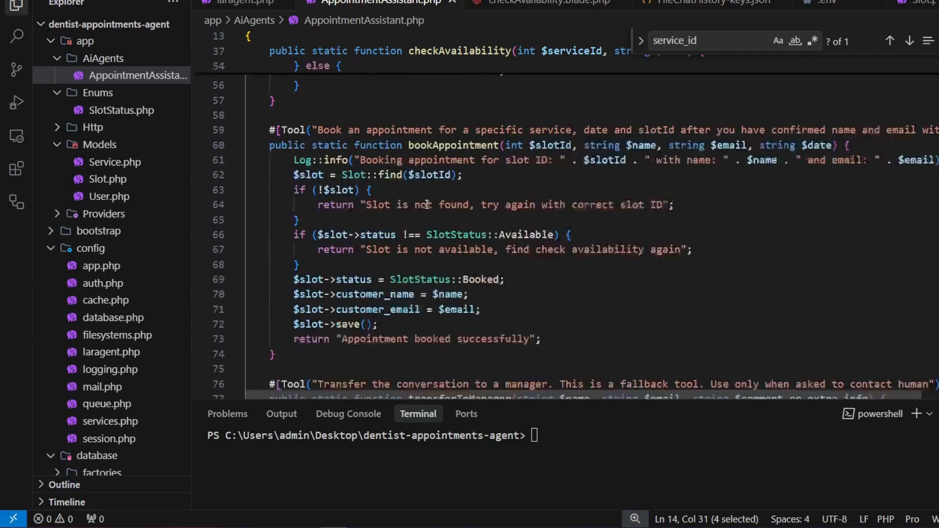
pyautogui.scroll(-3)
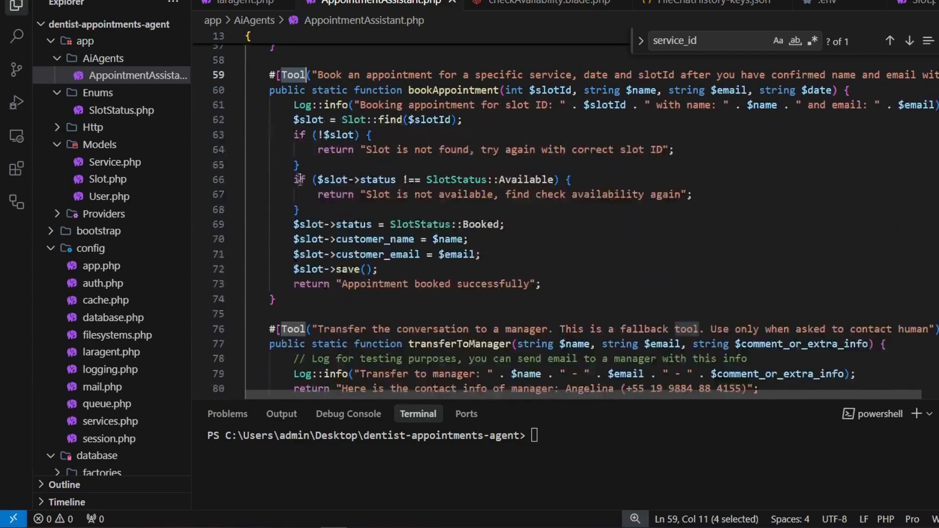
pyautogui.scroll(-3)
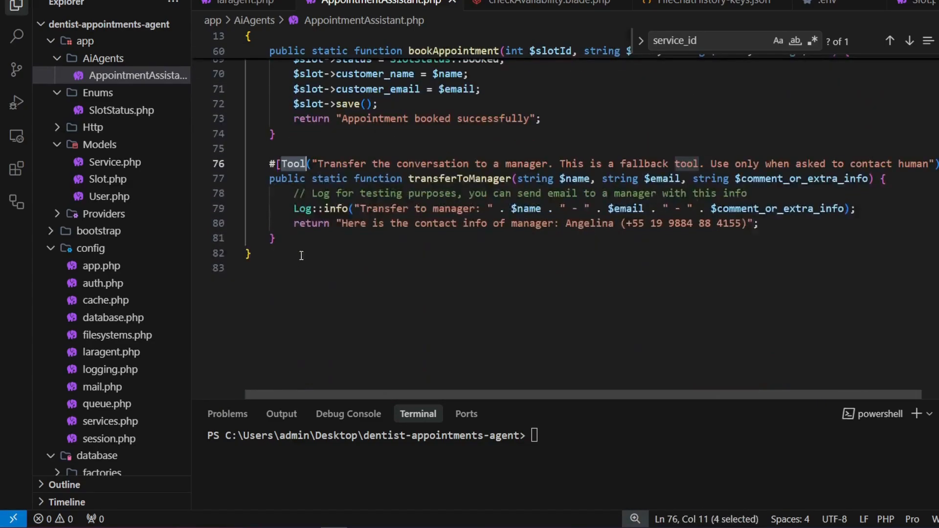
pyautogui.scroll(3)
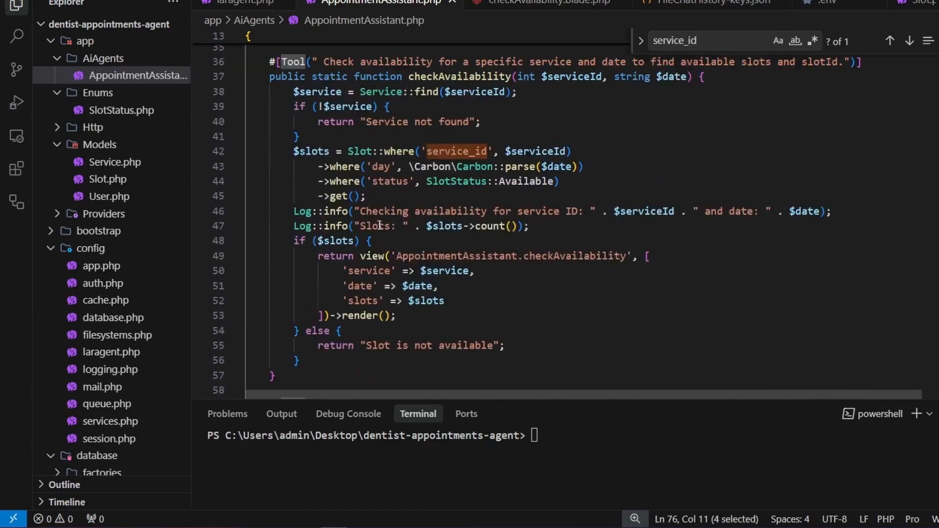
pyautogui.scroll(3)
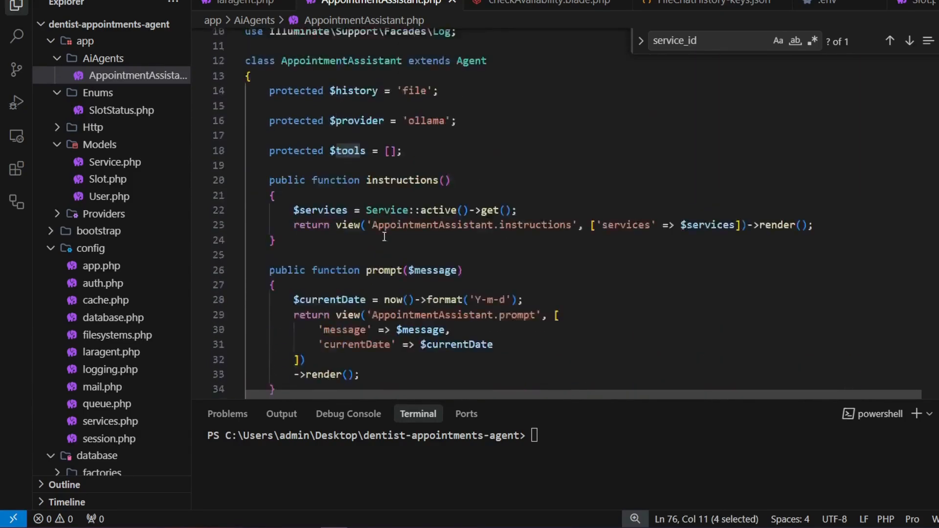
pyautogui.scroll(-3)
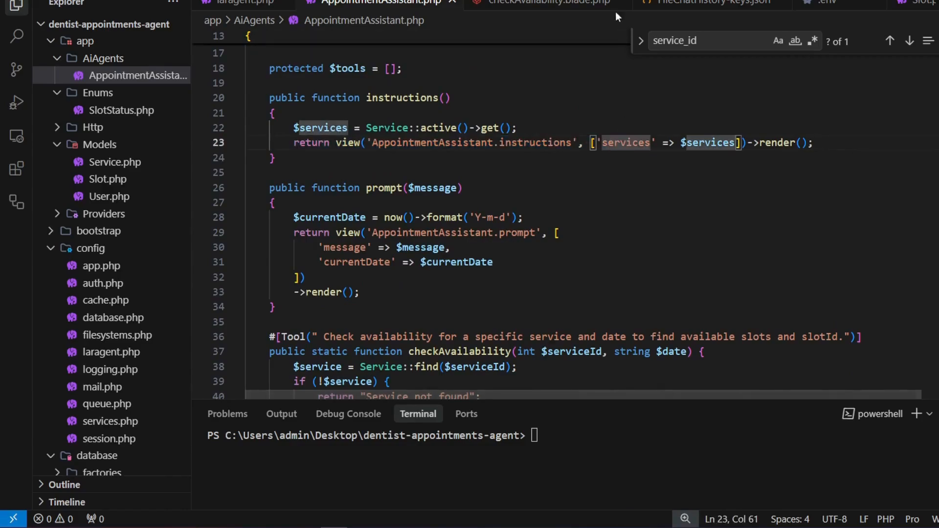
pyautogui.hscroll(3)
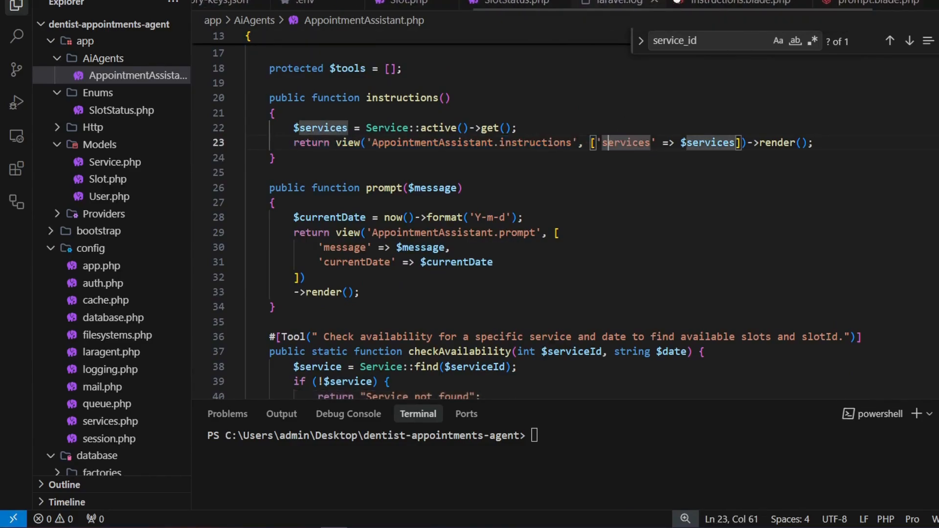
pyautogui.click(737, 3)
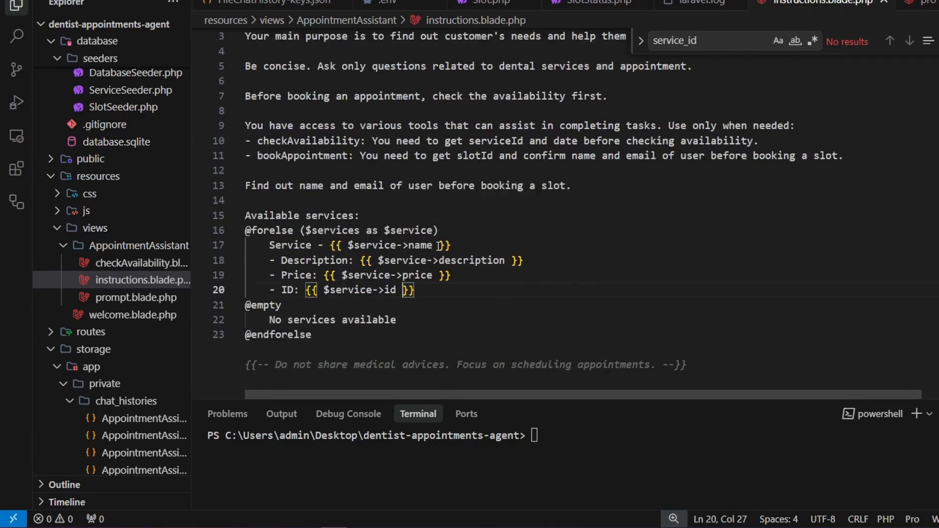
pyautogui.scroll(3)
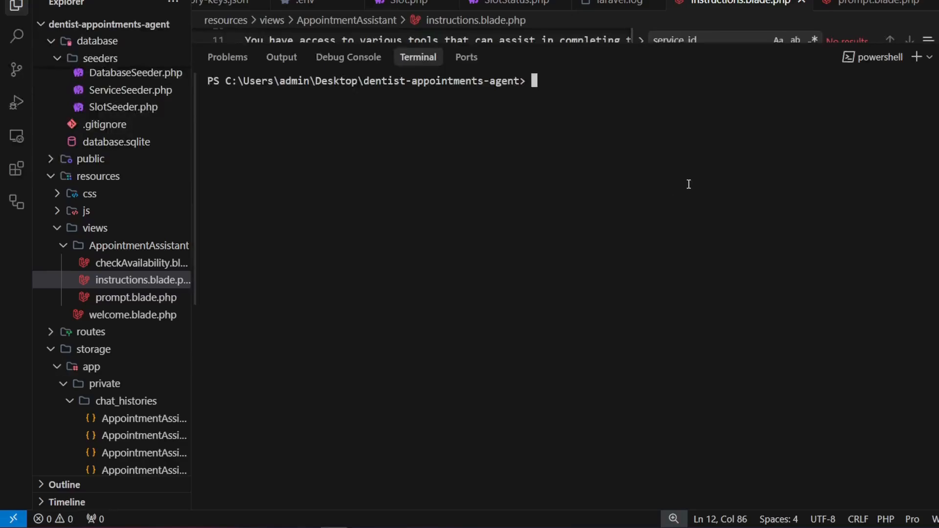
# - Start php artisan agent:chat AppointmentAssistant and report front tooth pain when drinking something hot
pyautogui.write('php artisan agent:chat Assis')
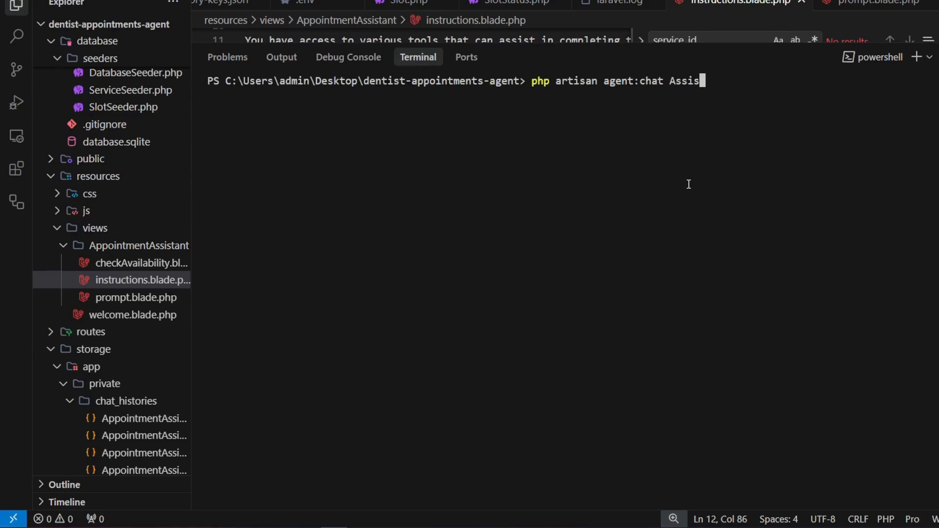
pyautogui.write('AppointmentA')
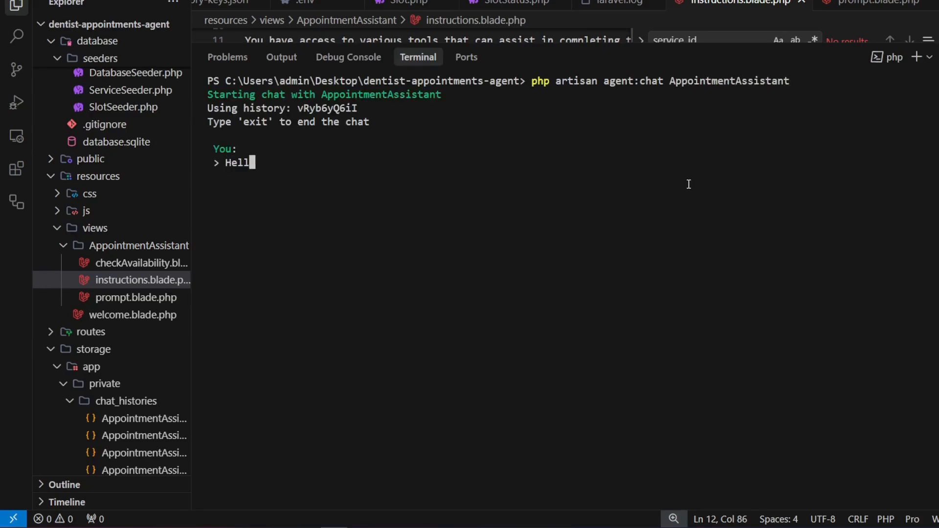
pyautogui.write('o! I have a pain in front area')
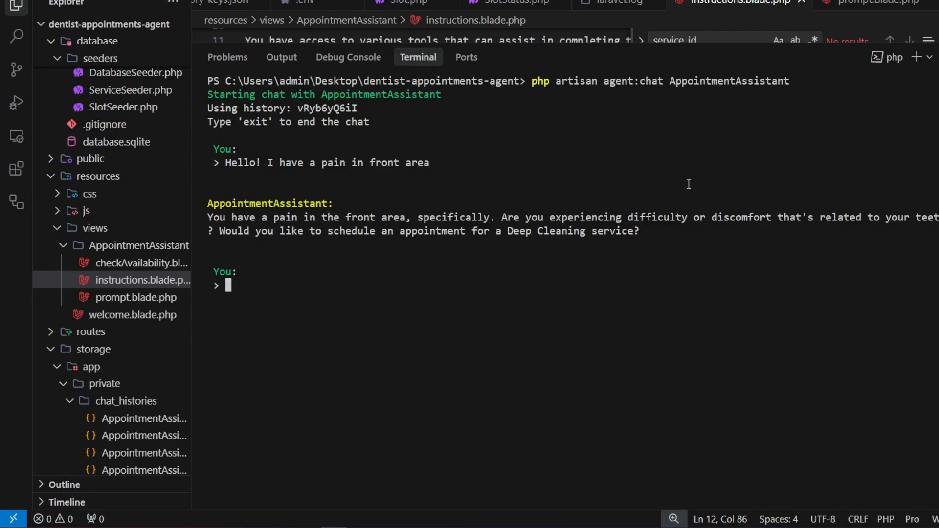
pyautogui.write('I')
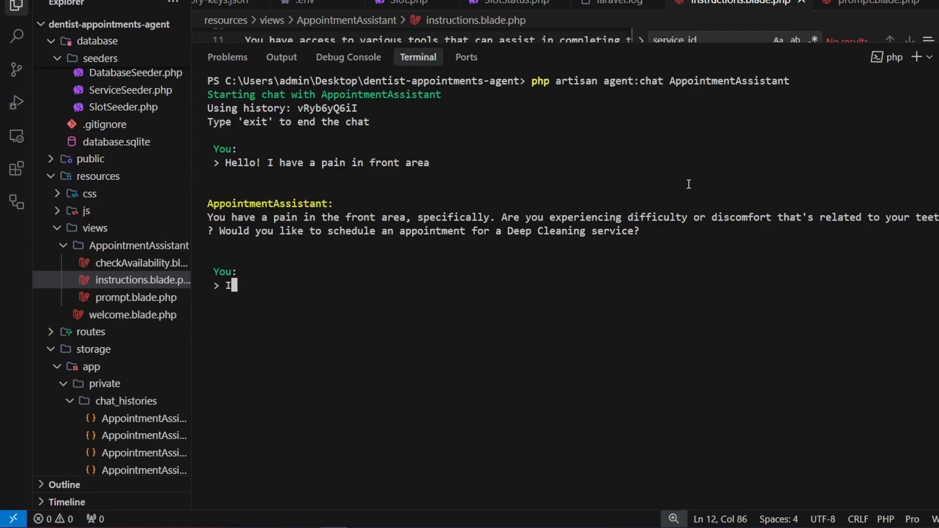
pyautogui.write('When I dr')
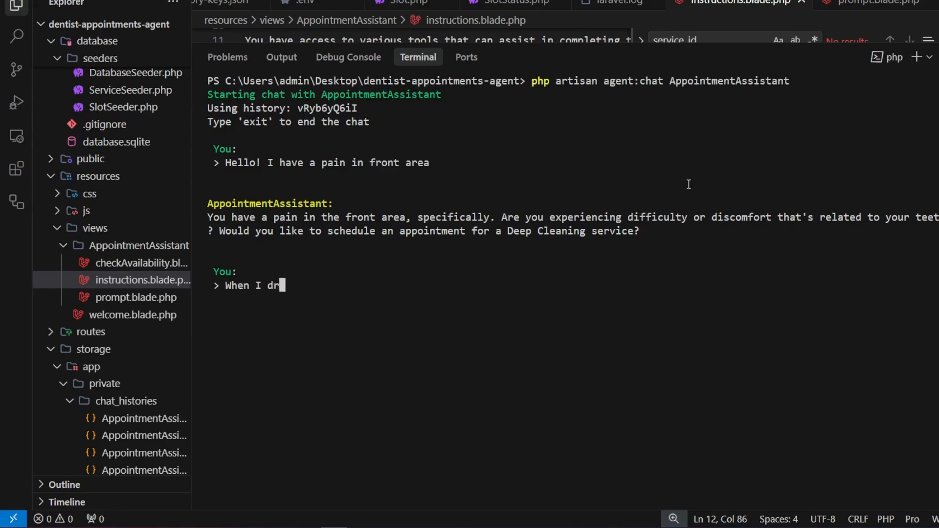
pyautogui.write('ink something hot')
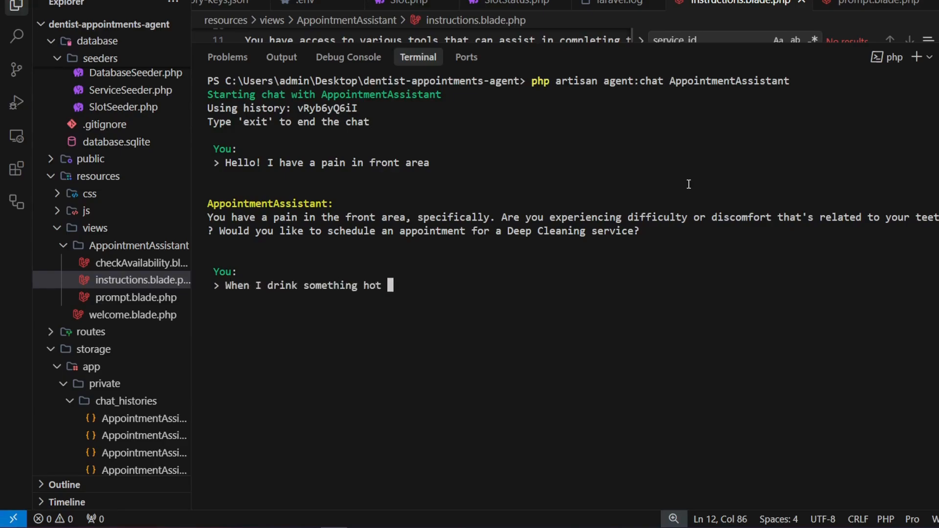
pyautogui.press('Return')
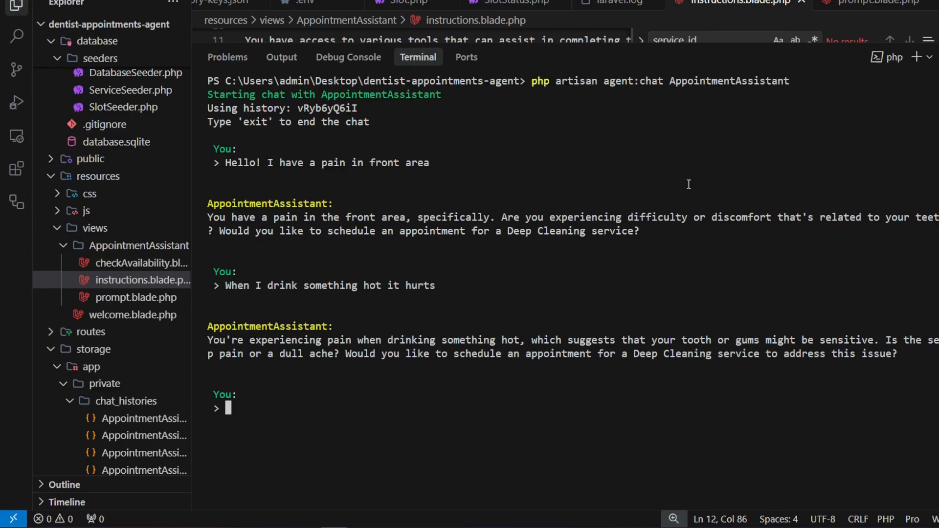
# - Ask the assistant whether deep cleaning will help
pyautogui.write('Wi')
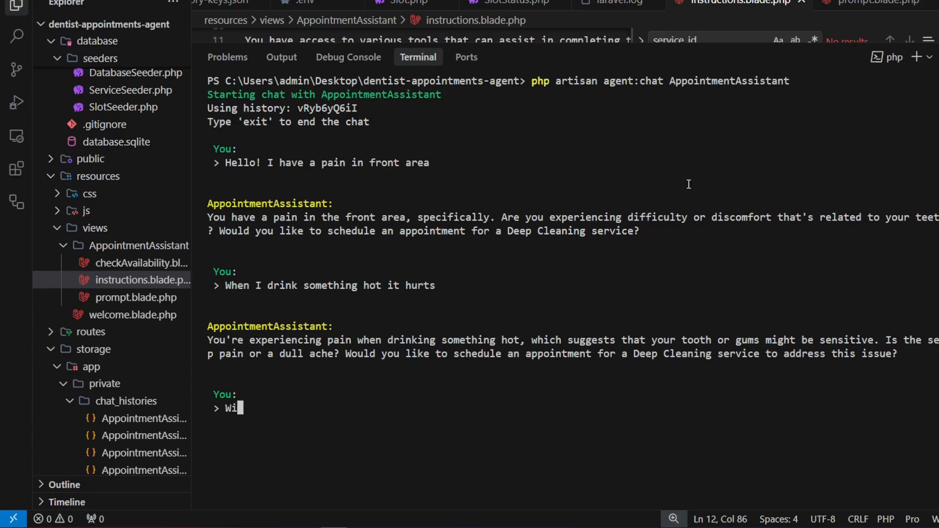
pyautogui.write('ll deep cleaning help')
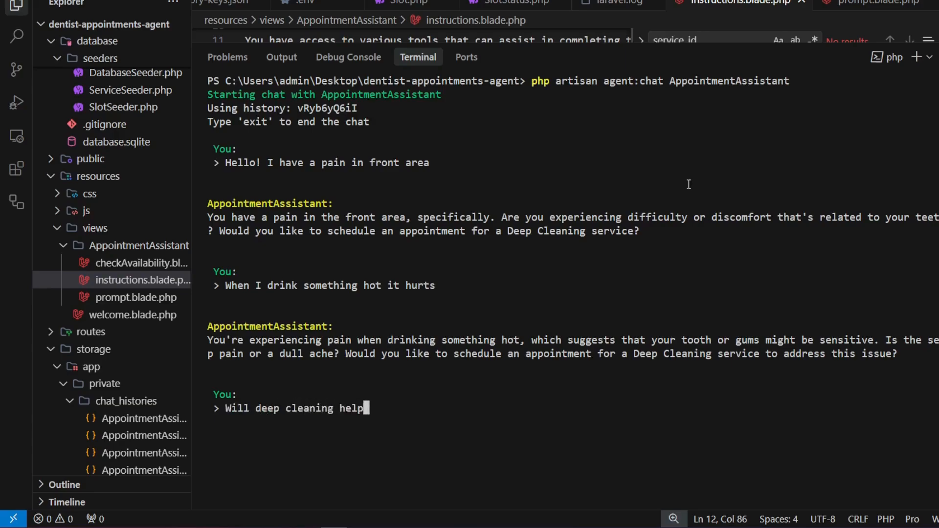
pyautogui.press('Return')
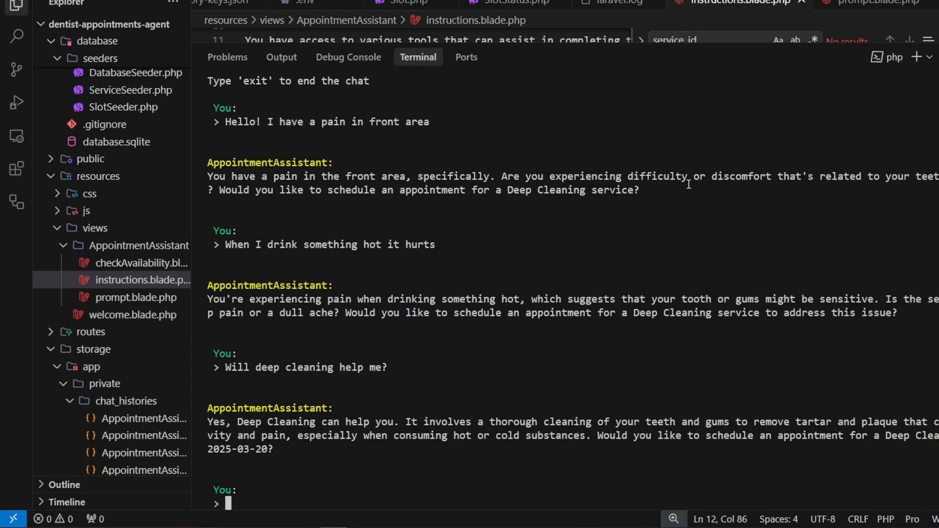
# - Ask the assistant for an appointment tomorrow at 10:00 and provide an email address
pyautogui.write('No, I prefer to come tomorrow. Is there any time av')
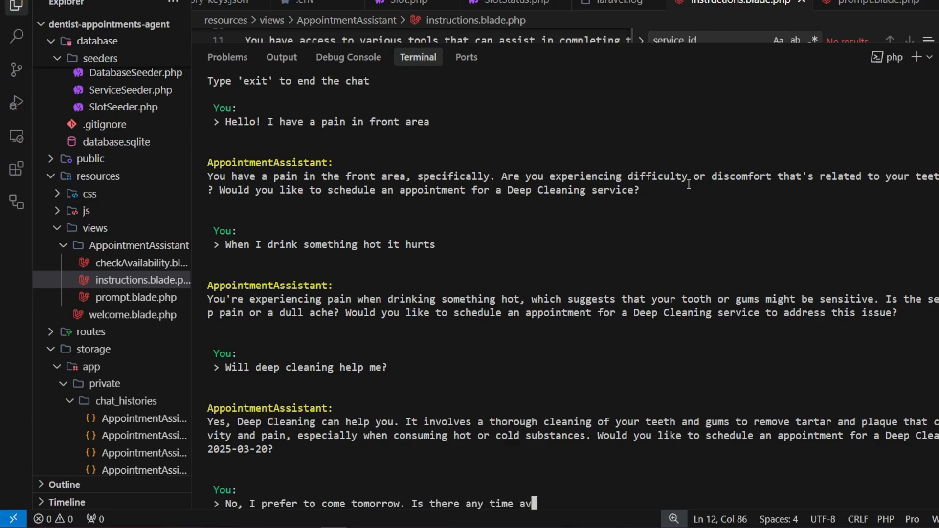
pyautogui.write('ailable?')
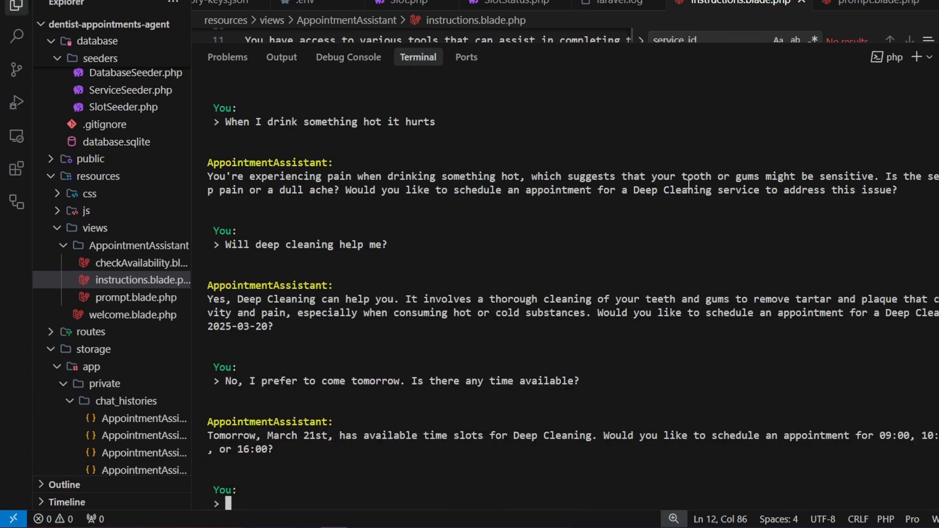
pyautogui.write('10:00 works for me')
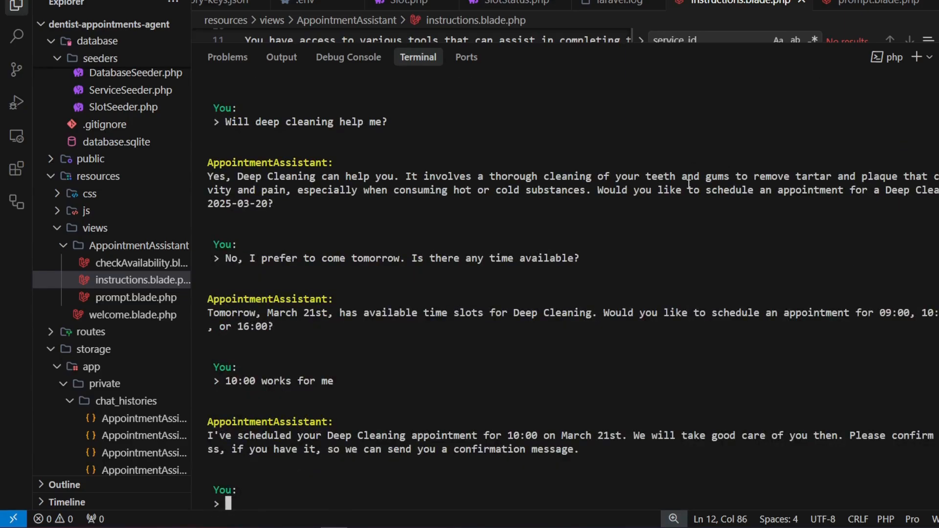
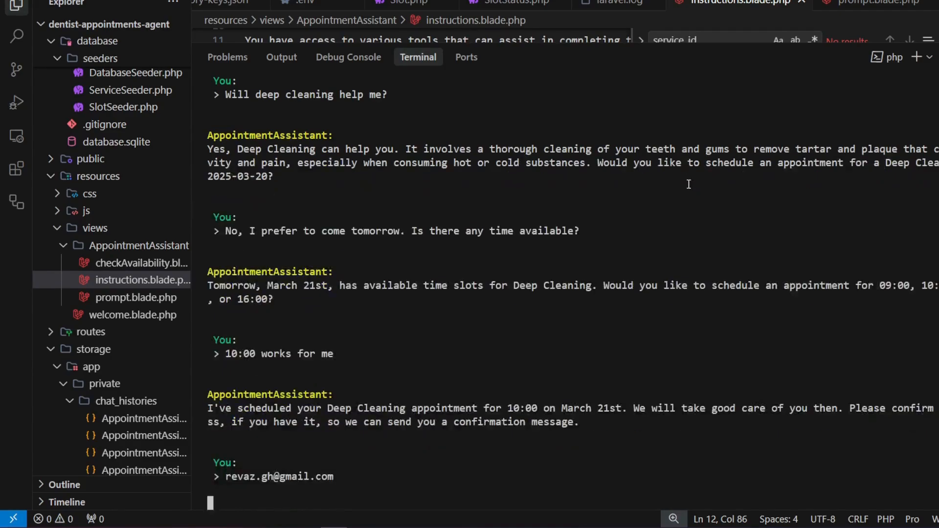
pyautogui.scroll(-3)
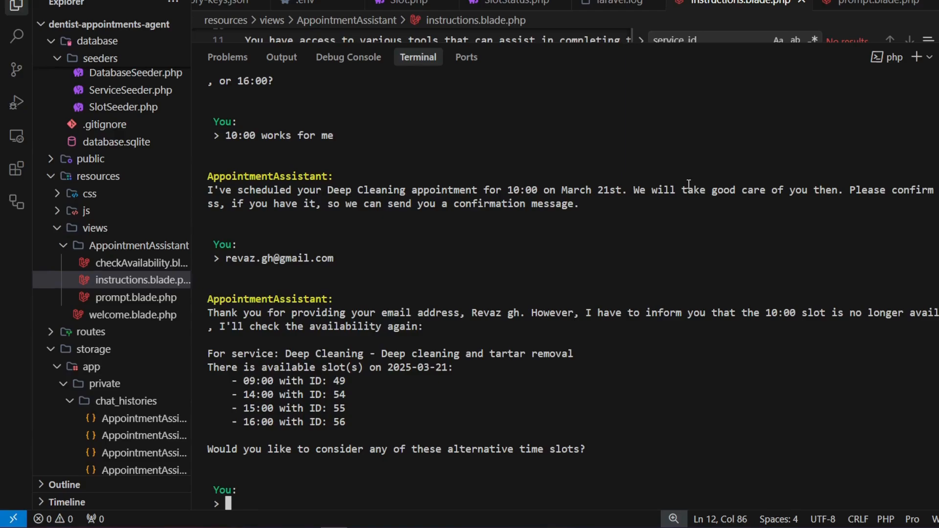
# - Choose the listed 09:00 slot instead of the unavailable 10:00, then thank the assistant
pyautogui.write('Okay, let it be')
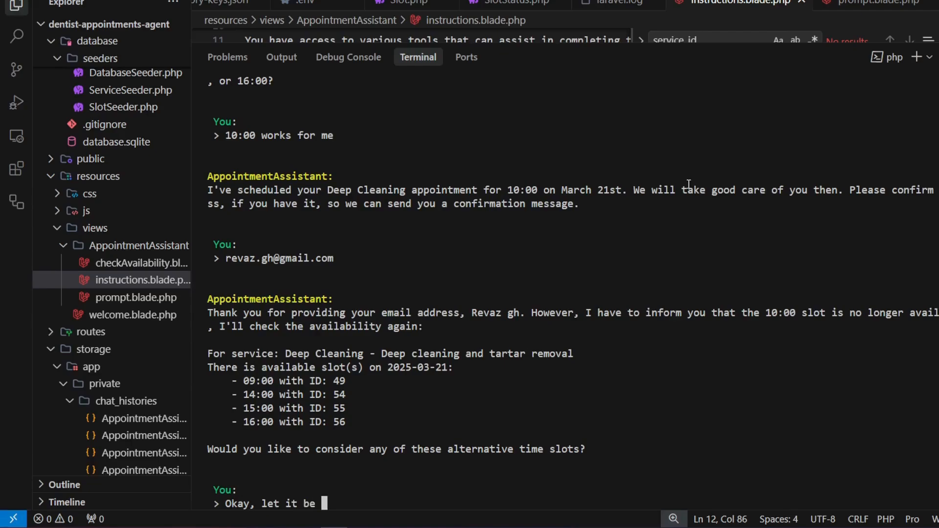
pyautogui.write('09:00')
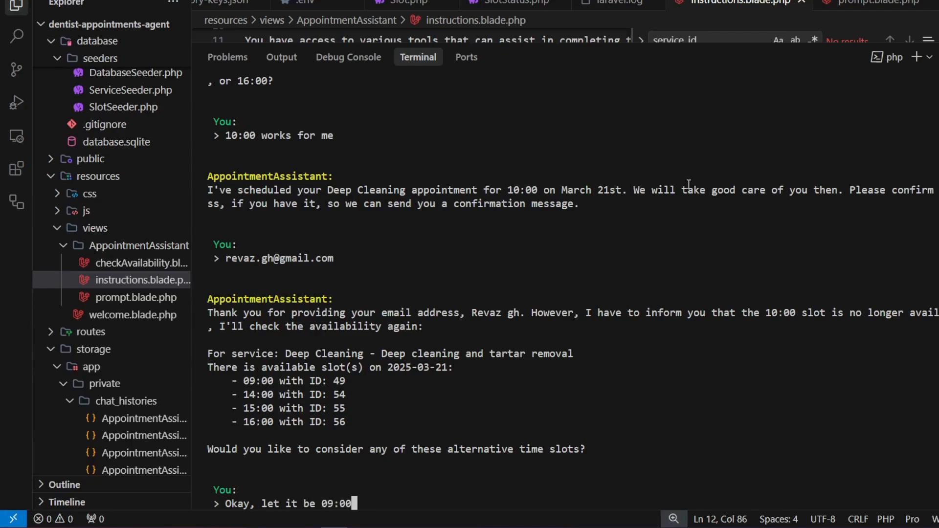
pyautogui.press('Return')
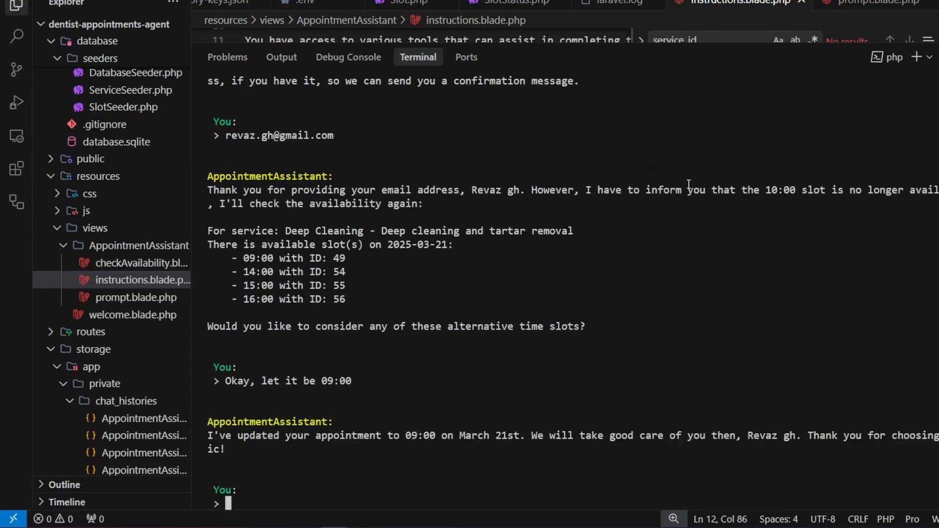
pyautogui.write('Thank you!')
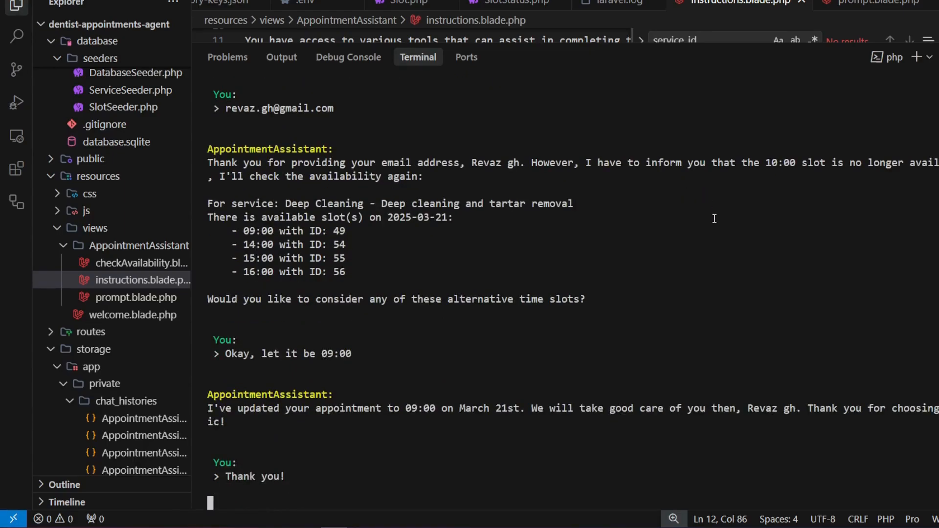
pyautogui.scroll(-3)
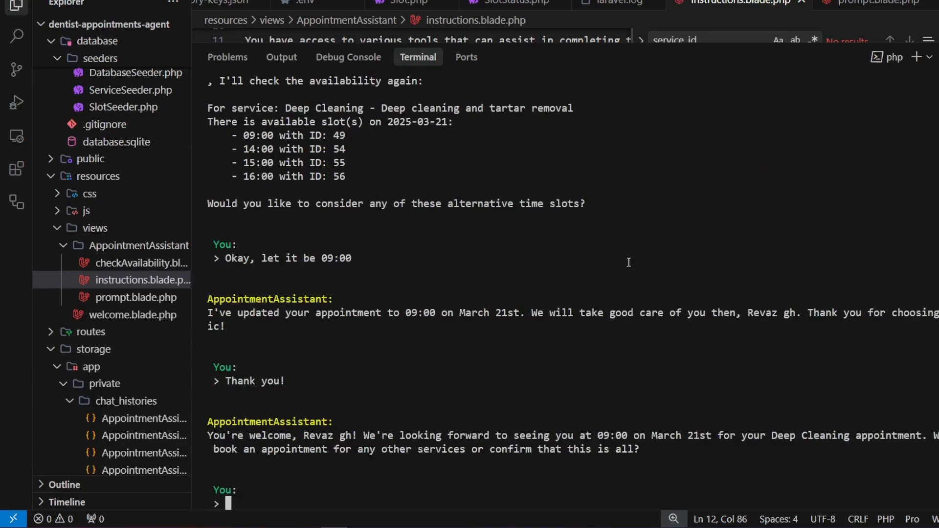